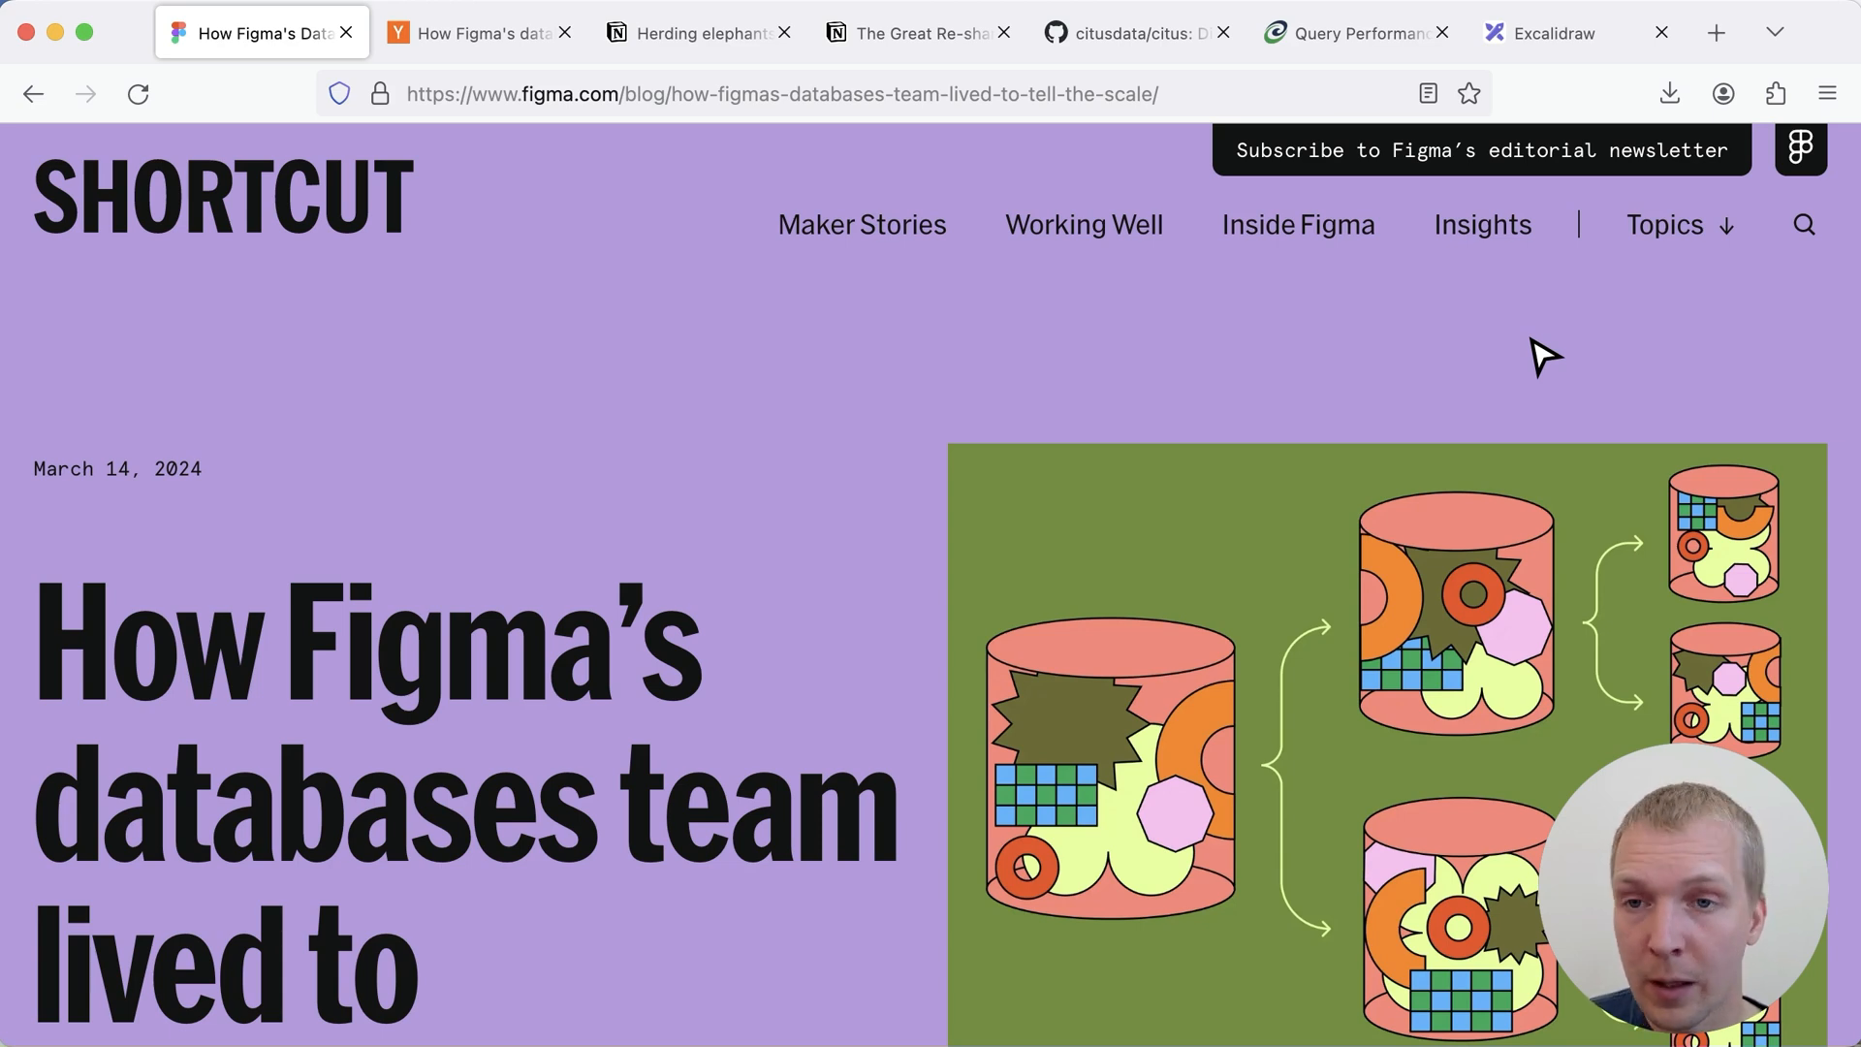
Scroll the Figma databases post to its 2020–2022 vertical partitioning introduction
{"action": "scroll", "scroll_direction": "down", "scroll_amount": 3}
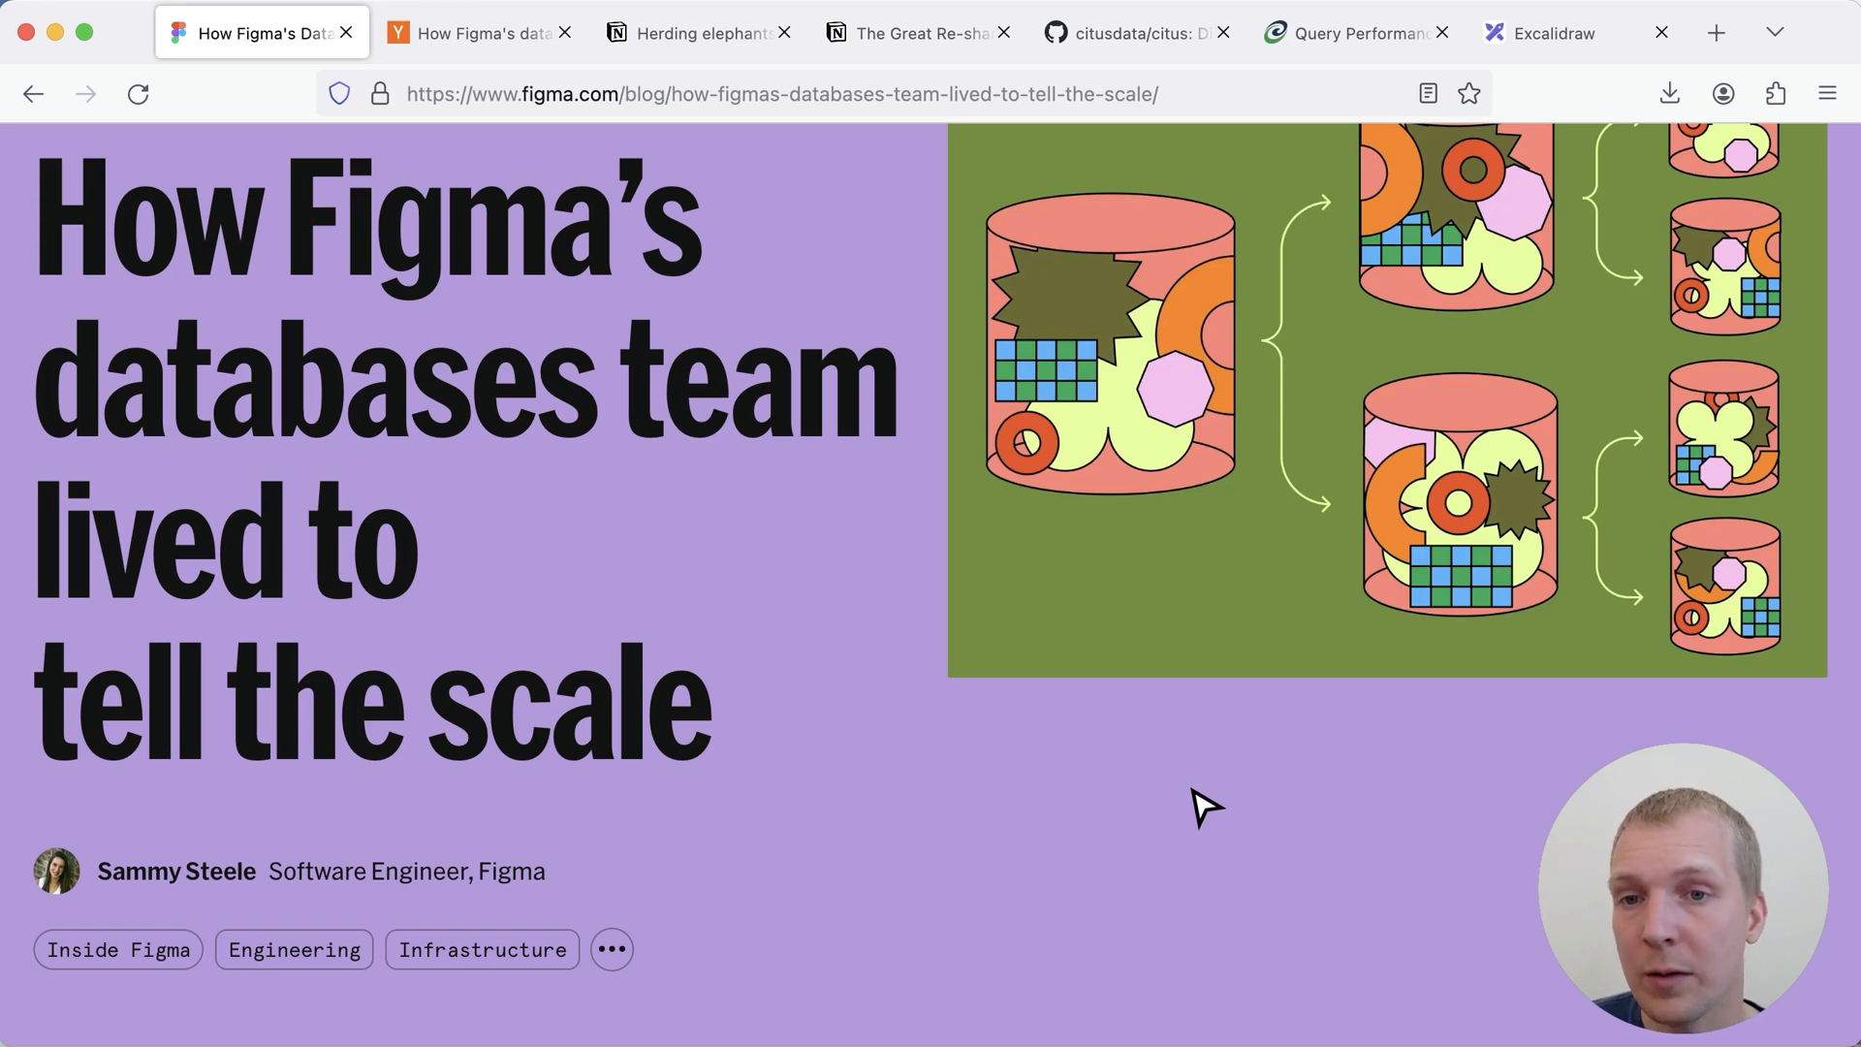
{"action": "scroll", "scroll_direction": "down", "scroll_amount": 3}
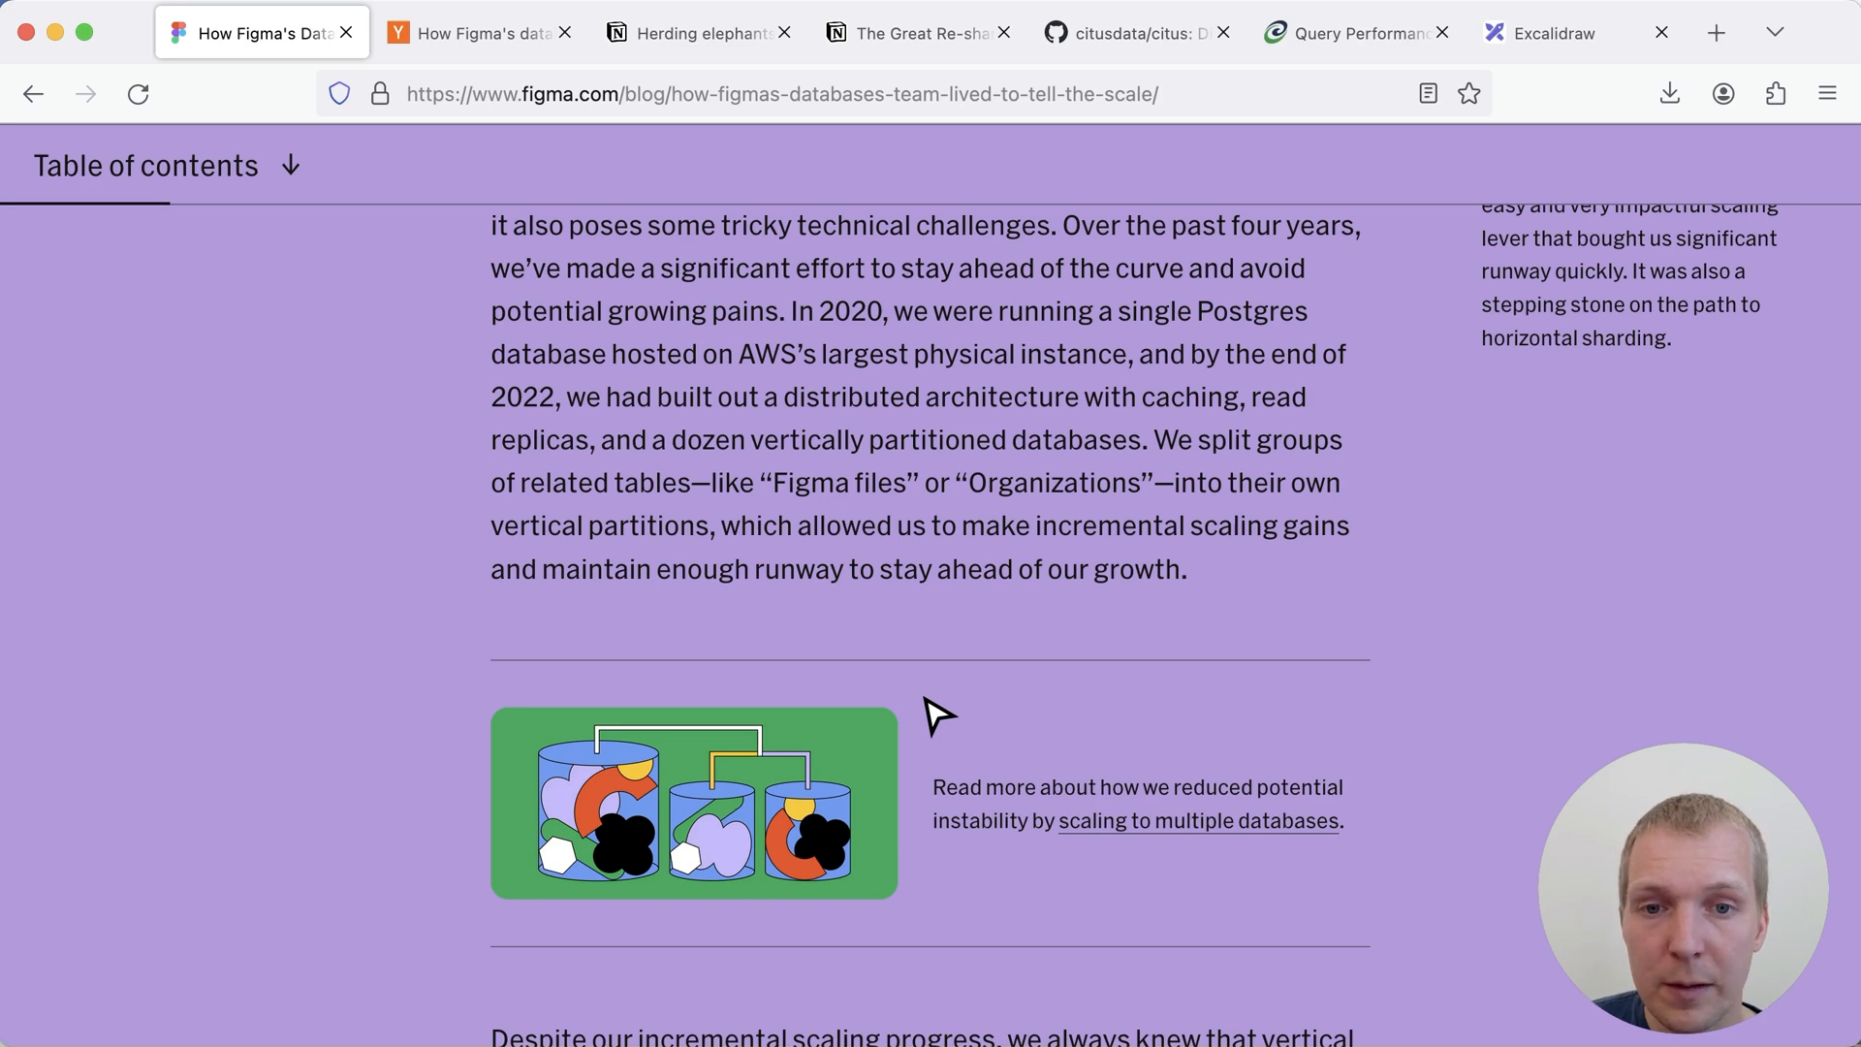
Read past the terabyte-table limits down to the 'Exploring our options' heading
{"action": "scroll", "scroll_direction": "down", "scroll_amount": 3}
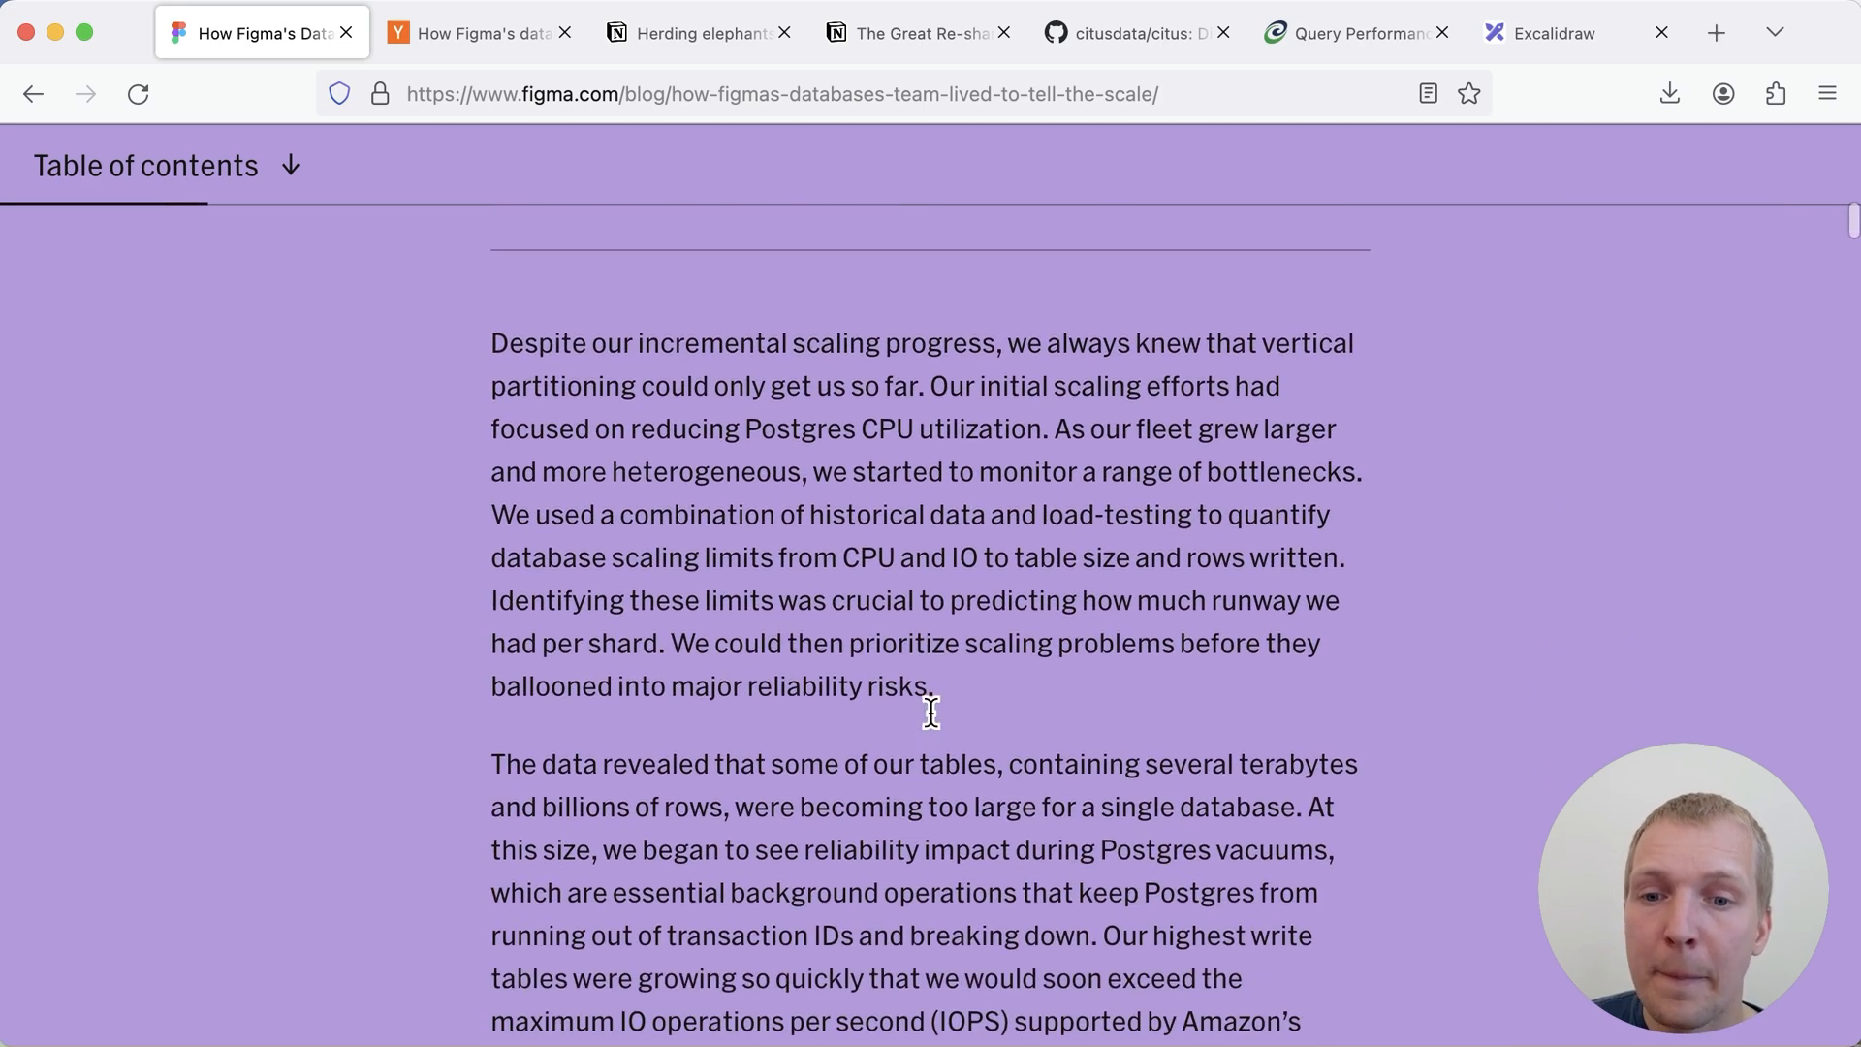
{"action": "scroll", "scroll_direction": "down", "scroll_amount": 3}
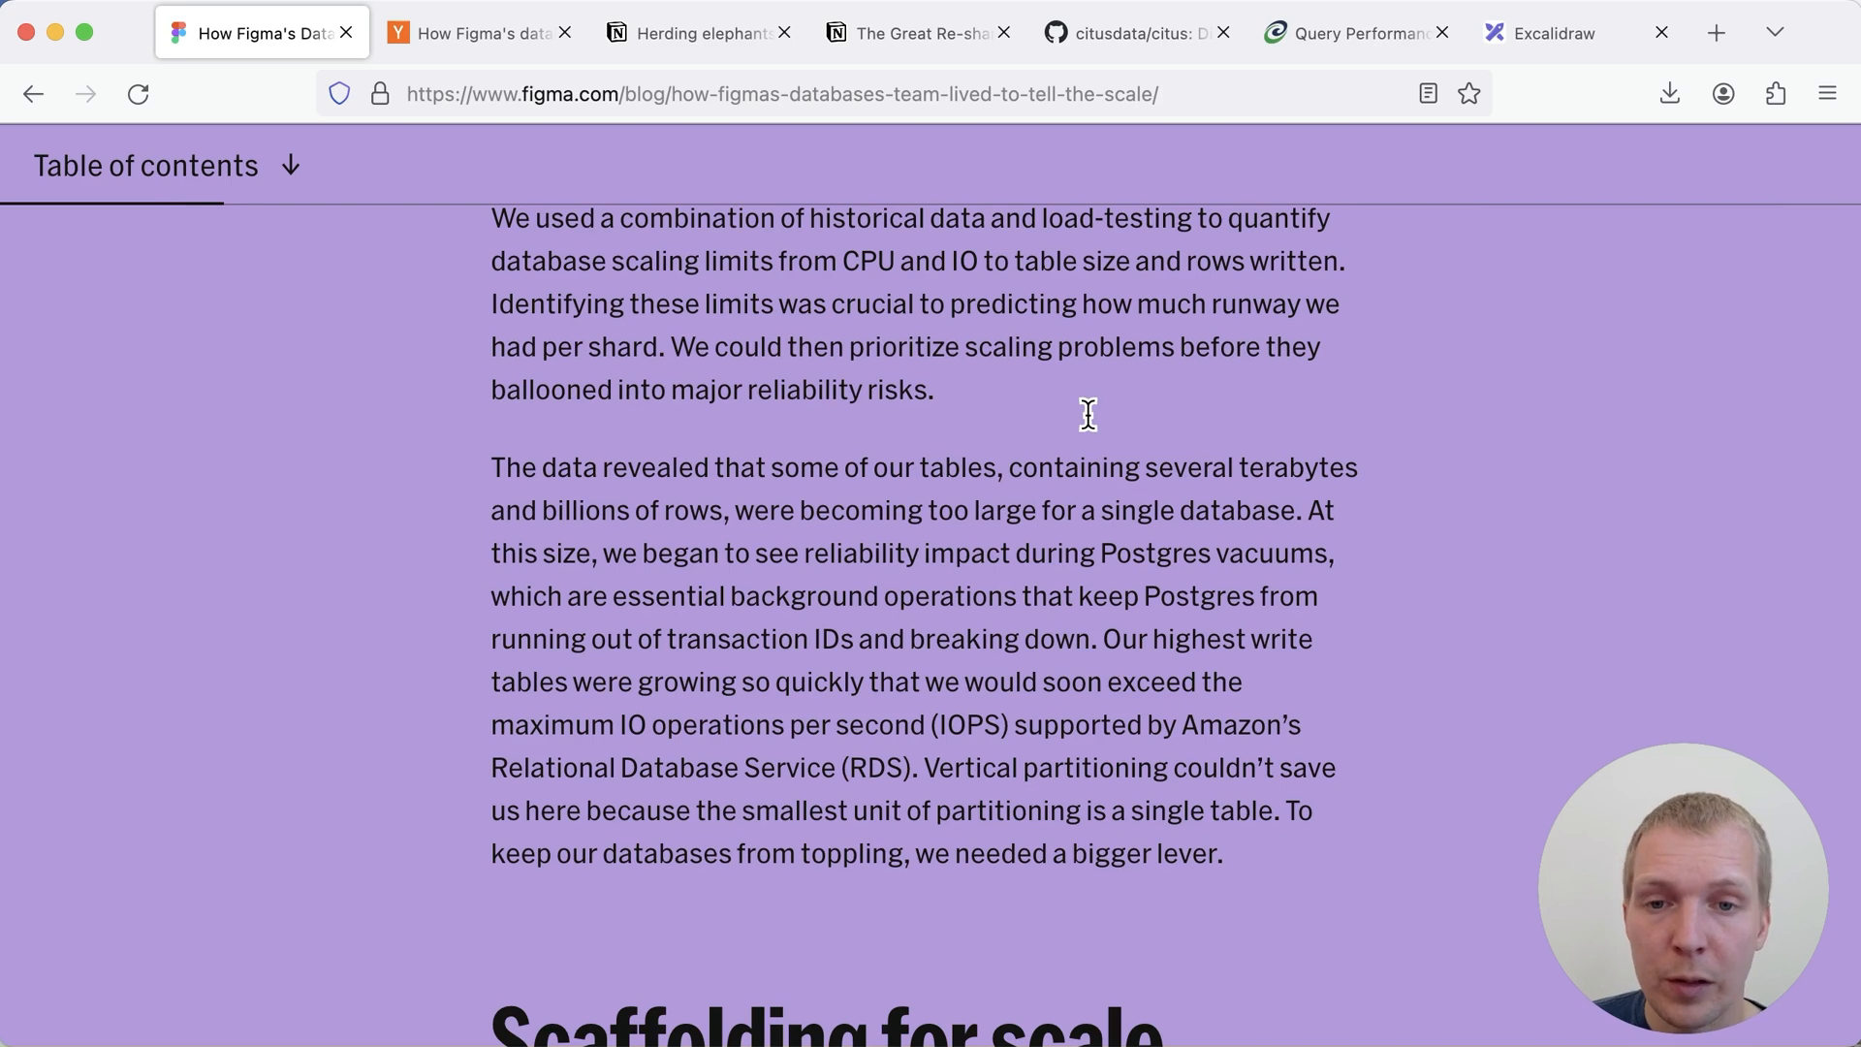
{"action": "mouse_move", "coordinate": [958, 461]}
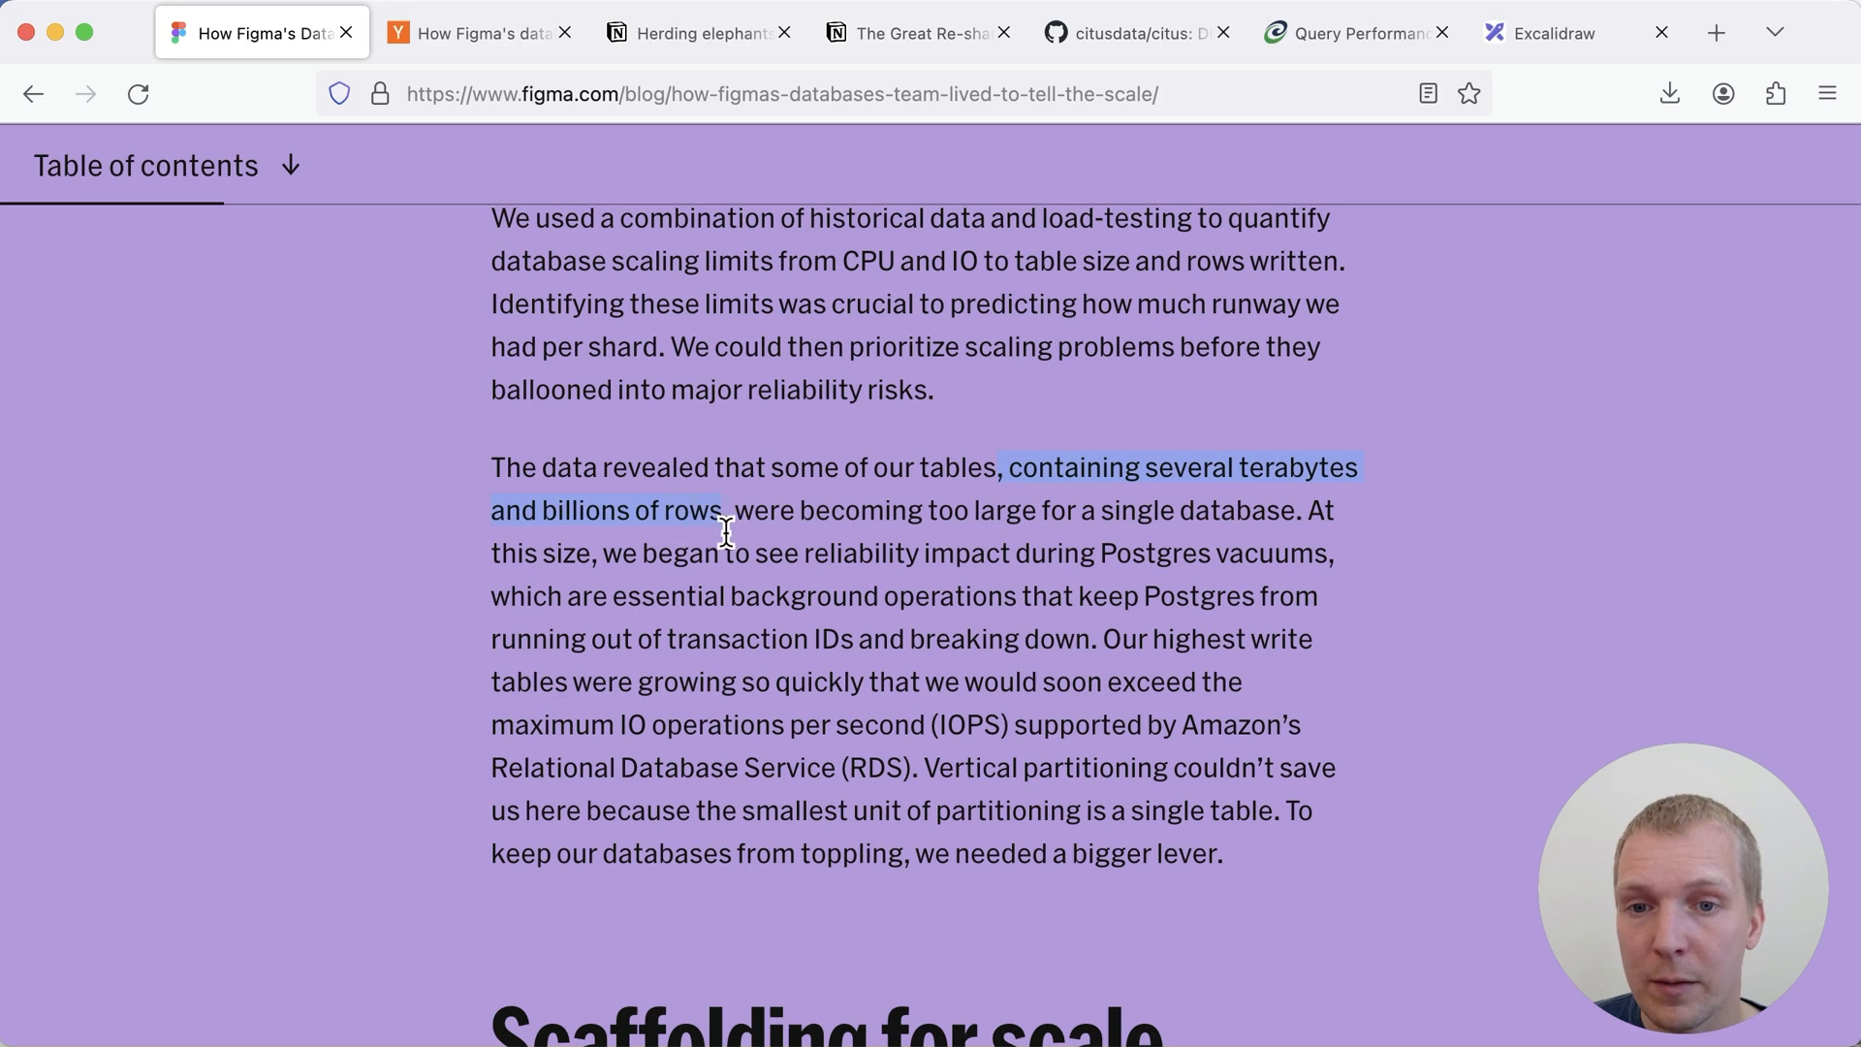
{"action": "mouse_move", "coordinate": [1455, 612]}
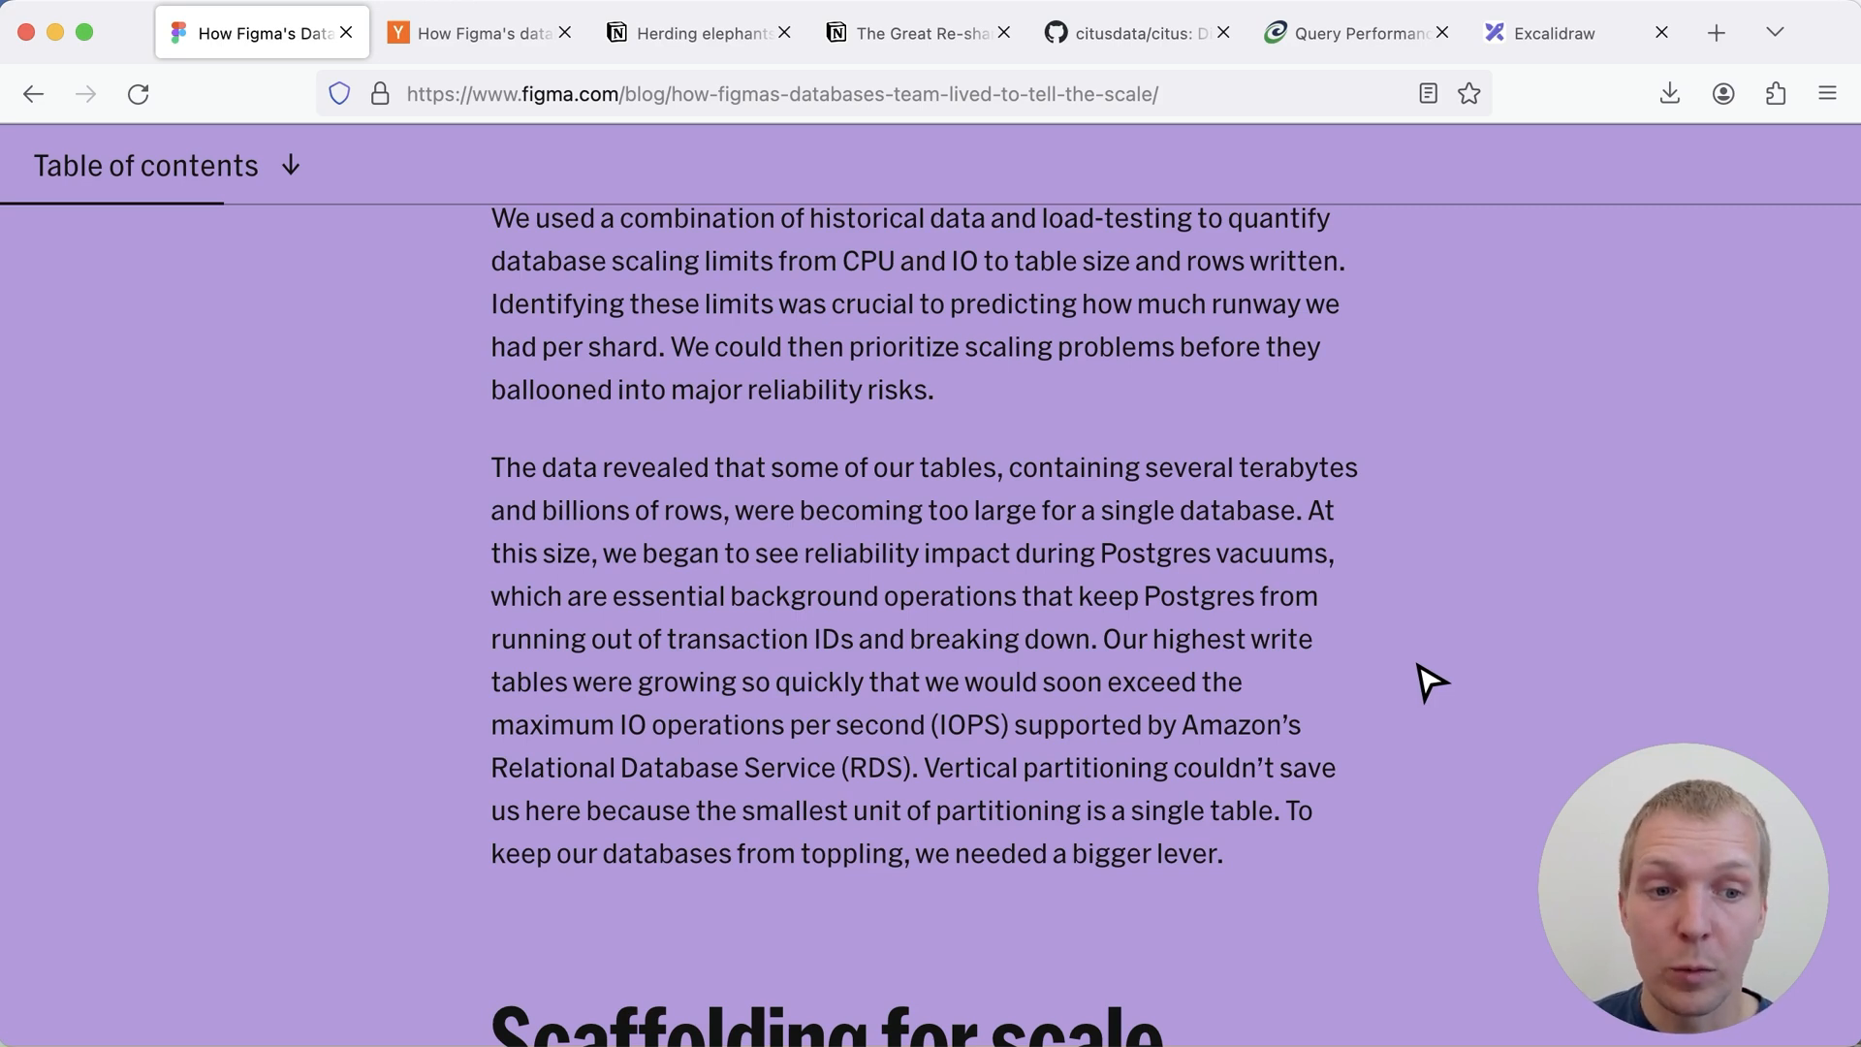
{"action": "scroll", "scroll_direction": "down", "scroll_amount": 3}
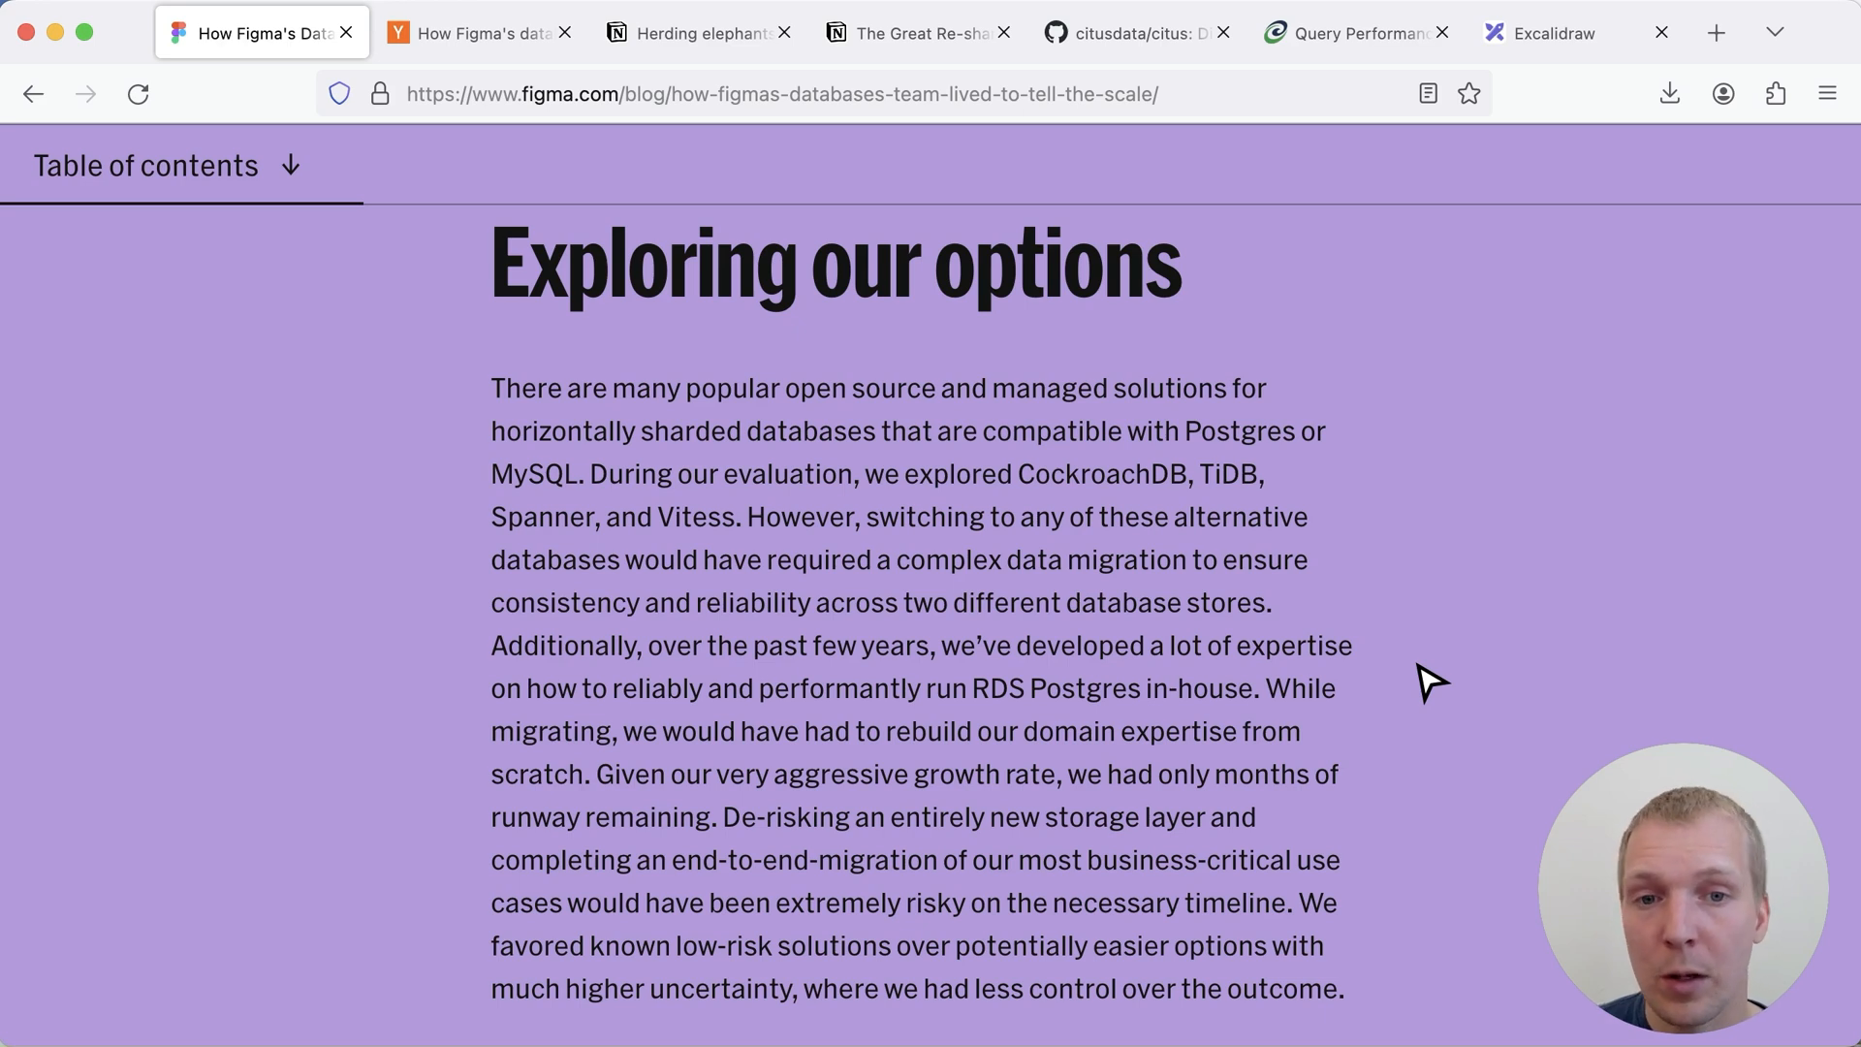
Scroll through the horizontal sharding challenges to the DBProxy architecture diagram
{"action": "scroll", "scroll_direction": "up", "scroll_amount": 3}
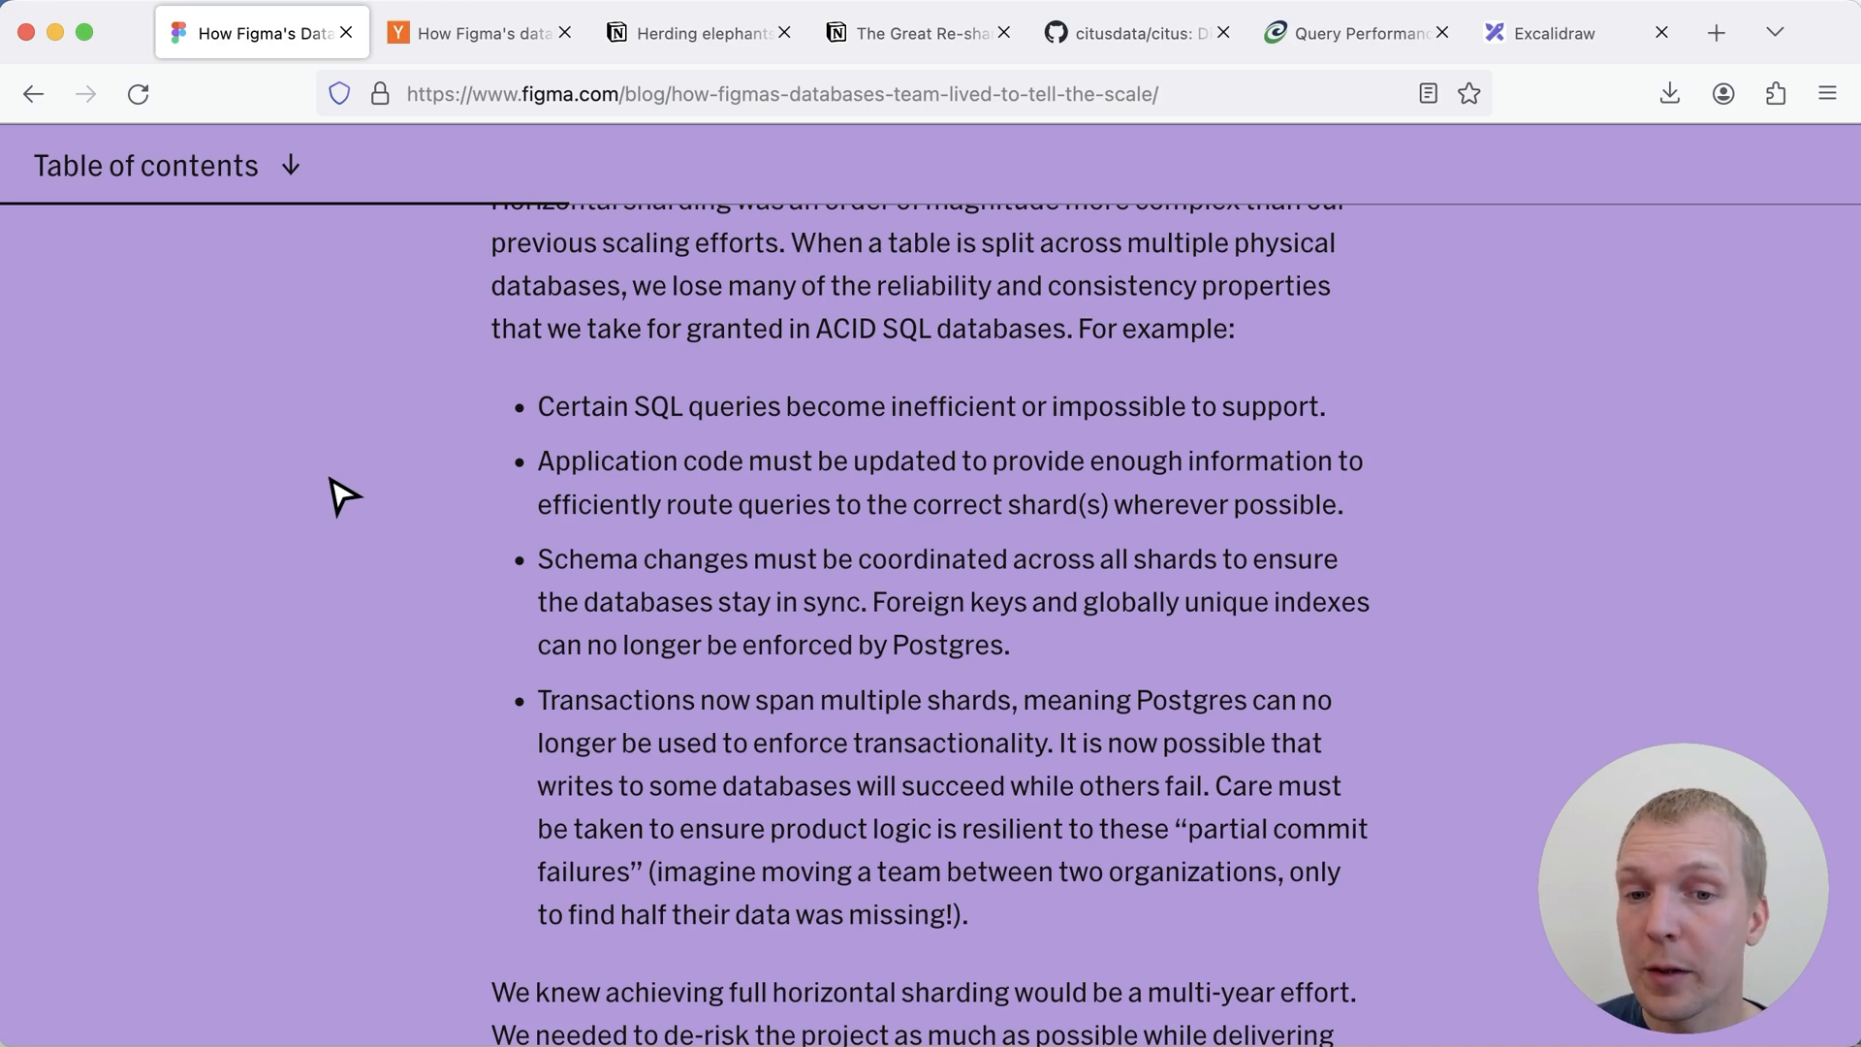
{"action": "scroll", "scroll_direction": "down", "scroll_amount": 3}
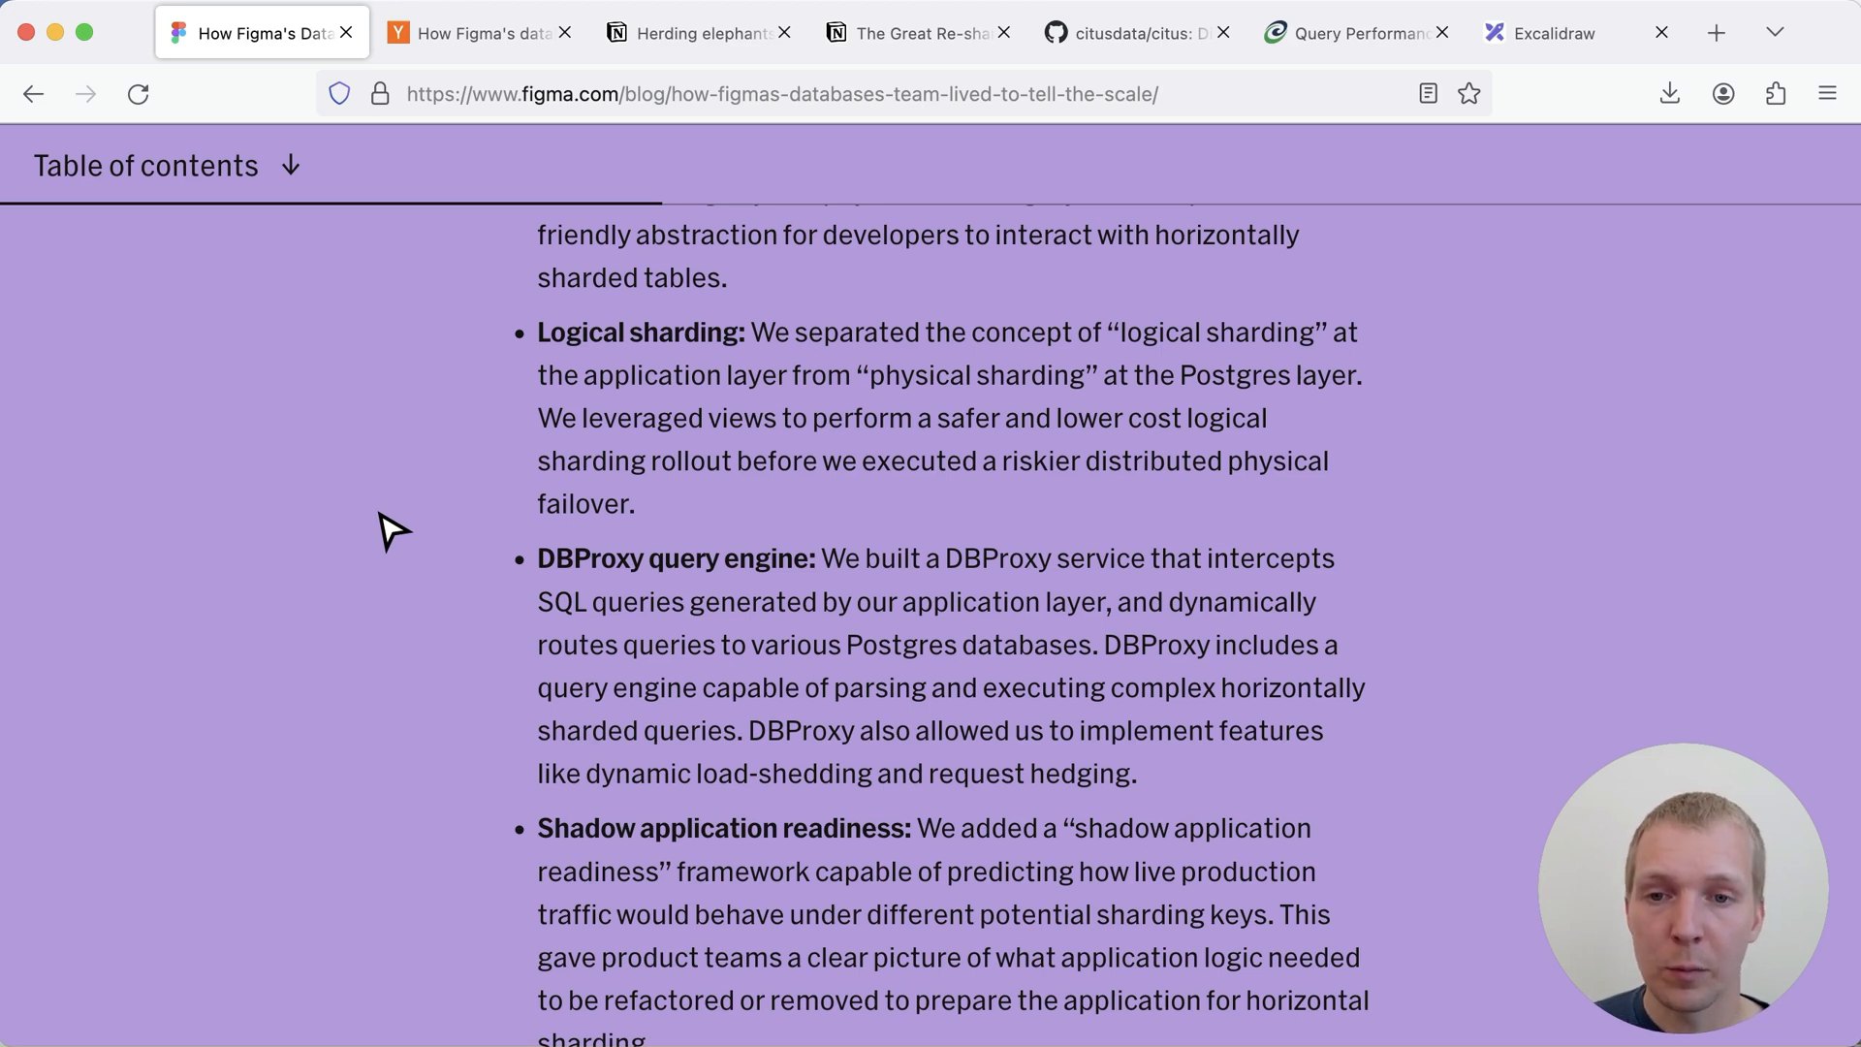
{"action": "mouse_move", "coordinate": [581, 582]}
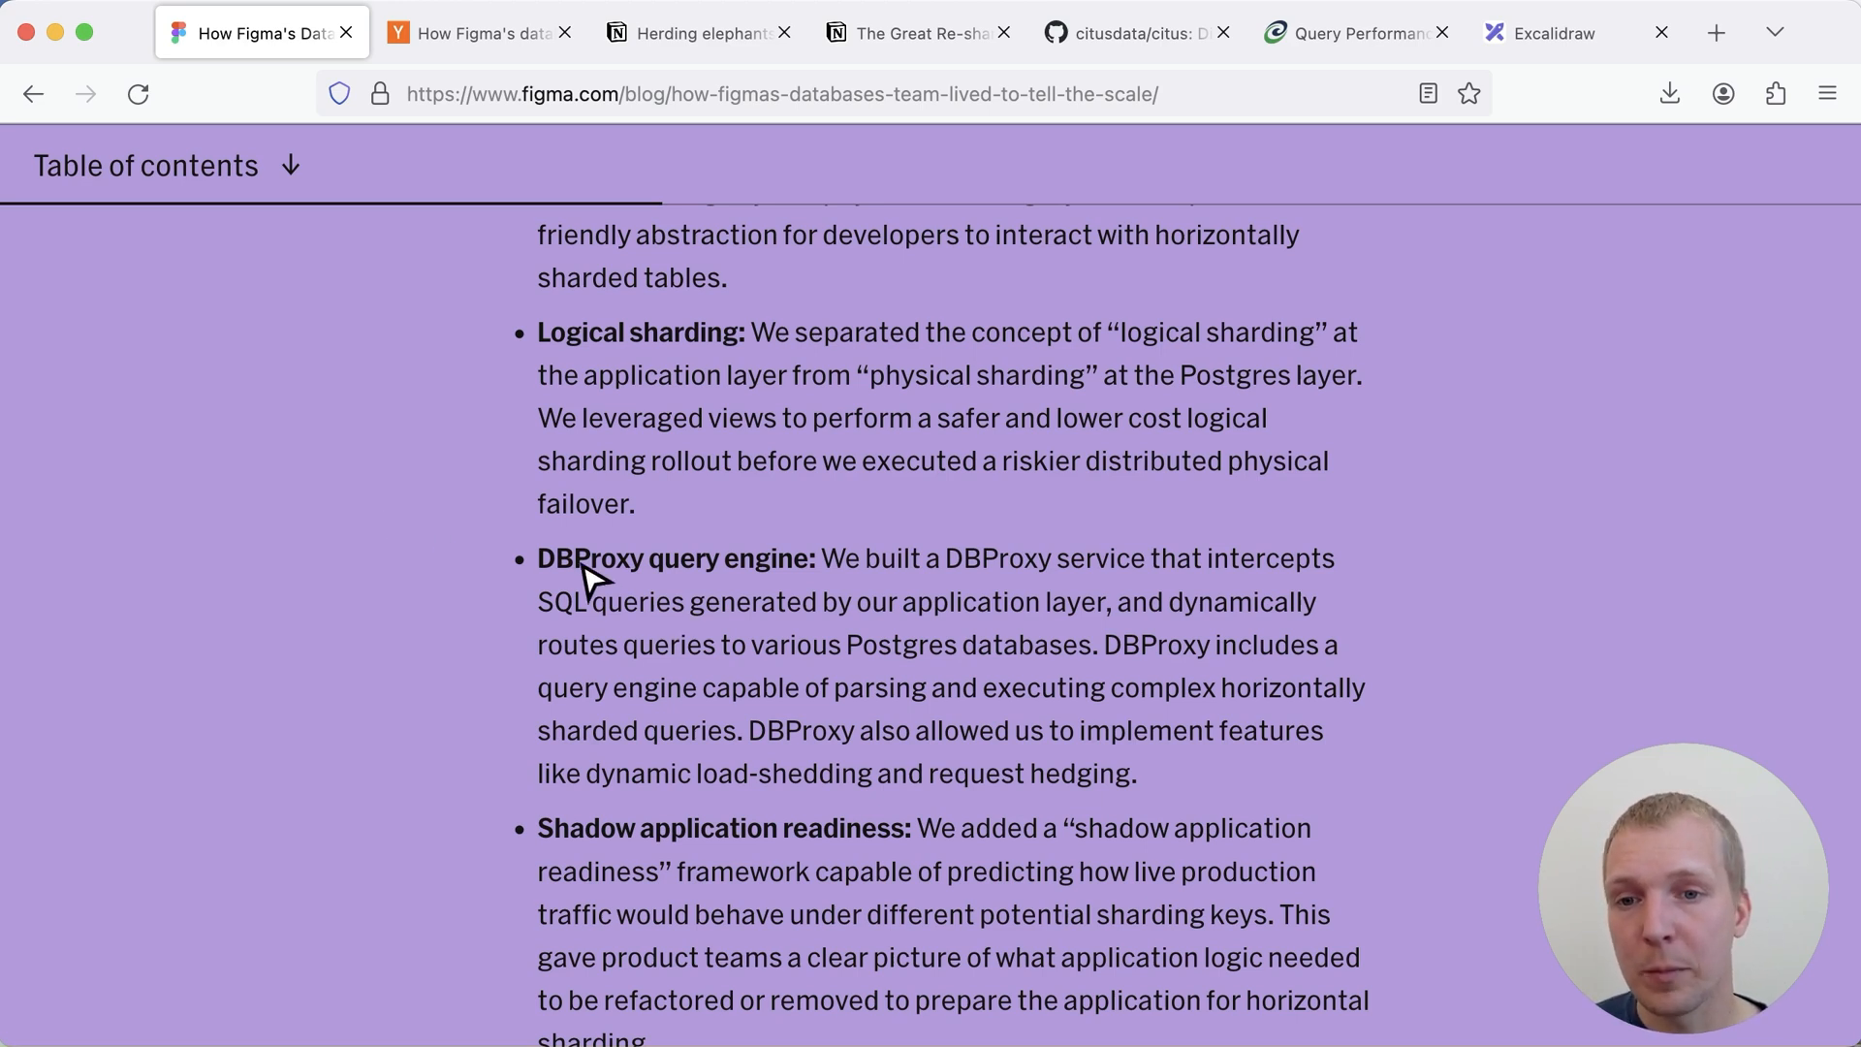
{"action": "mouse_move", "coordinate": [416, 546]}
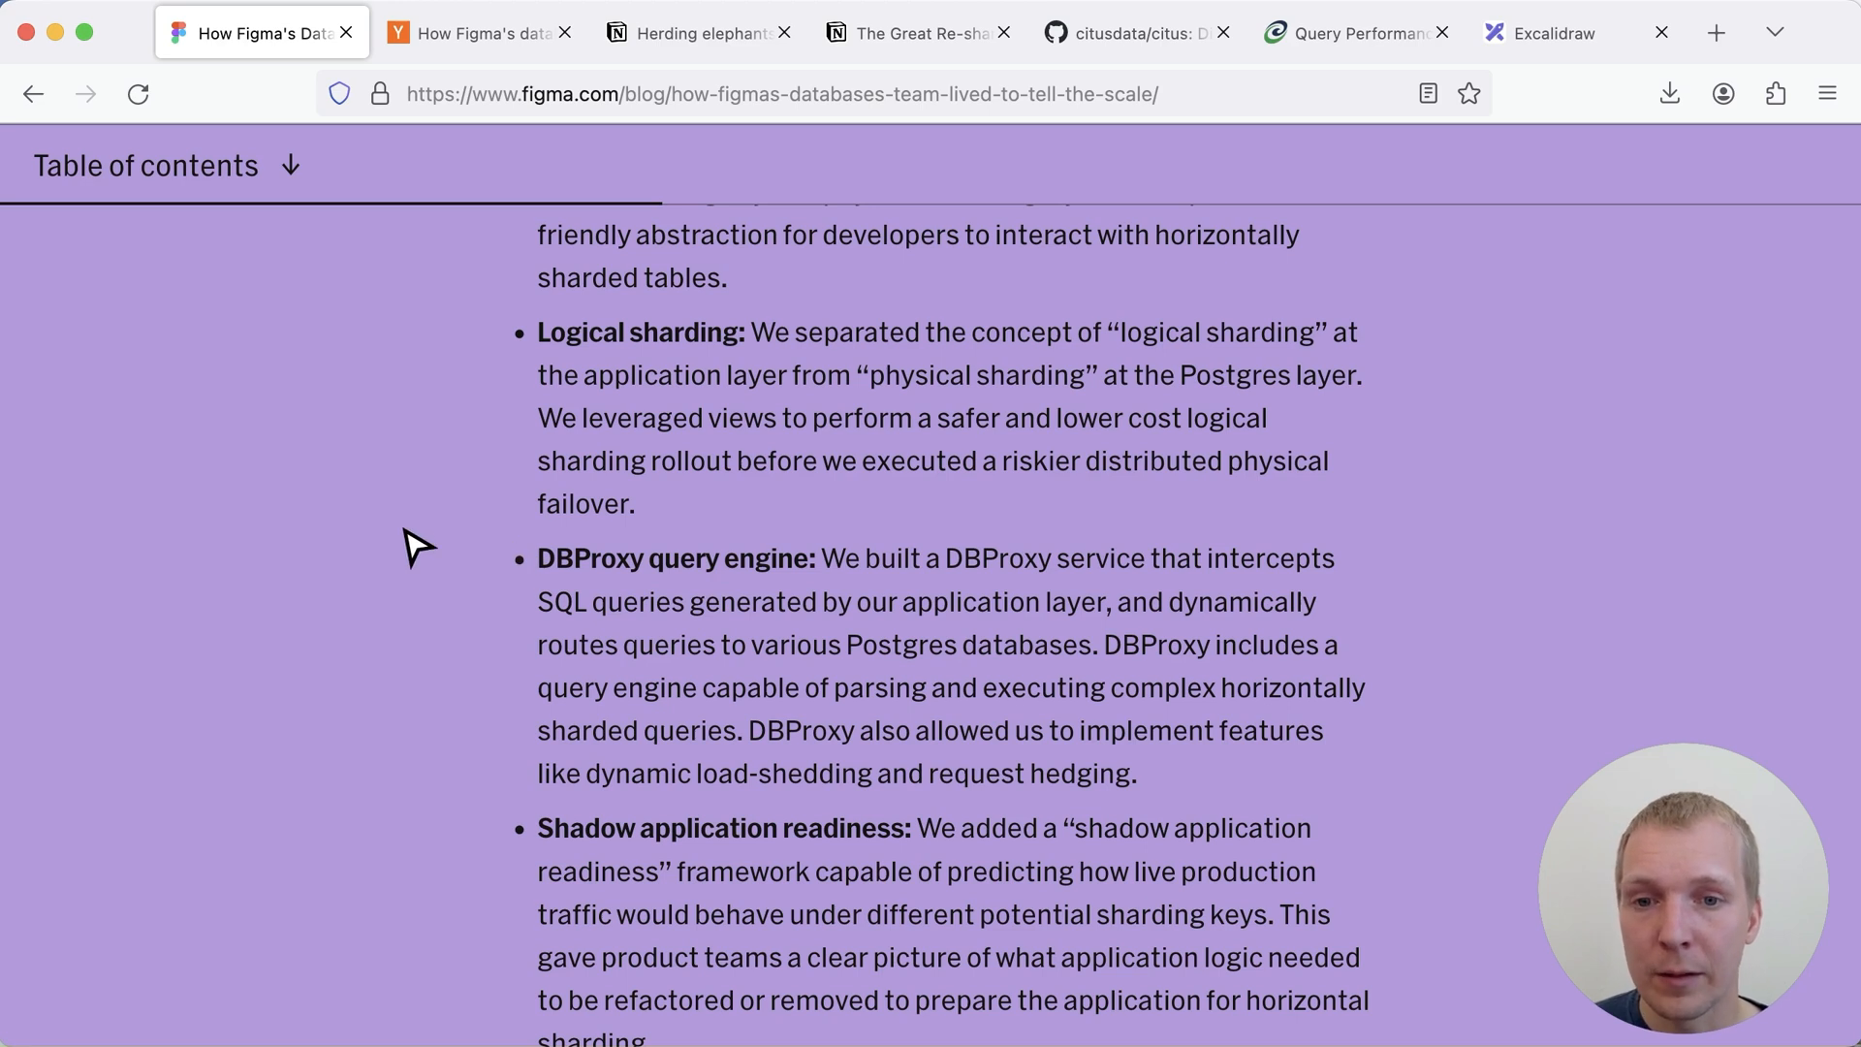
{"action": "mouse_move", "coordinate": [905, 729]}
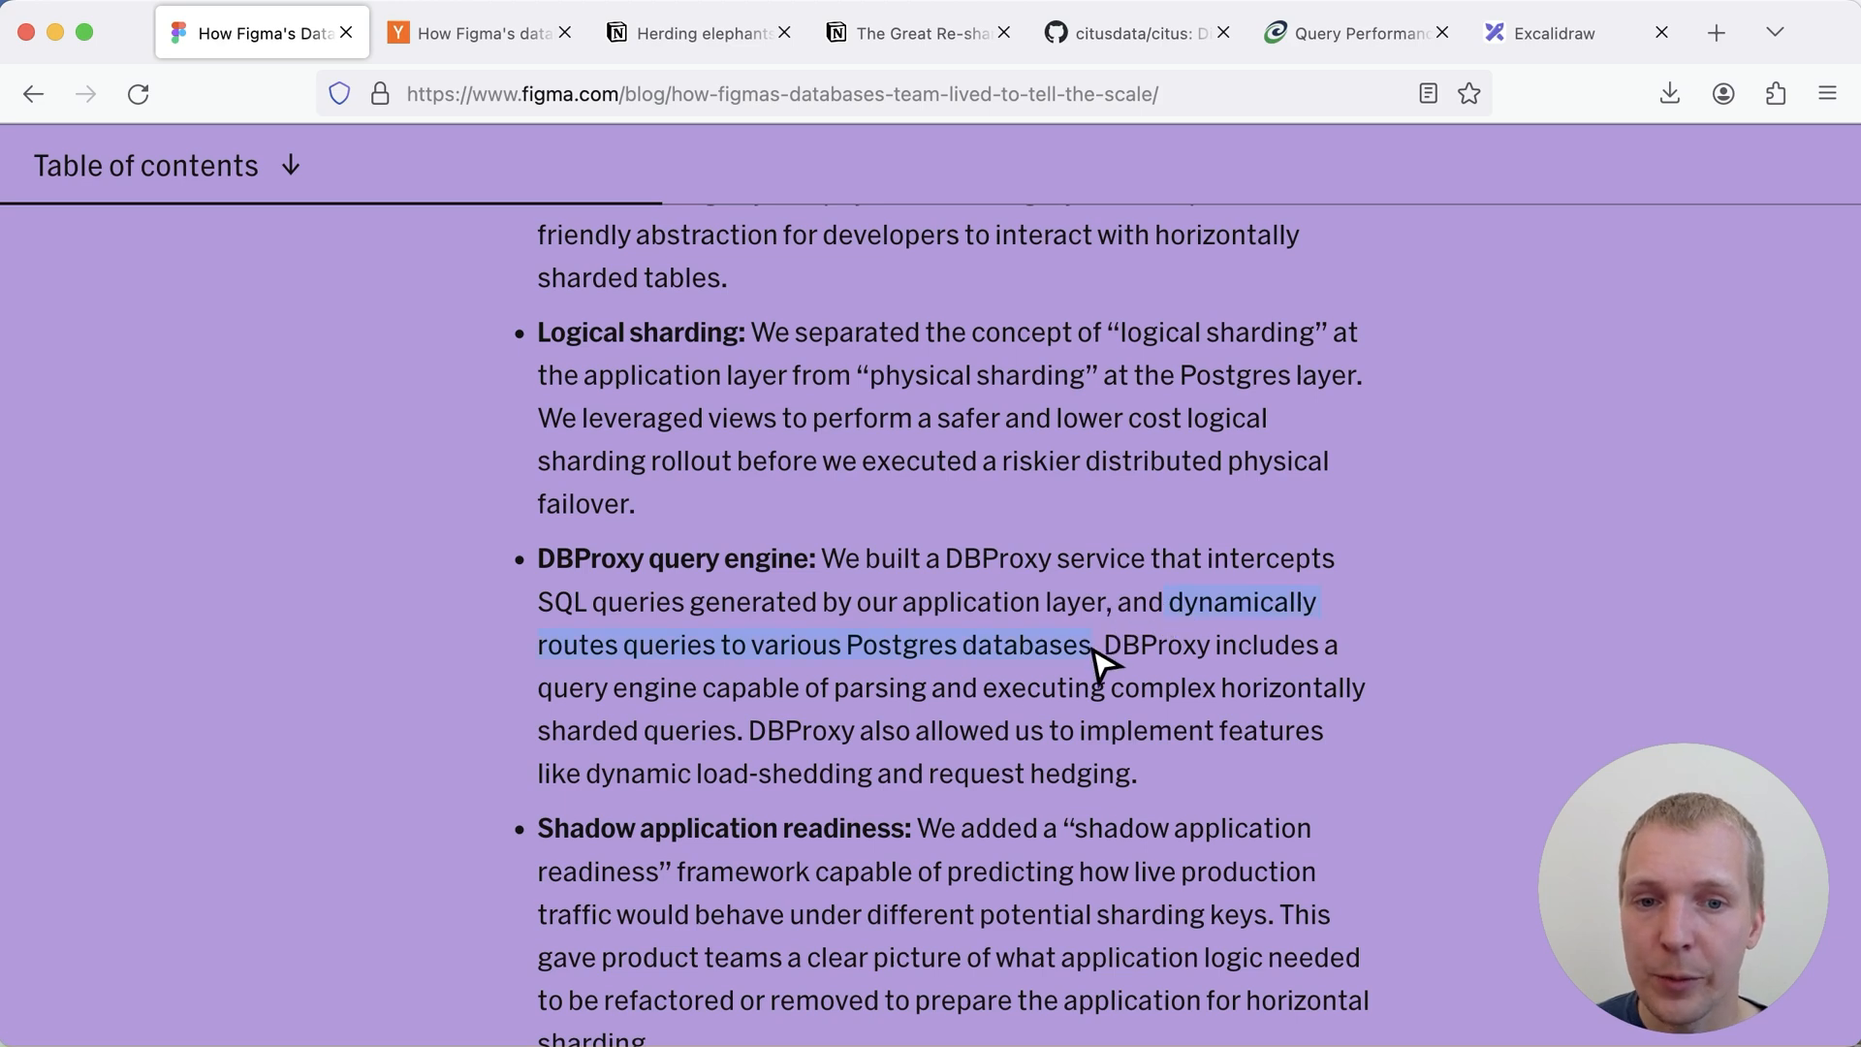
{"action": "mouse_move", "coordinate": [354, 605]}
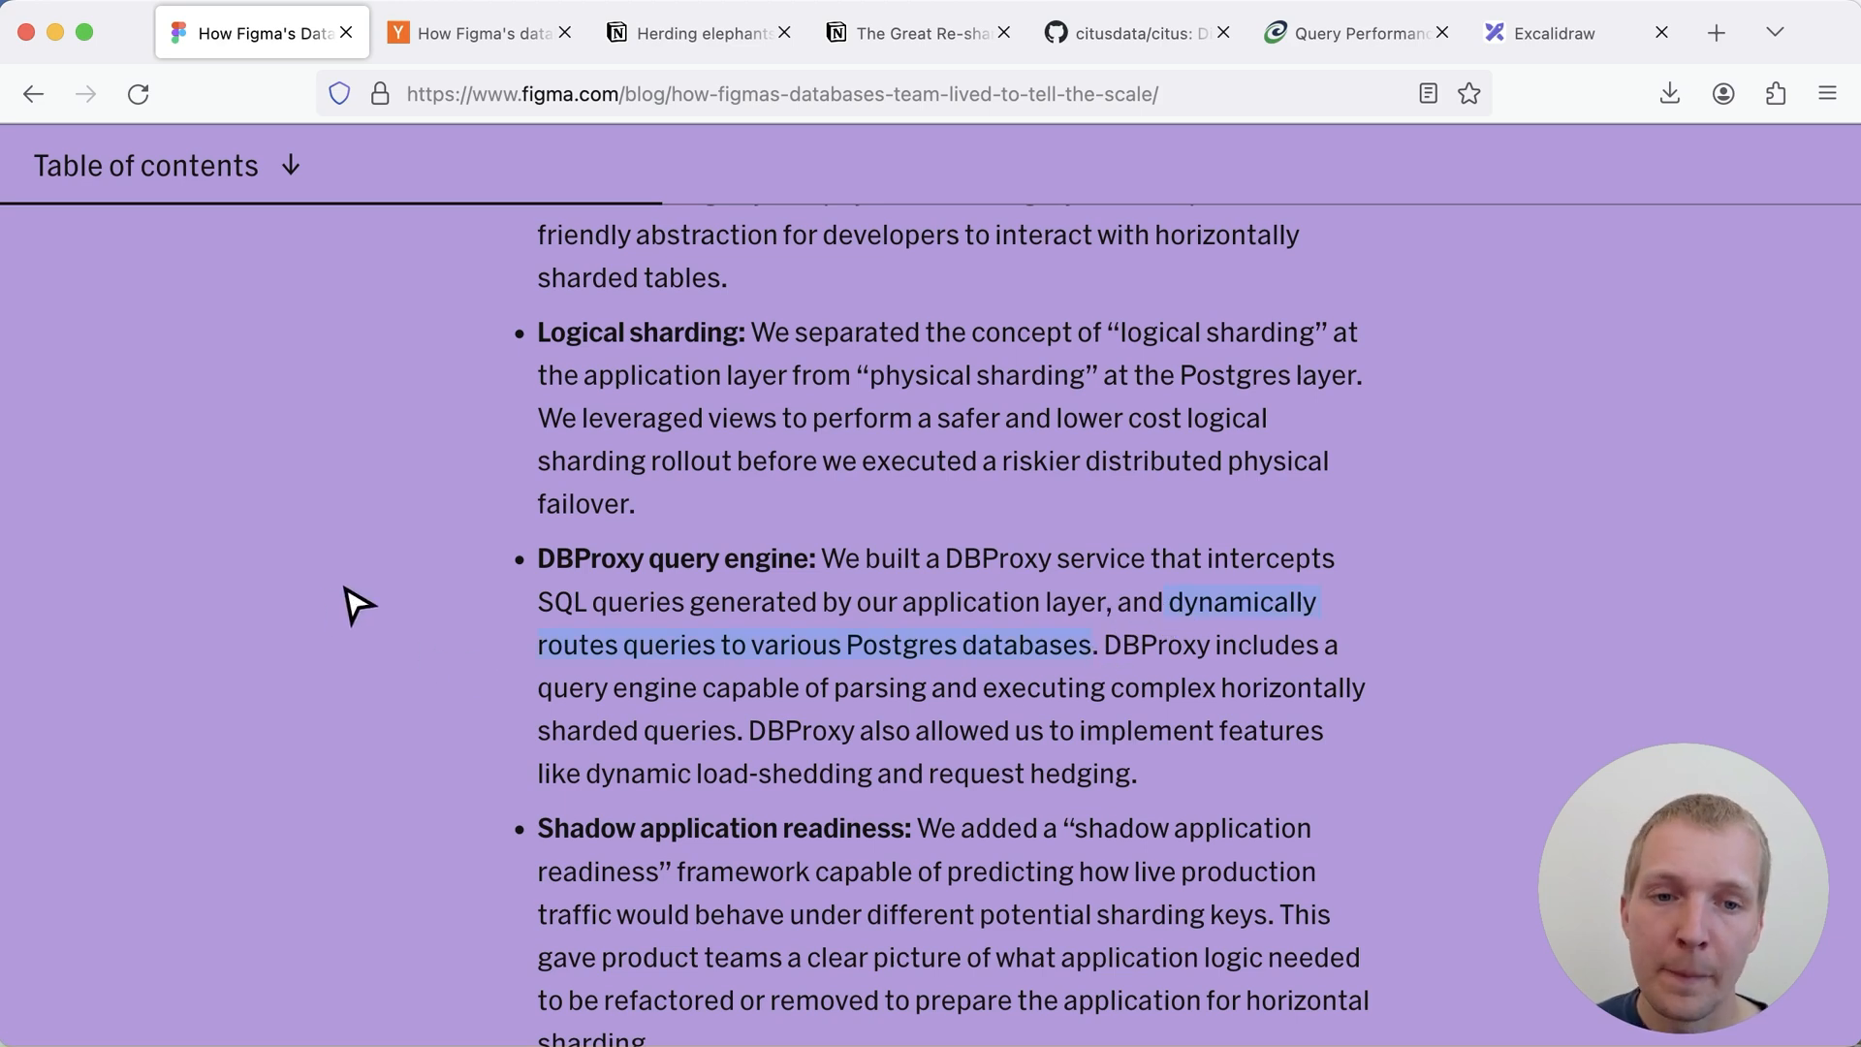
{"action": "scroll", "scroll_direction": "down", "scroll_amount": 3}
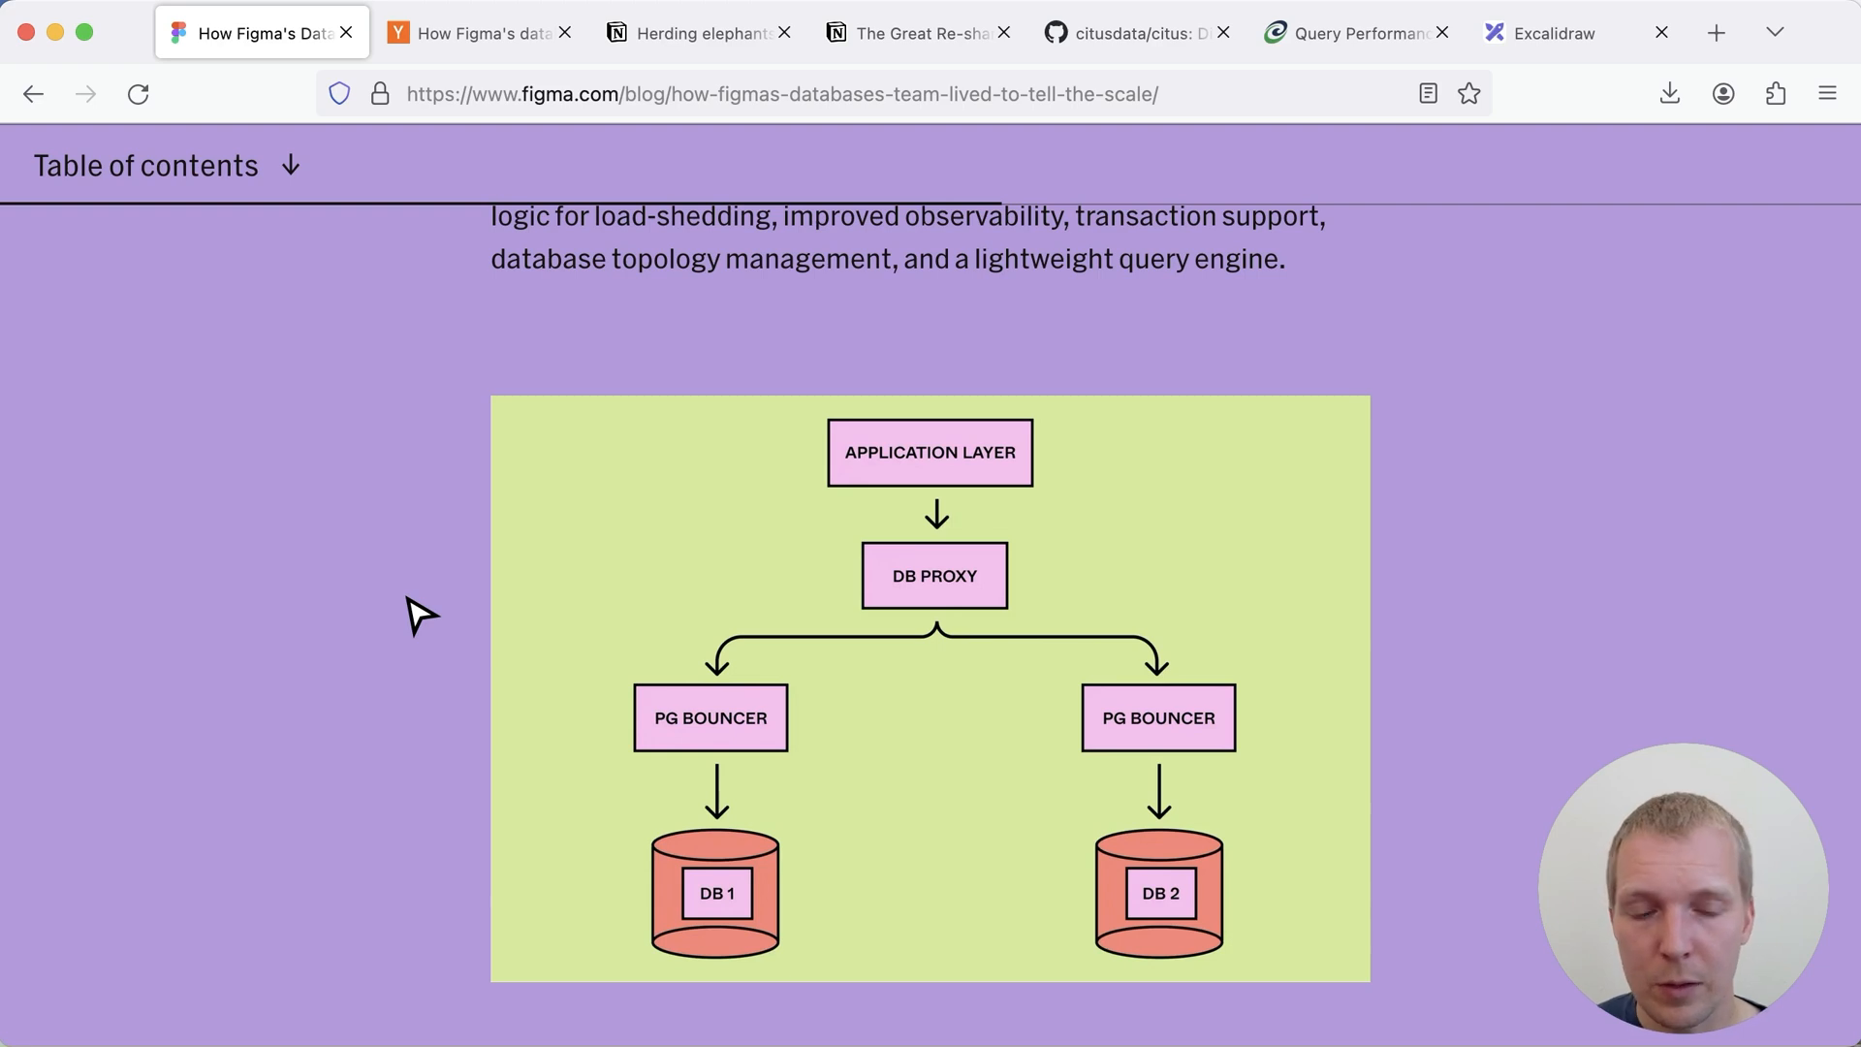
Scroll past the query parser, logical and physical planner diagrams to the scatter-gather explanation
{"action": "scroll", "scroll_direction": "down", "scroll_amount": 3}
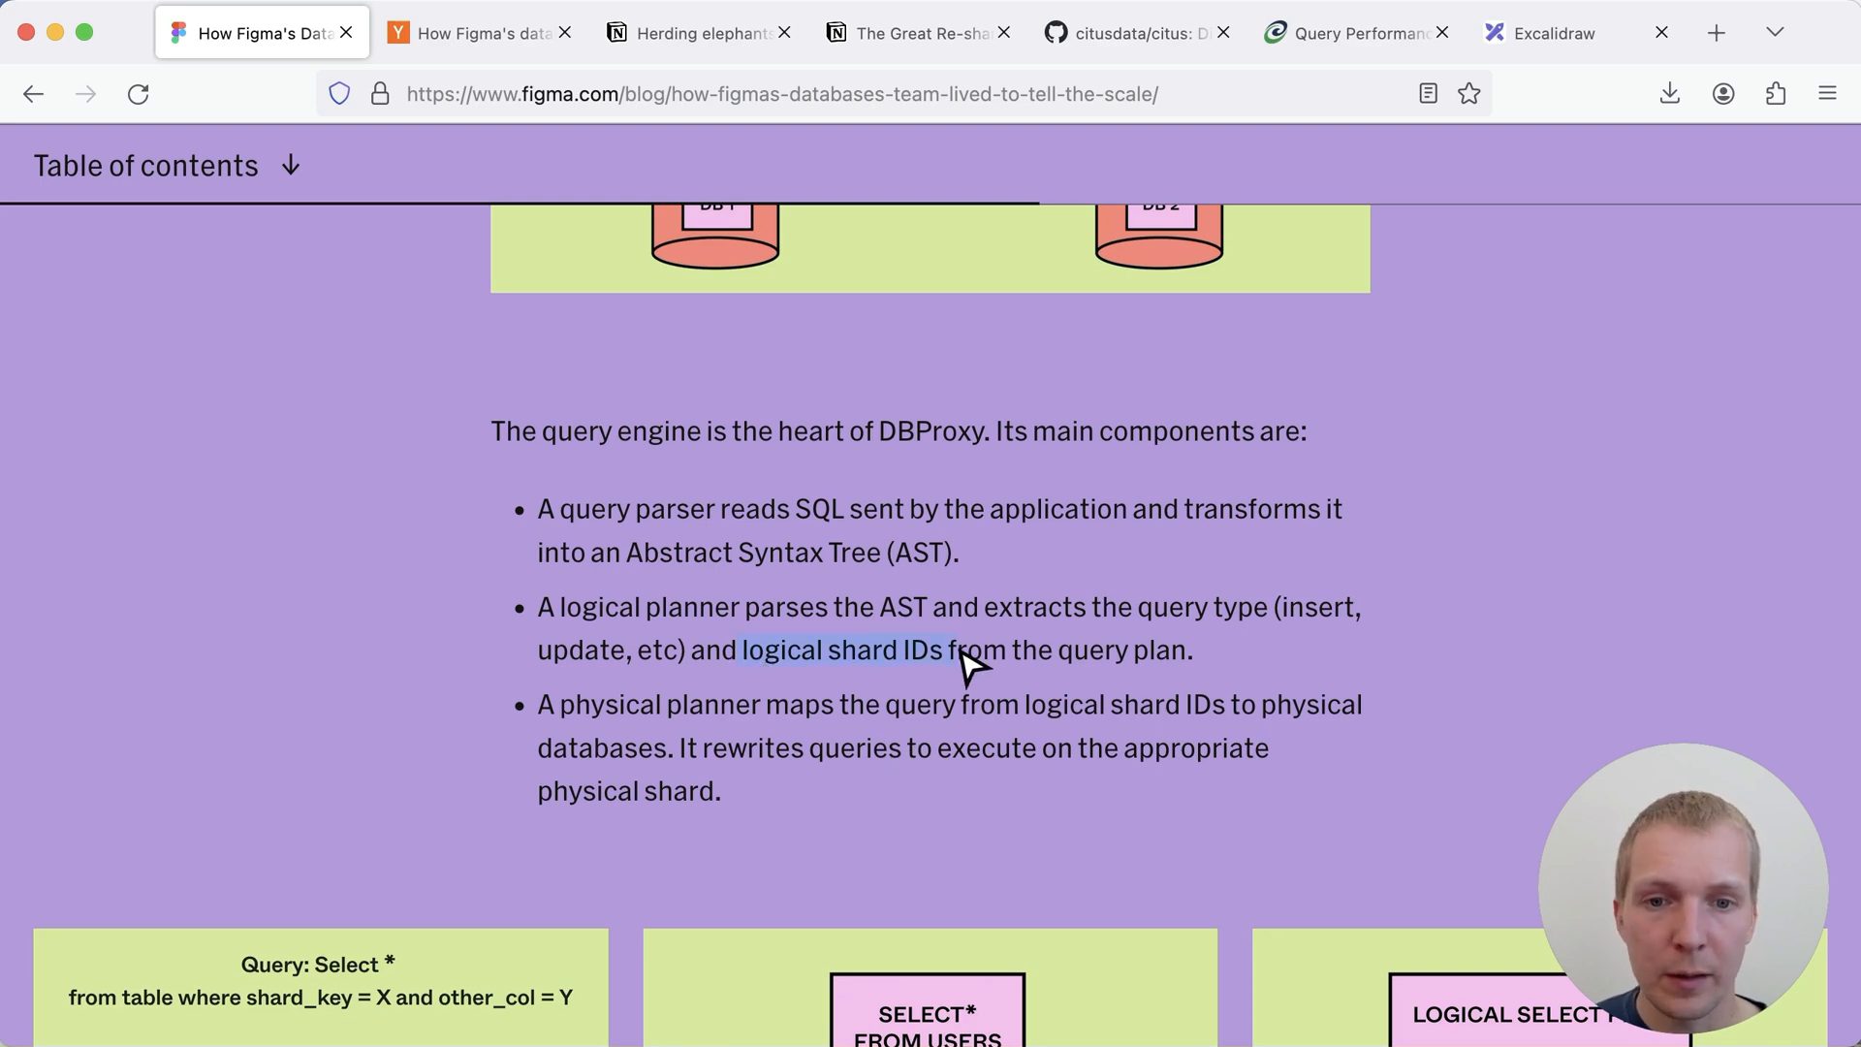
{"action": "mouse_move", "coordinate": [471, 649]}
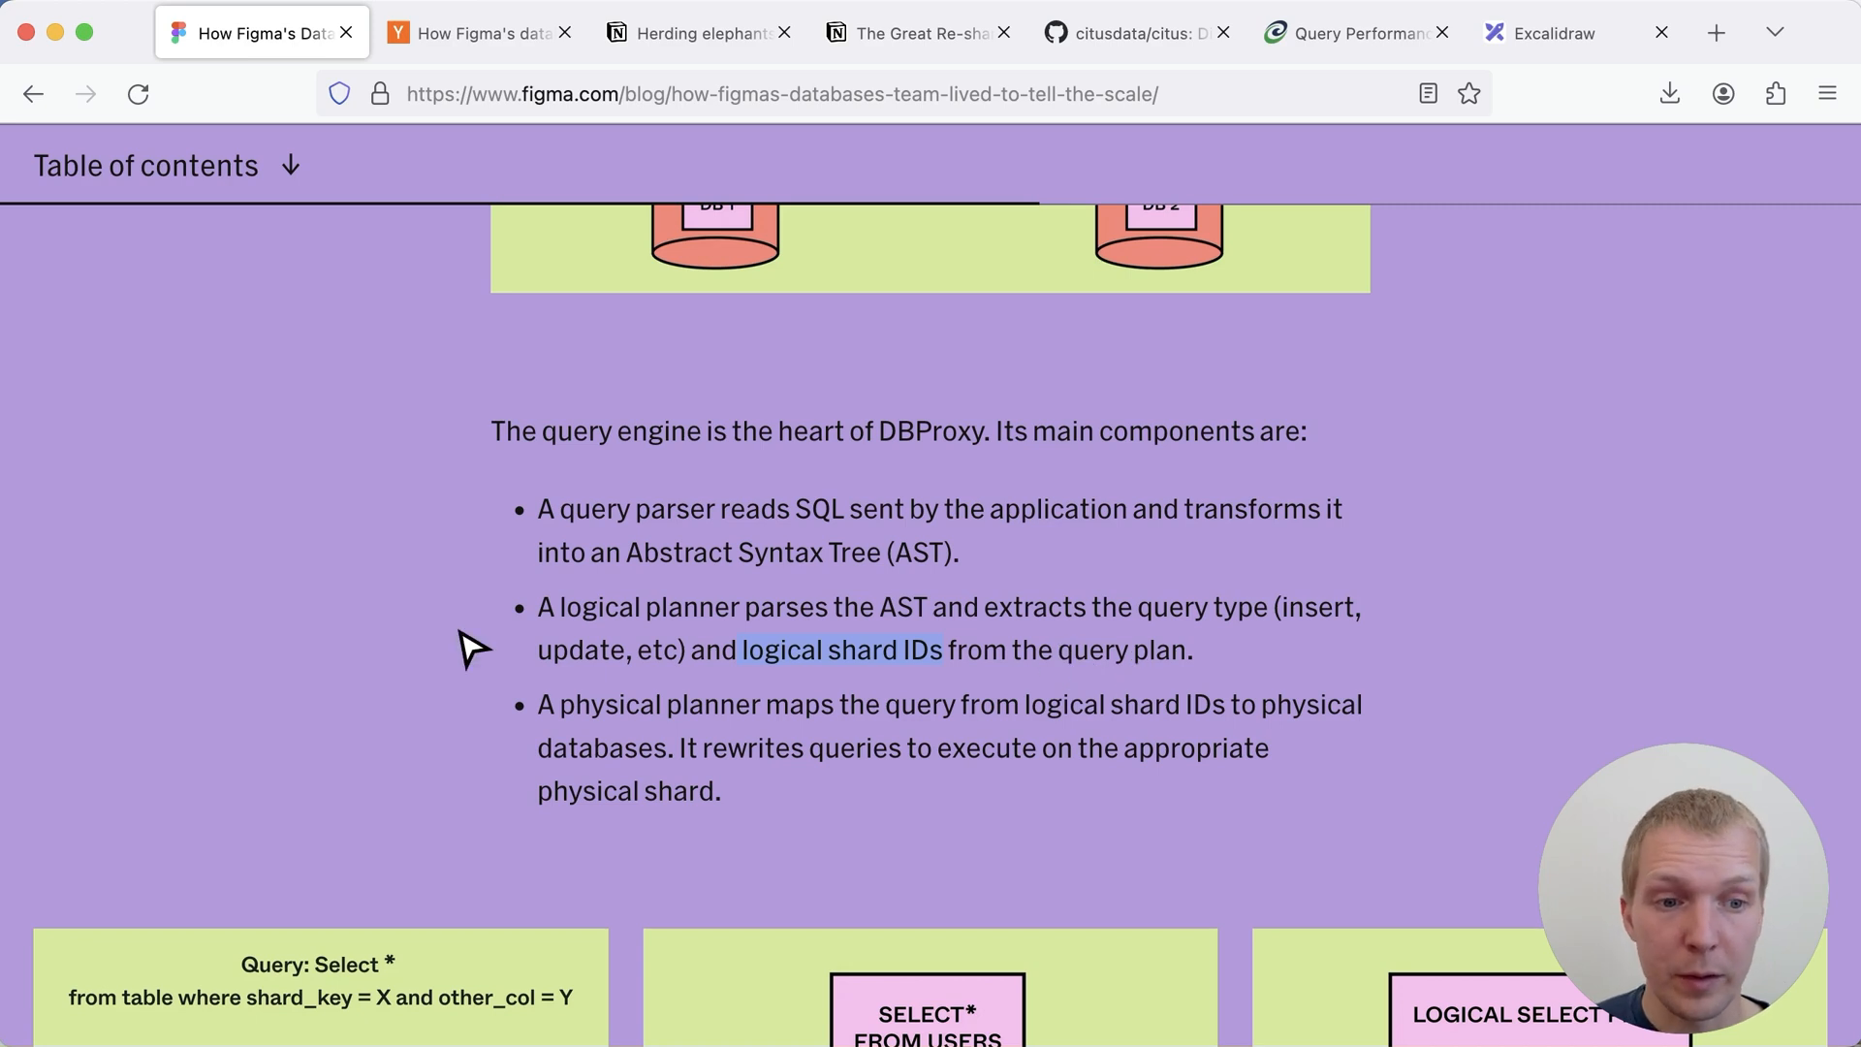
{"action": "scroll", "scroll_direction": "down", "scroll_amount": 3}
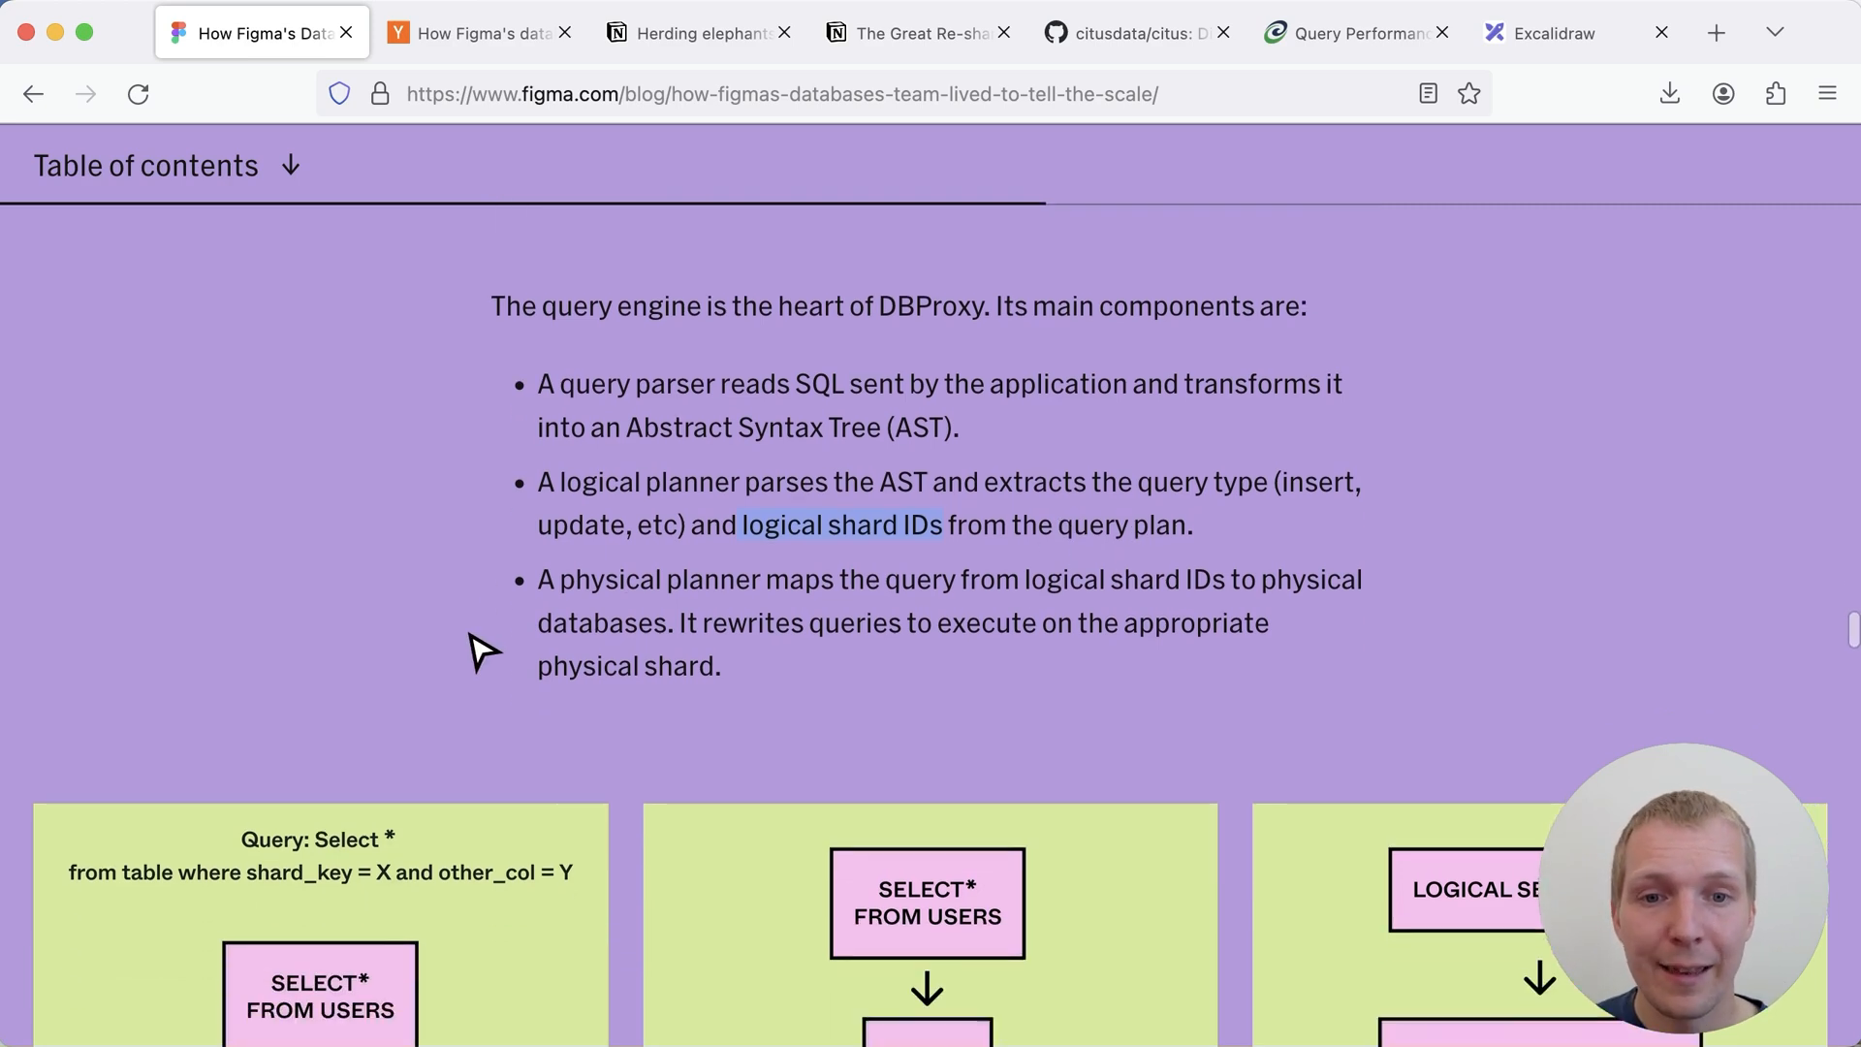
{"action": "scroll", "scroll_direction": "down", "scroll_amount": 3}
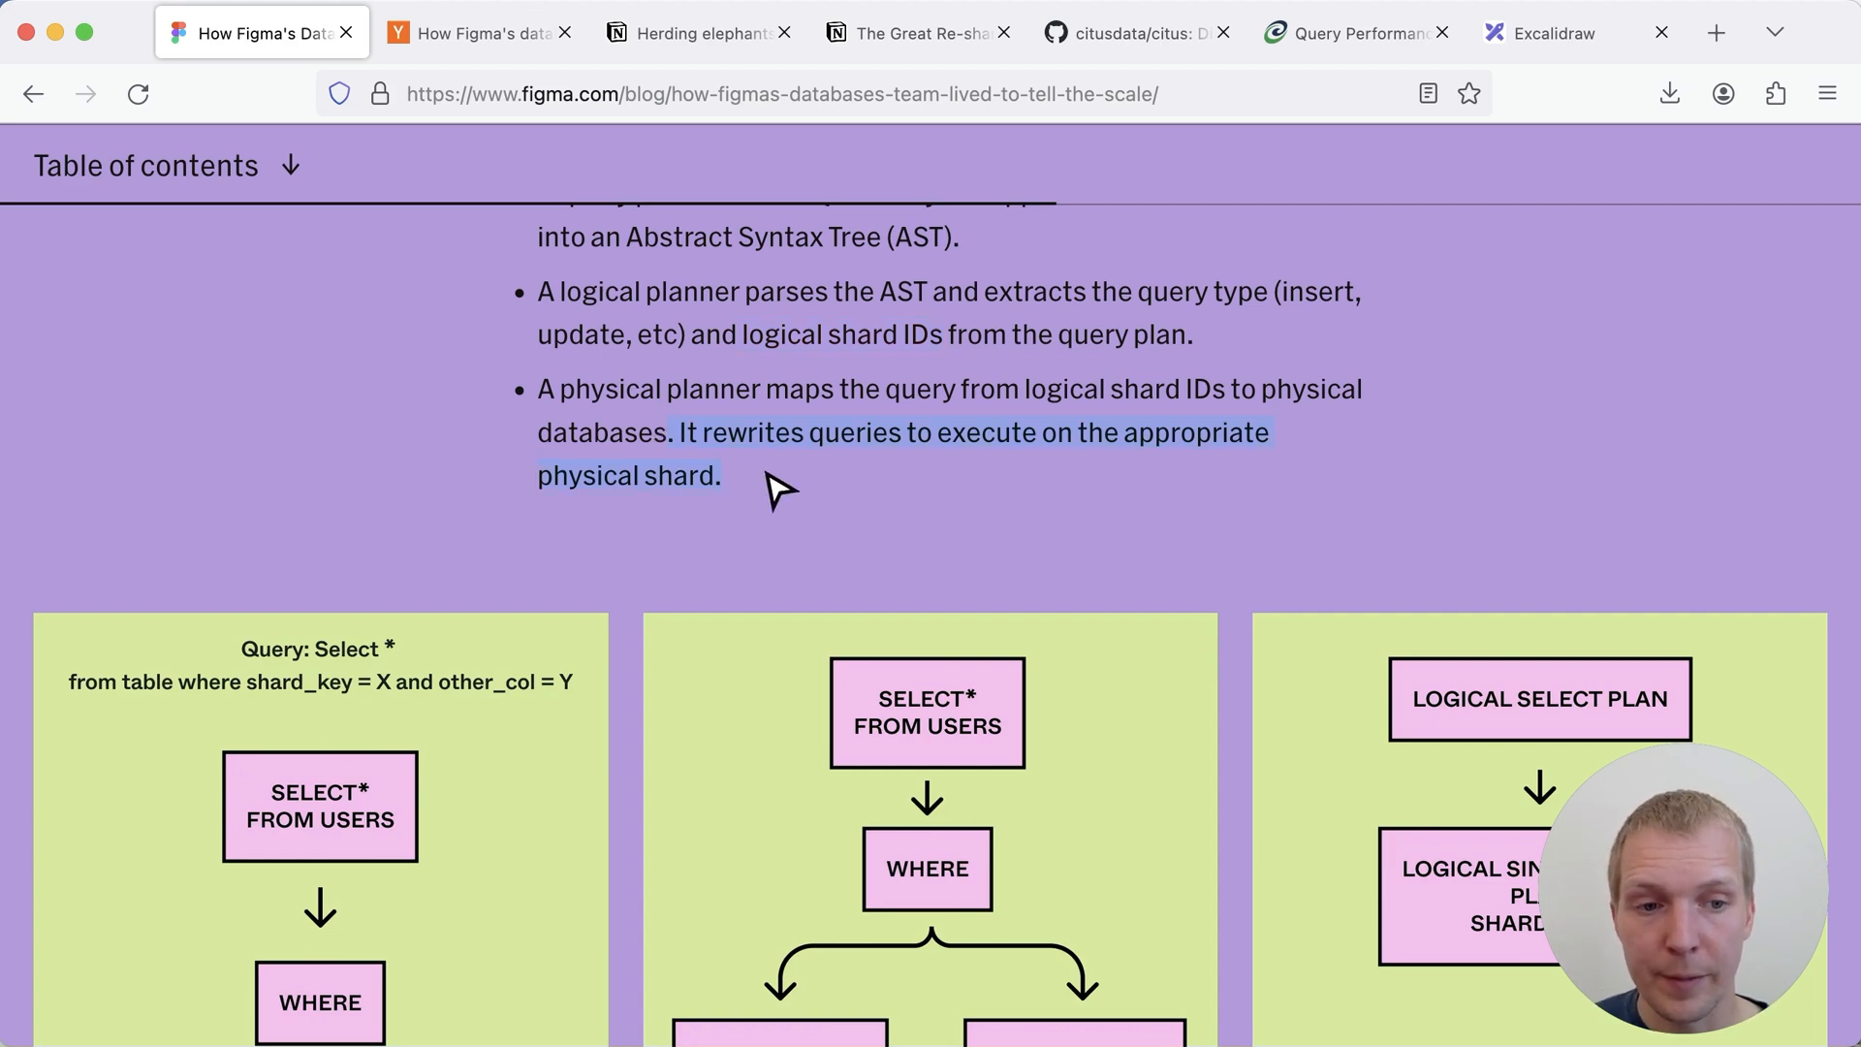
{"action": "scroll", "scroll_direction": "down", "scroll_amount": 3}
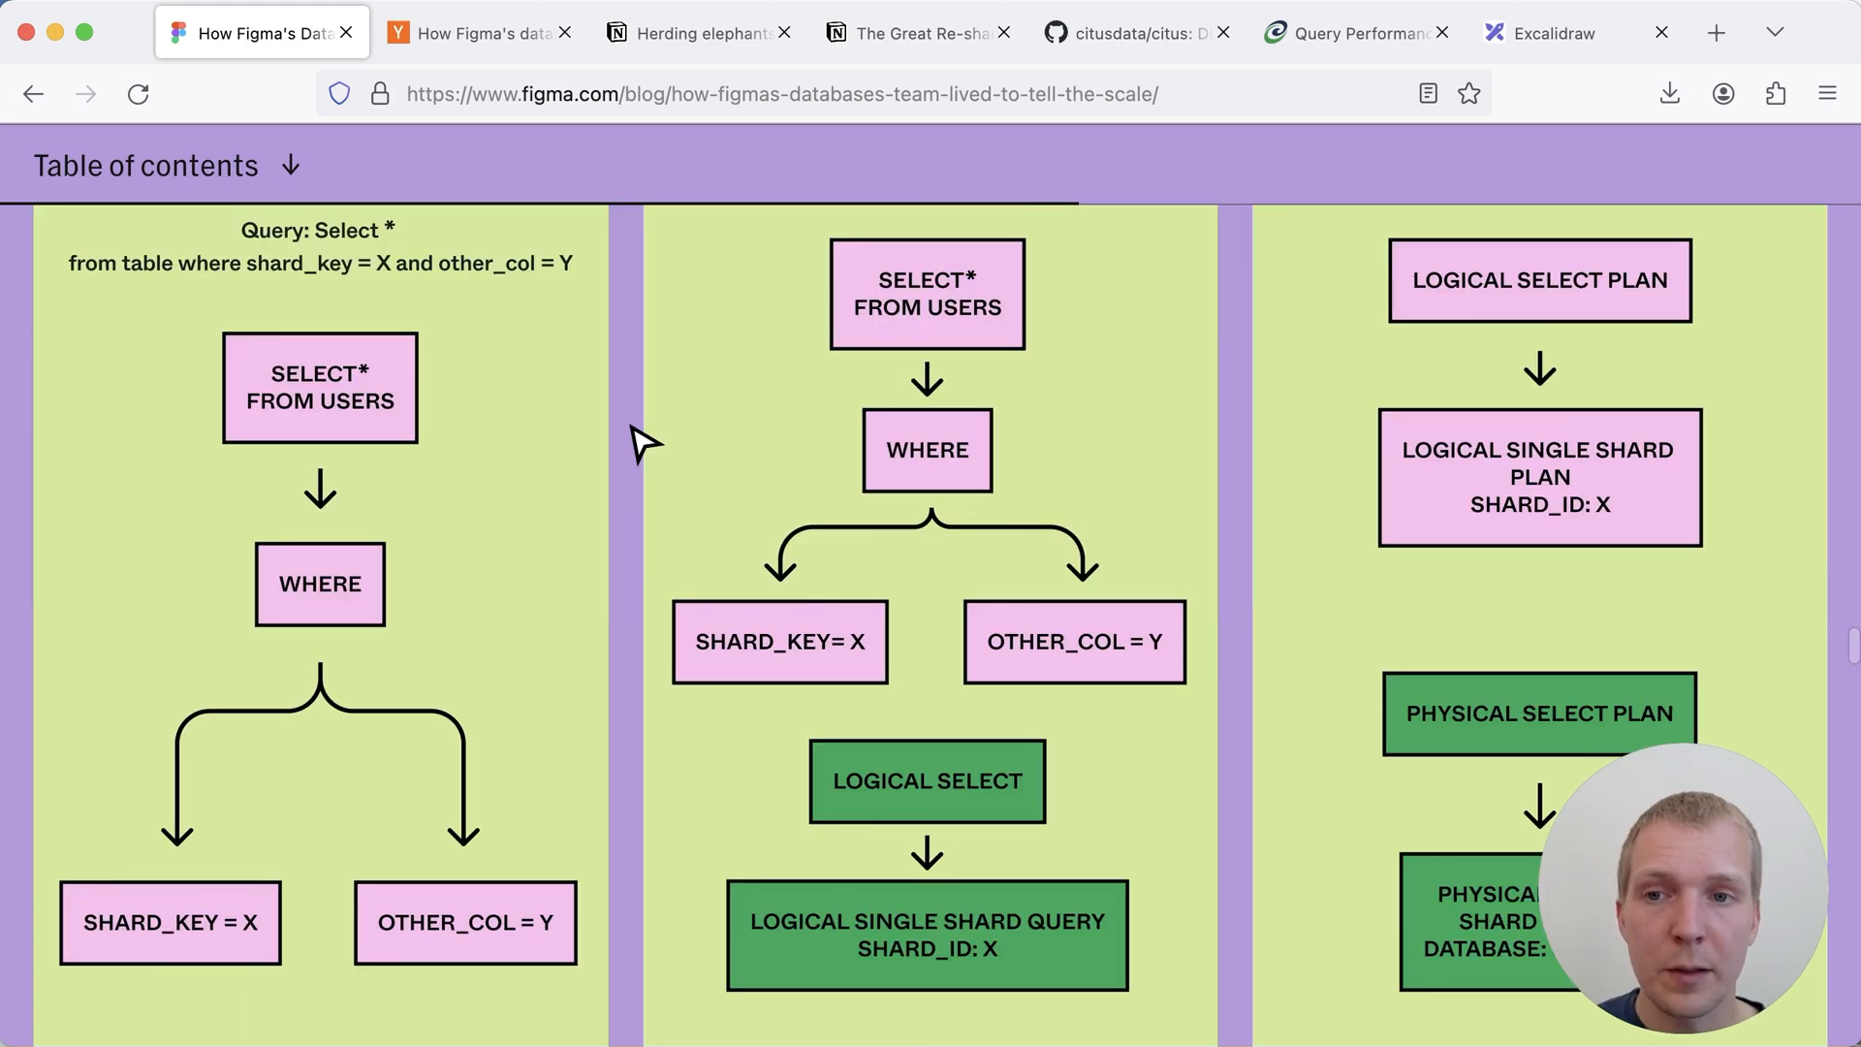
{"action": "mouse_move", "coordinate": [380, 302]}
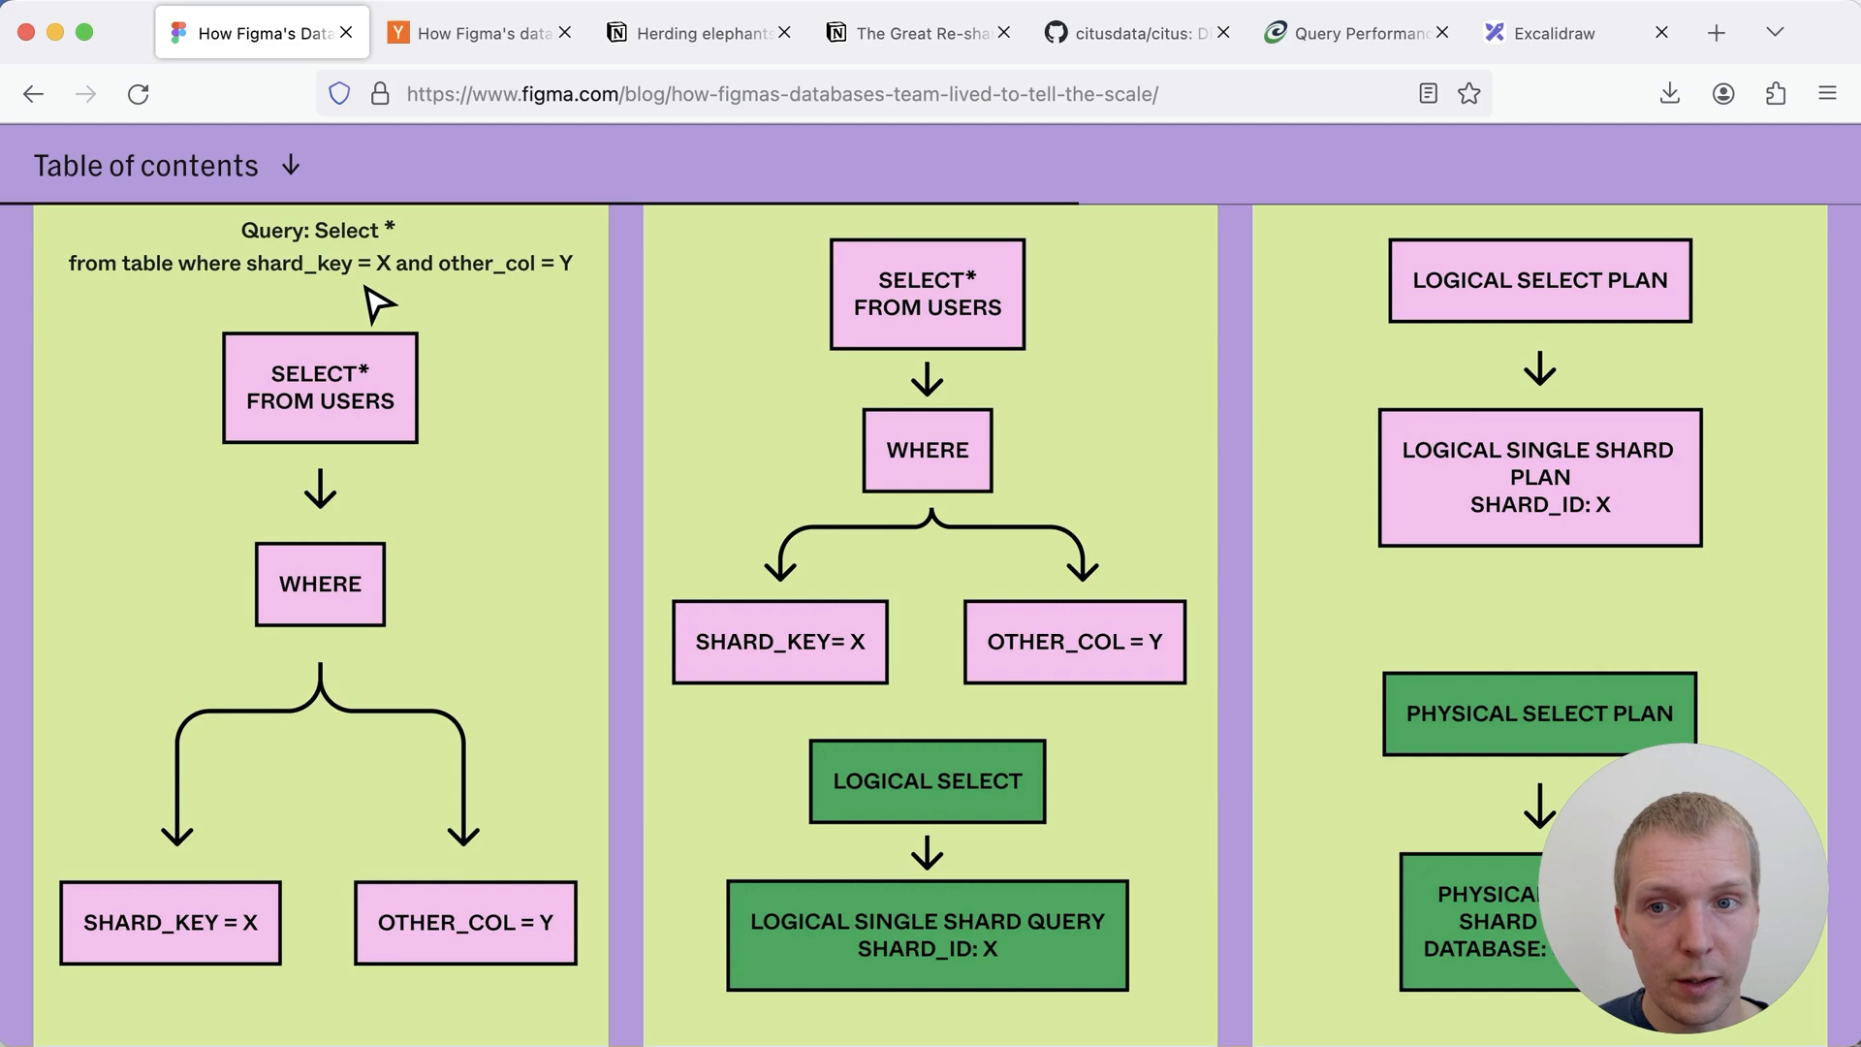
{"action": "mouse_move", "coordinate": [1024, 838]}
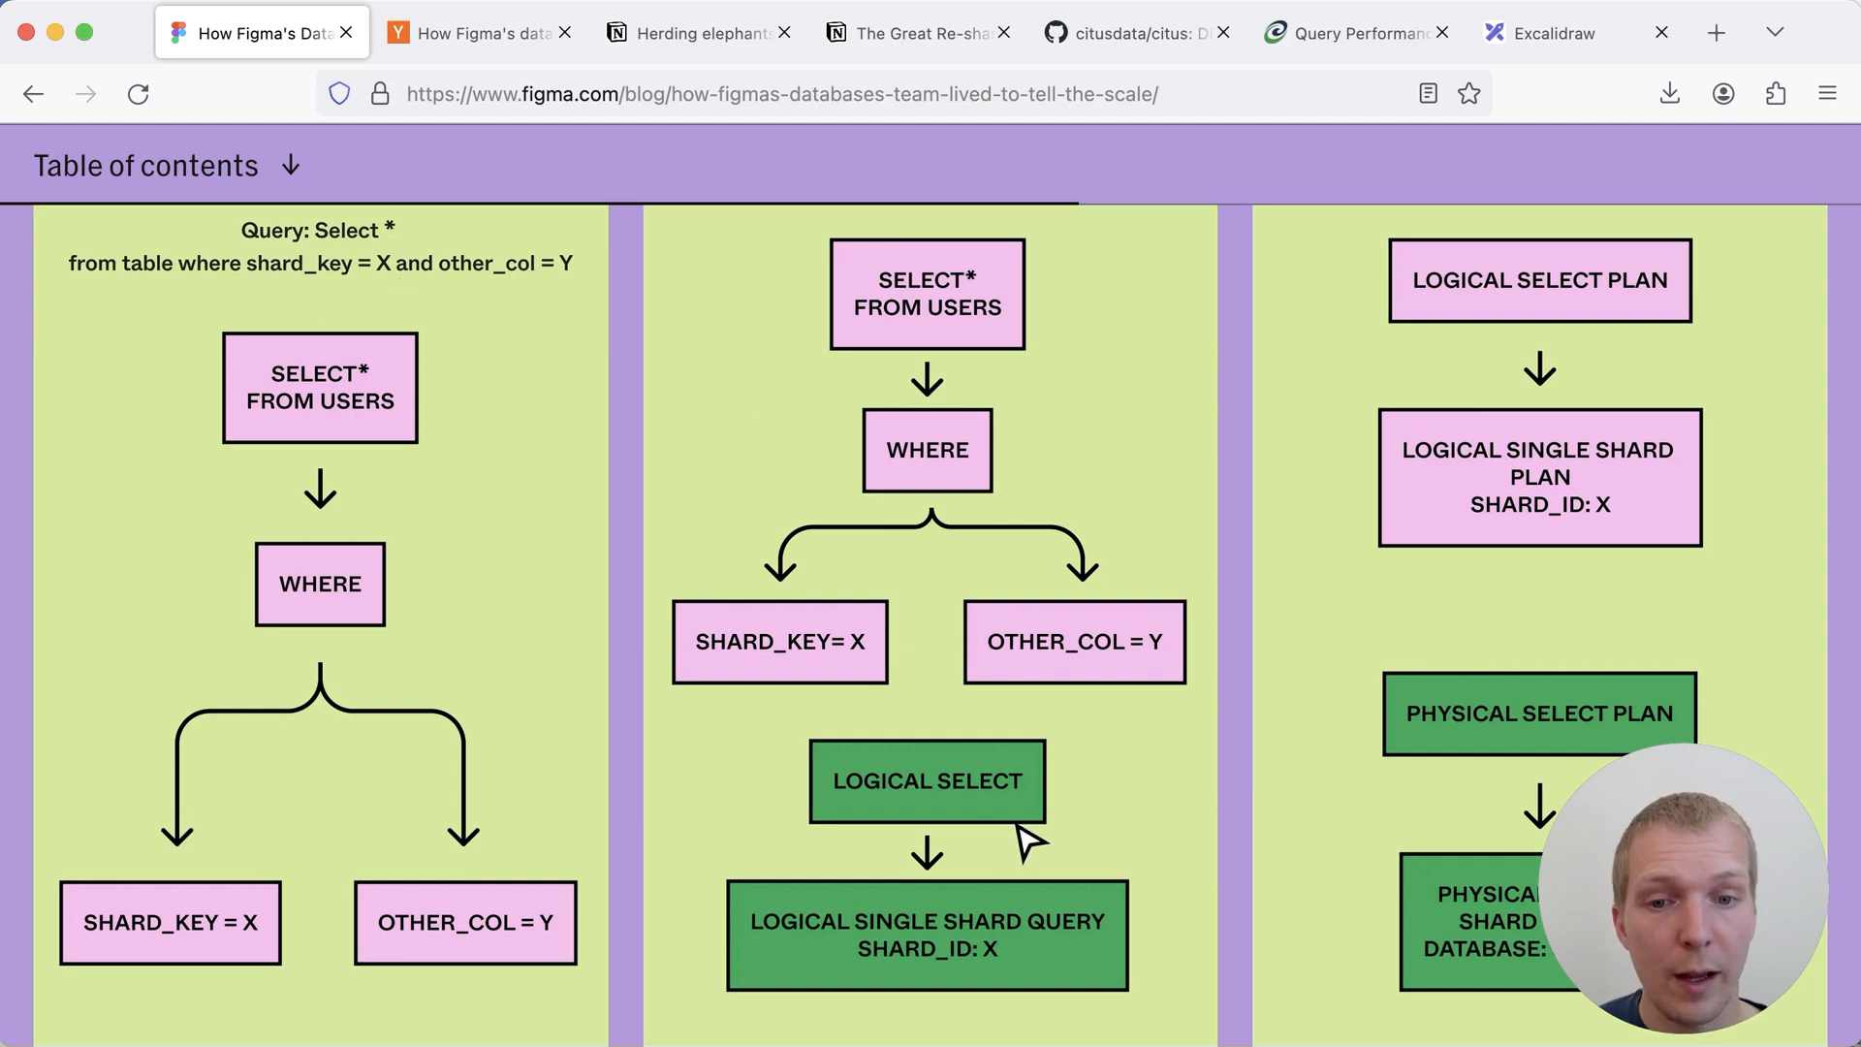
{"action": "mouse_move", "coordinate": [1242, 677]}
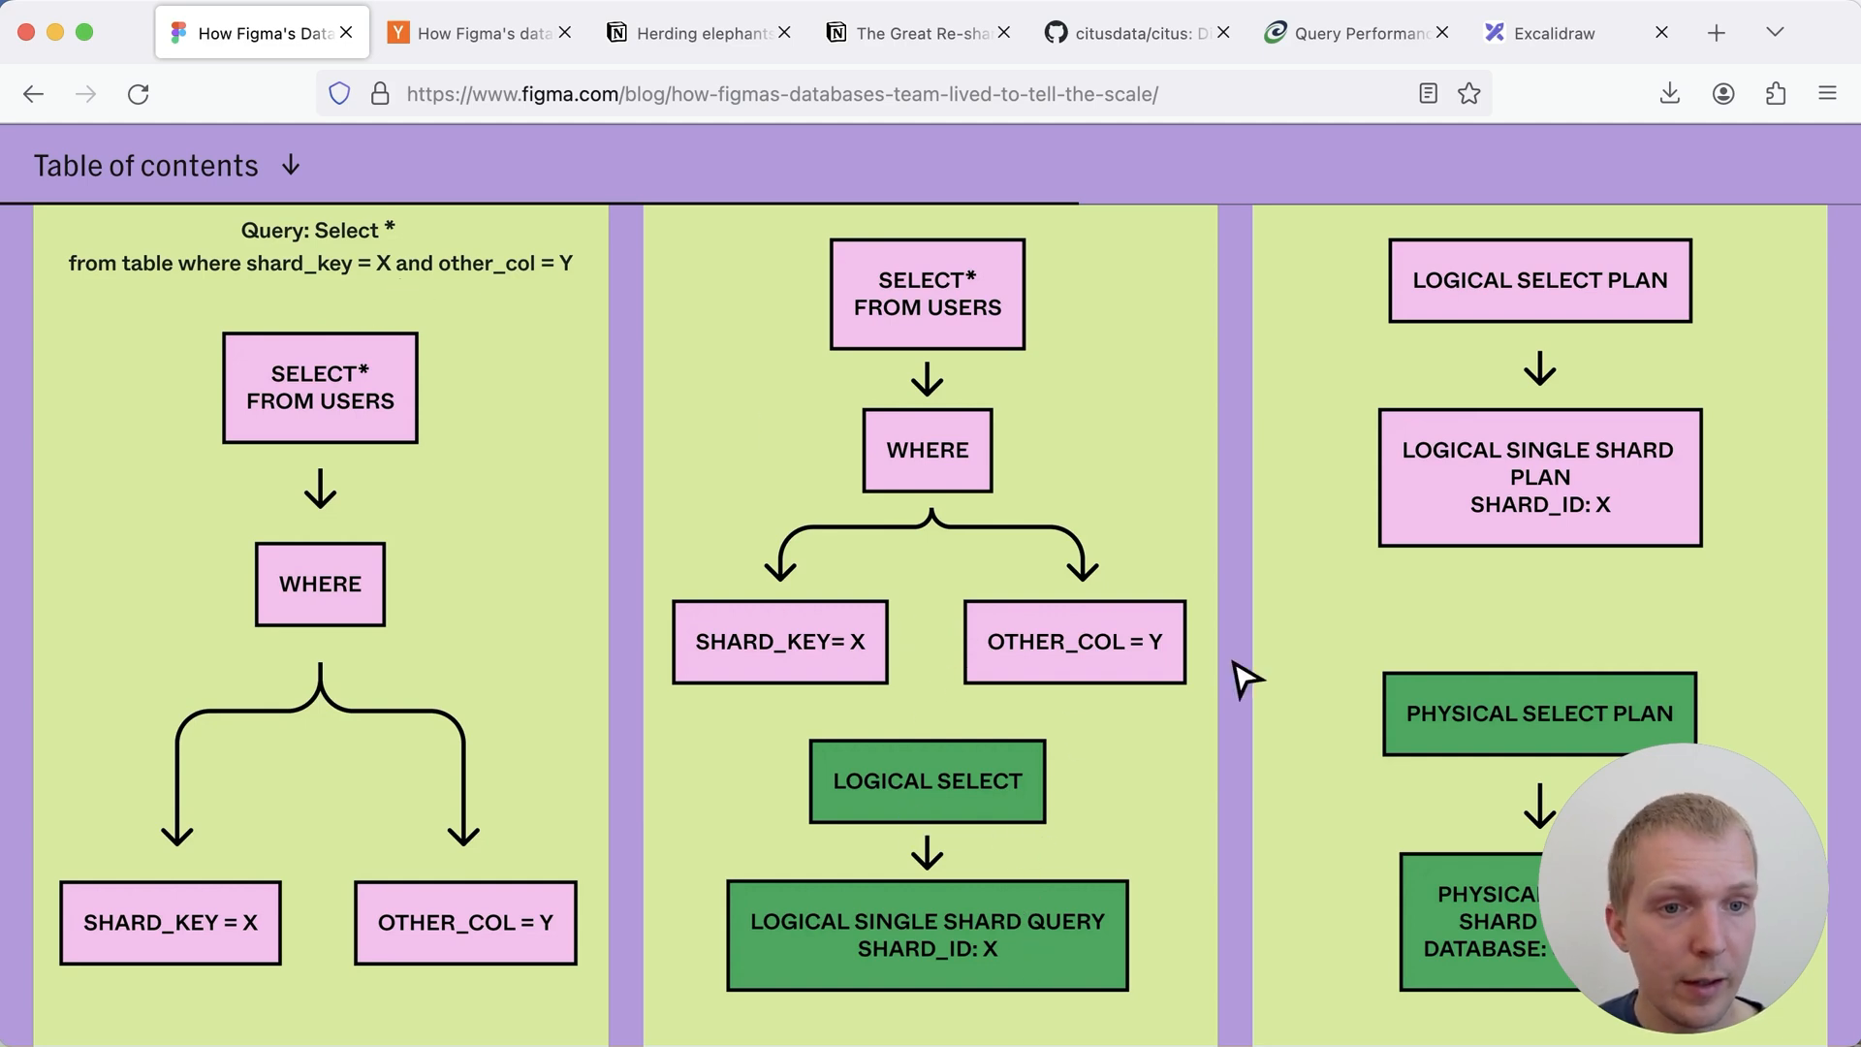
{"action": "mouse_move", "coordinate": [1437, 624]}
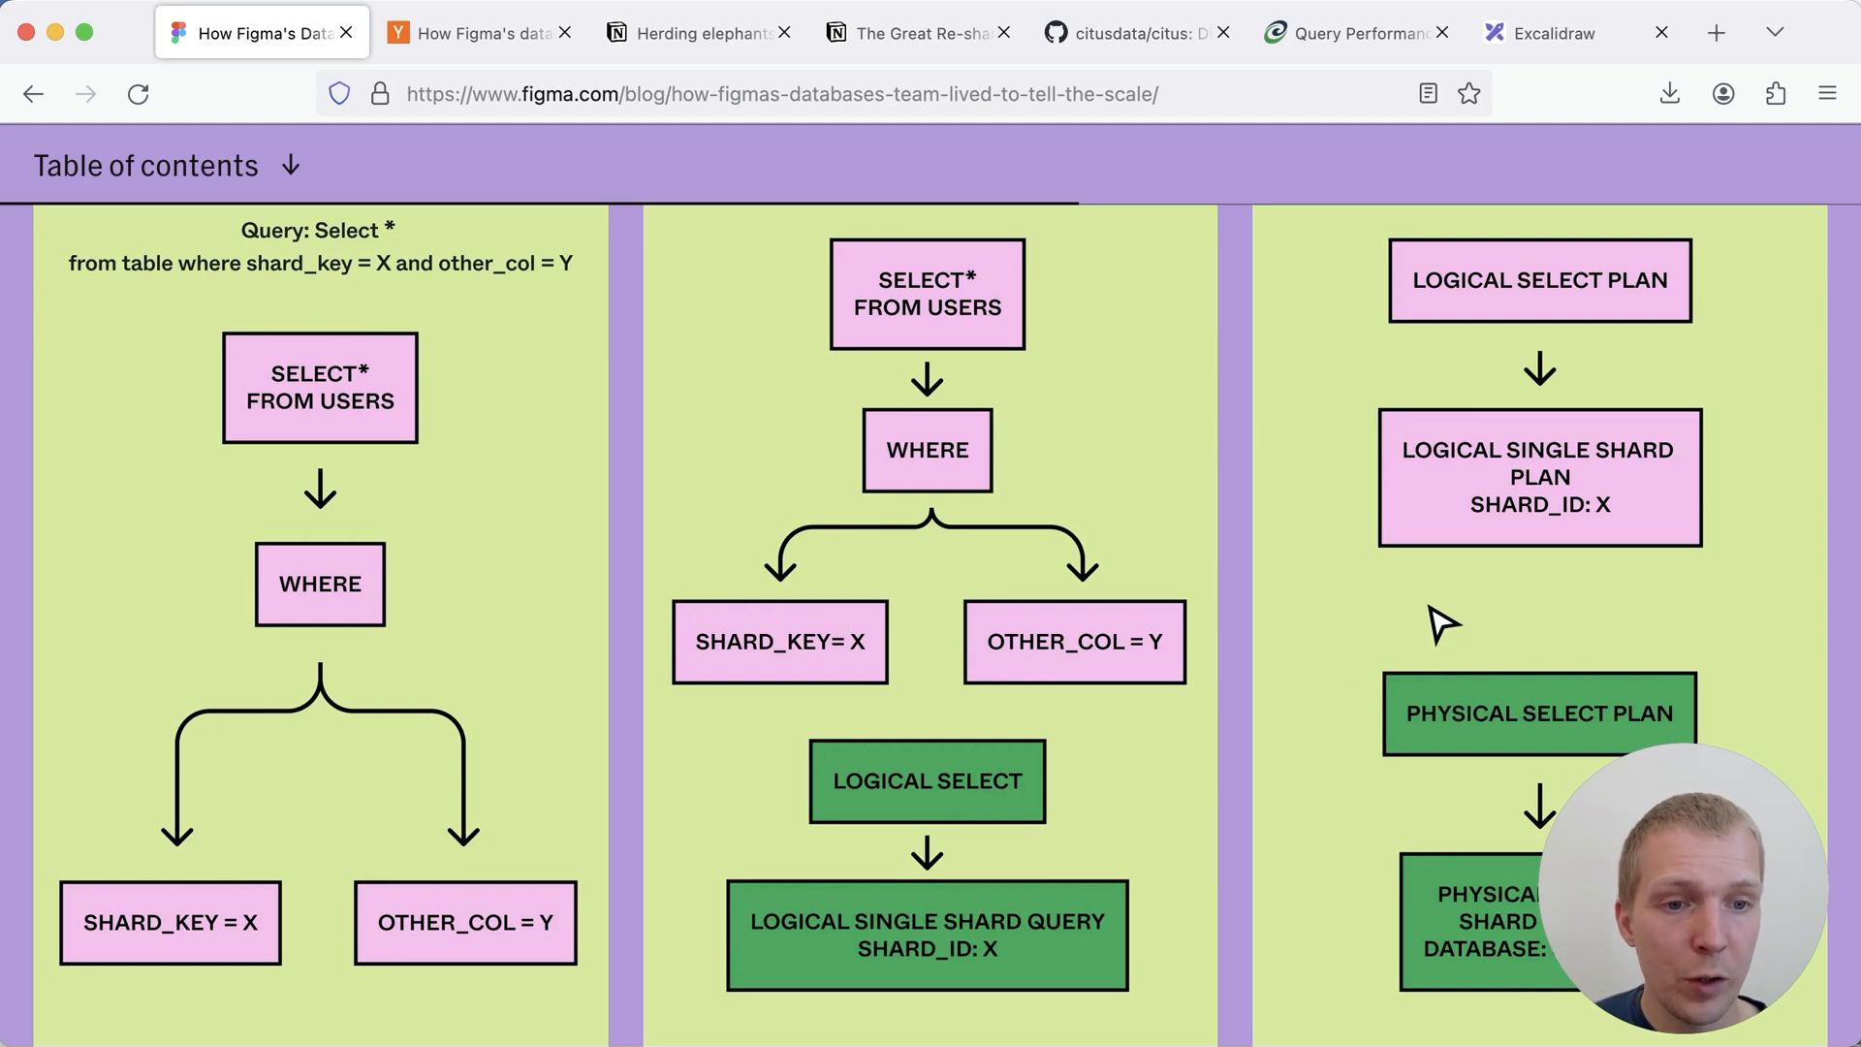
{"action": "scroll", "scroll_direction": "down", "scroll_amount": 3}
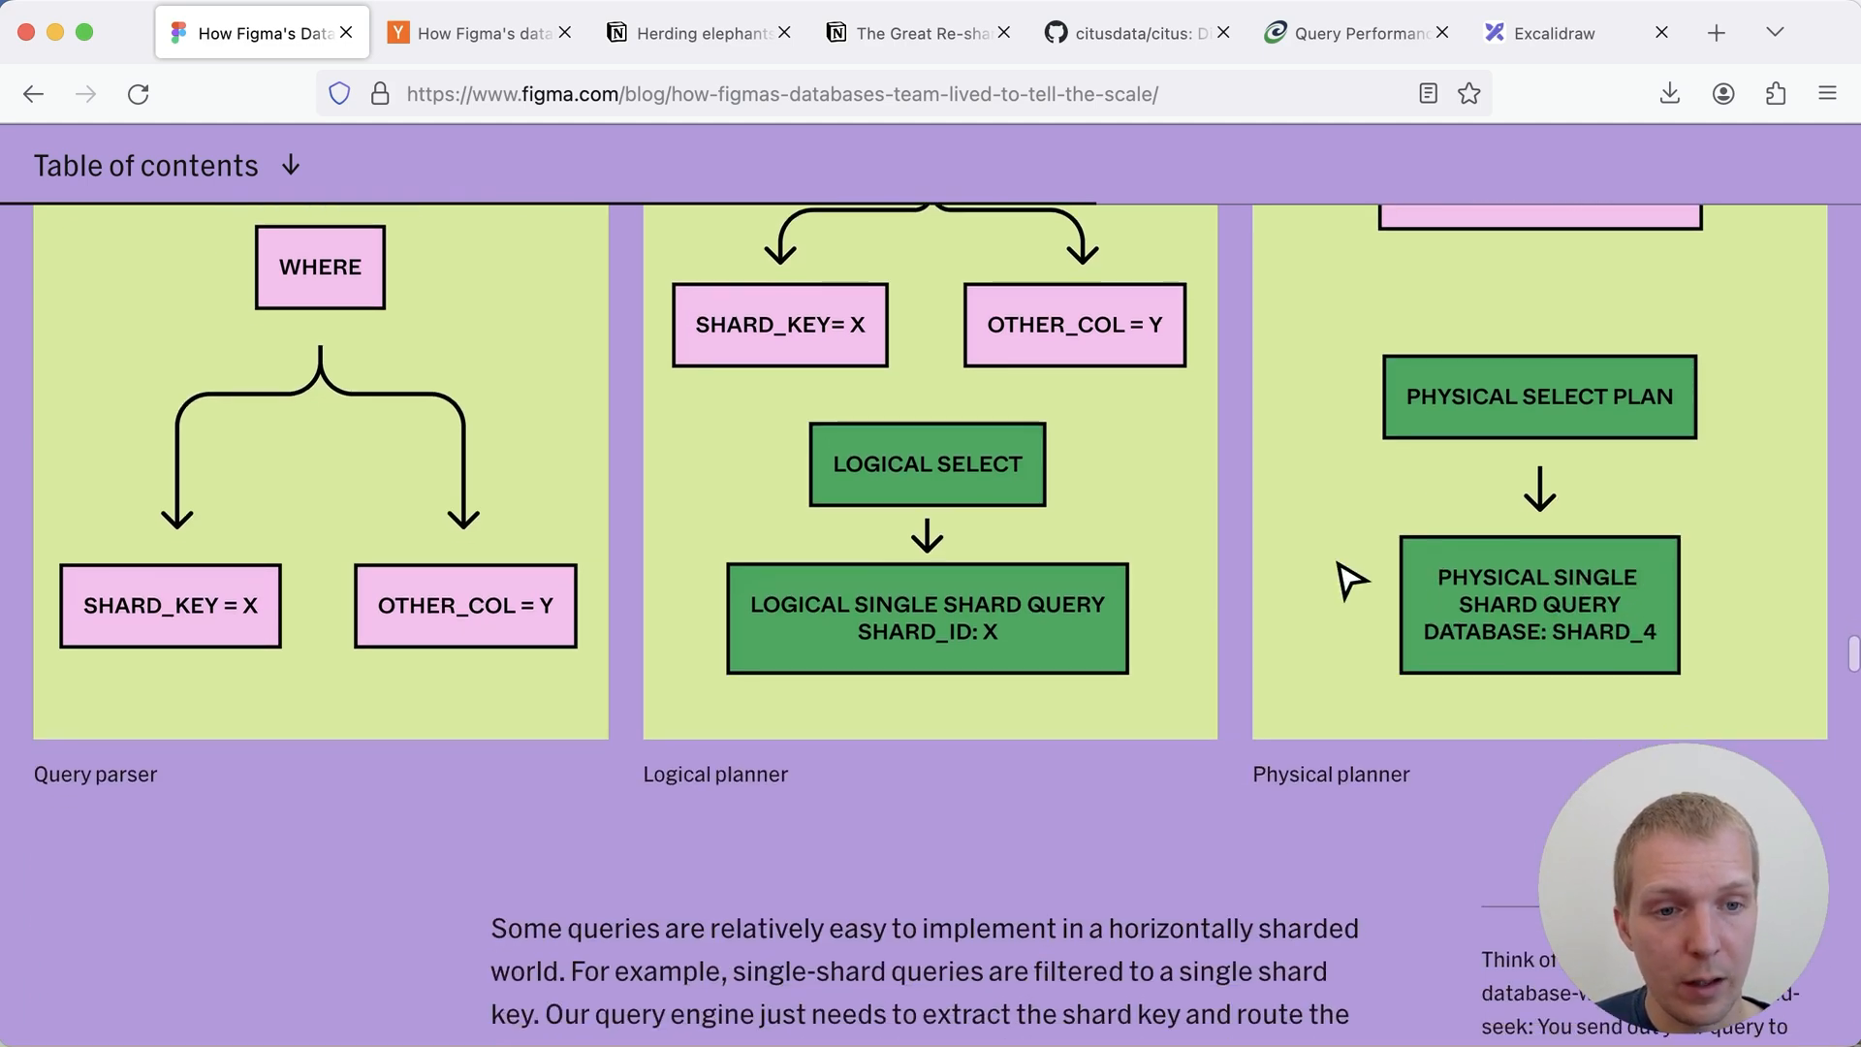
{"action": "mouse_move", "coordinate": [1472, 668]}
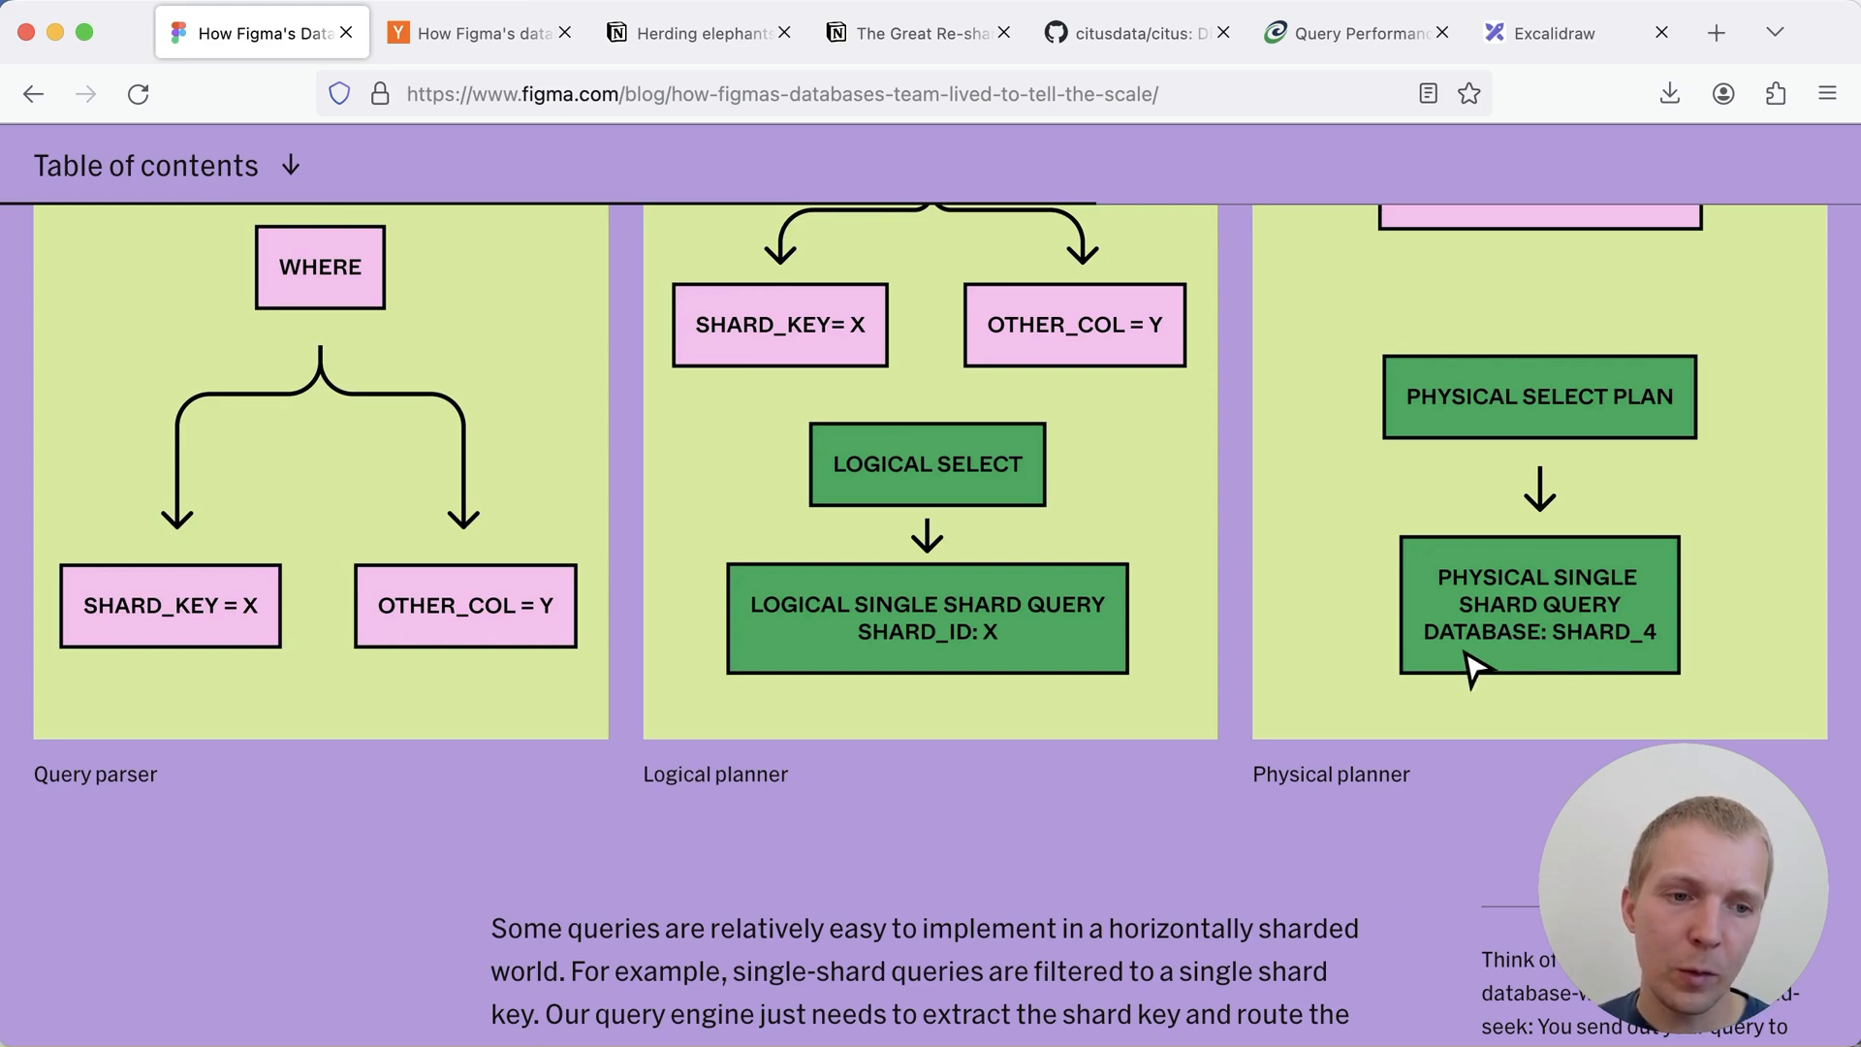
{"action": "scroll", "scroll_direction": "down", "scroll_amount": 3}
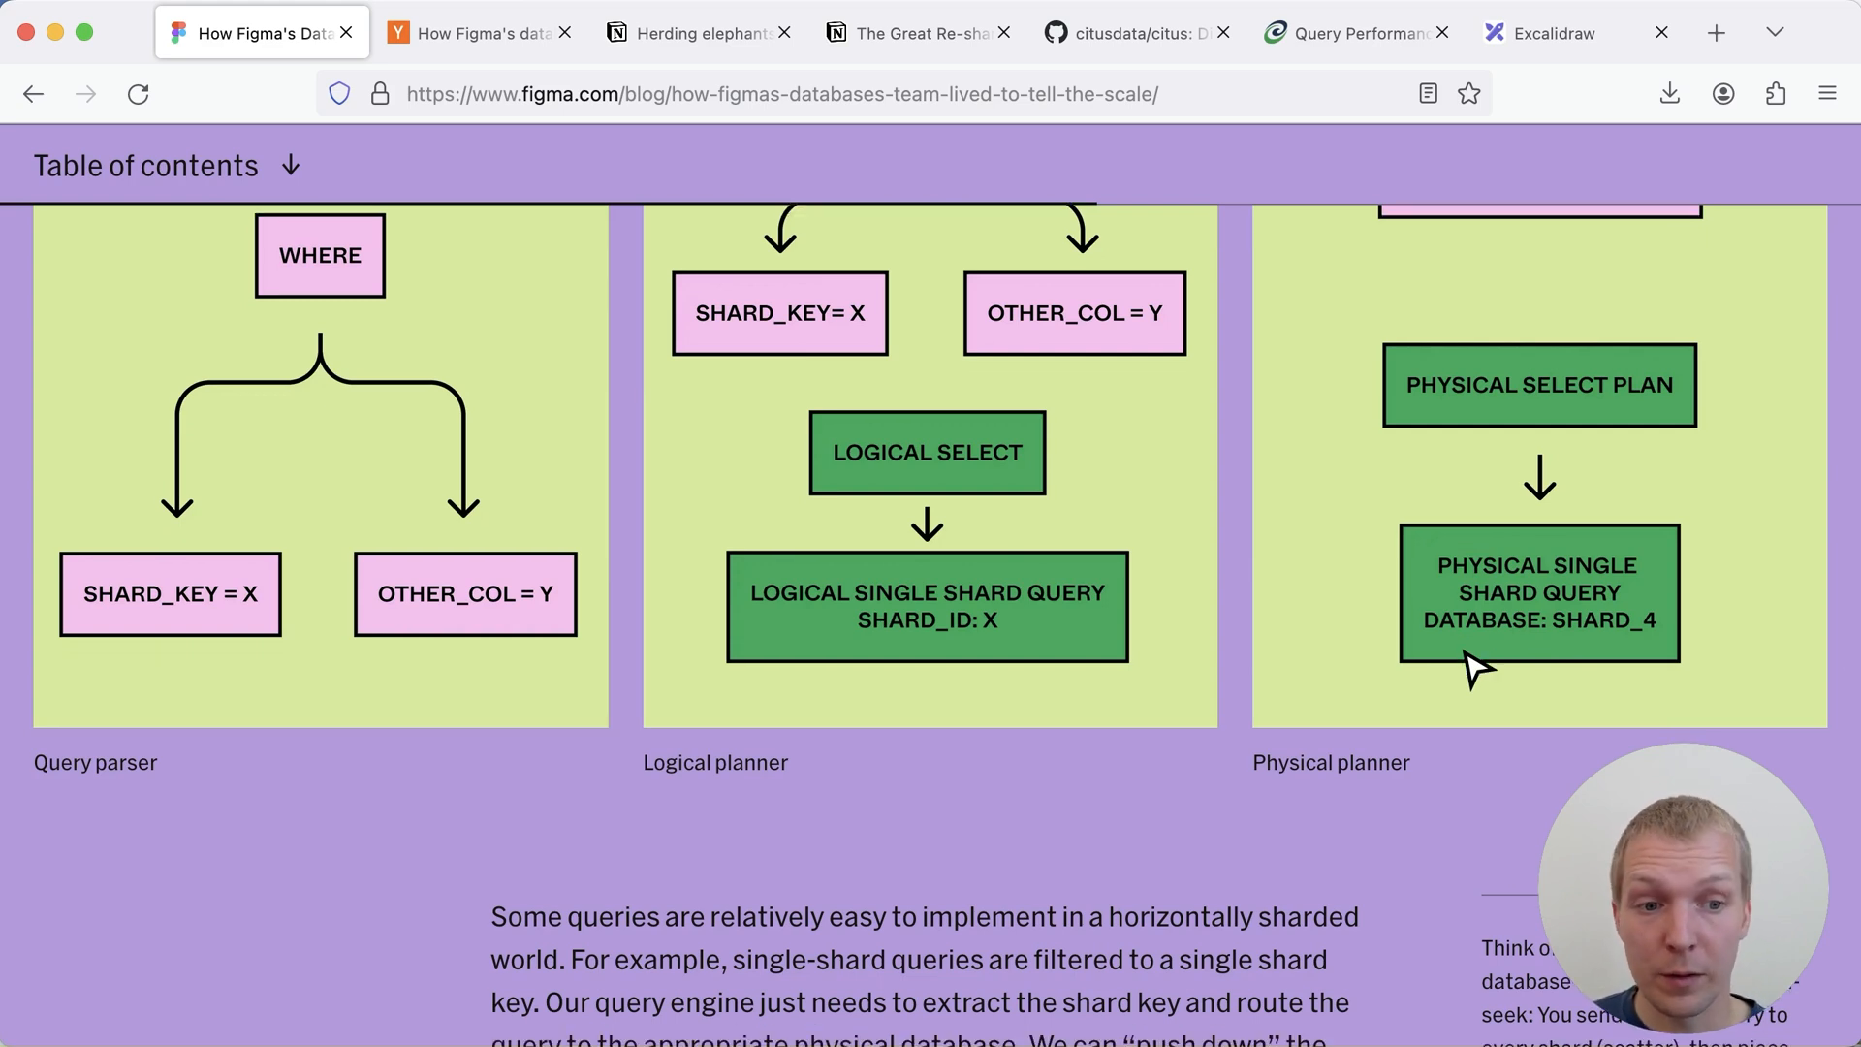
{"action": "scroll", "scroll_direction": "down", "scroll_amount": 3}
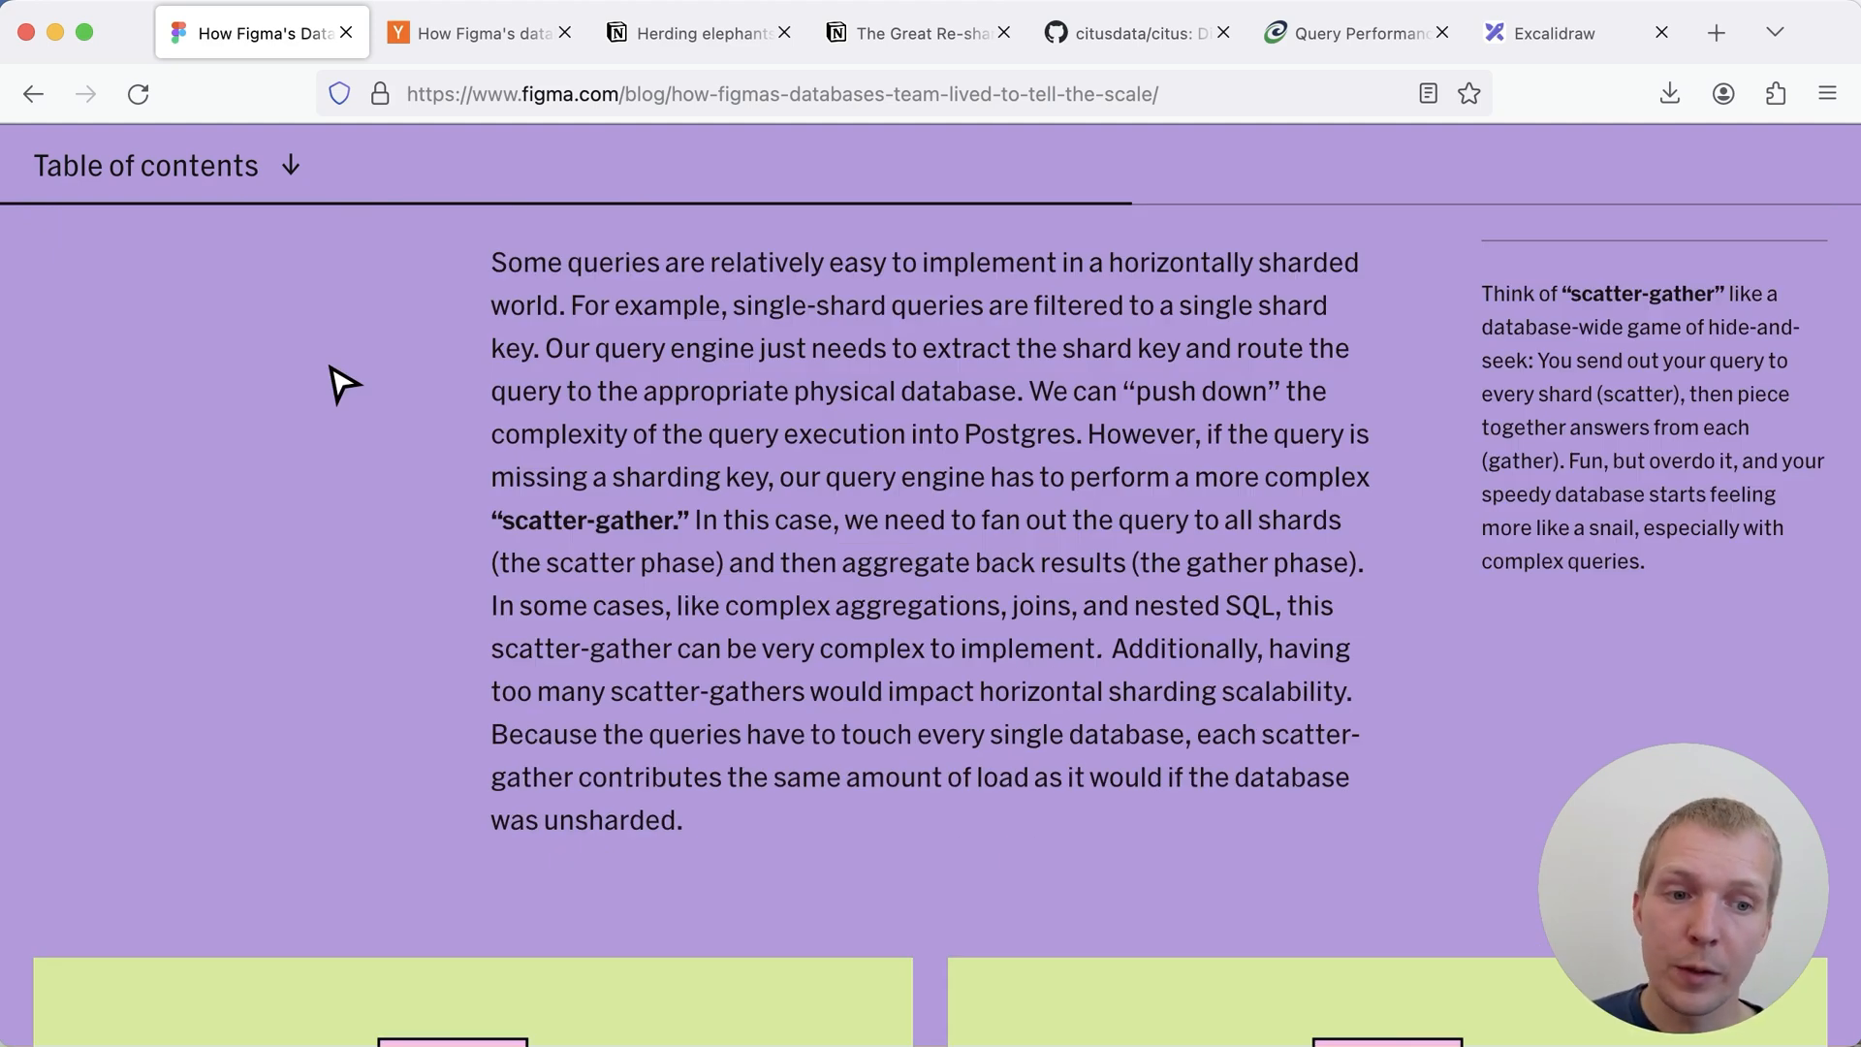
Scroll past the single-shard and scatter-gather diagrams to 'A view of the future'
{"action": "scroll", "scroll_direction": "down", "scroll_amount": 3}
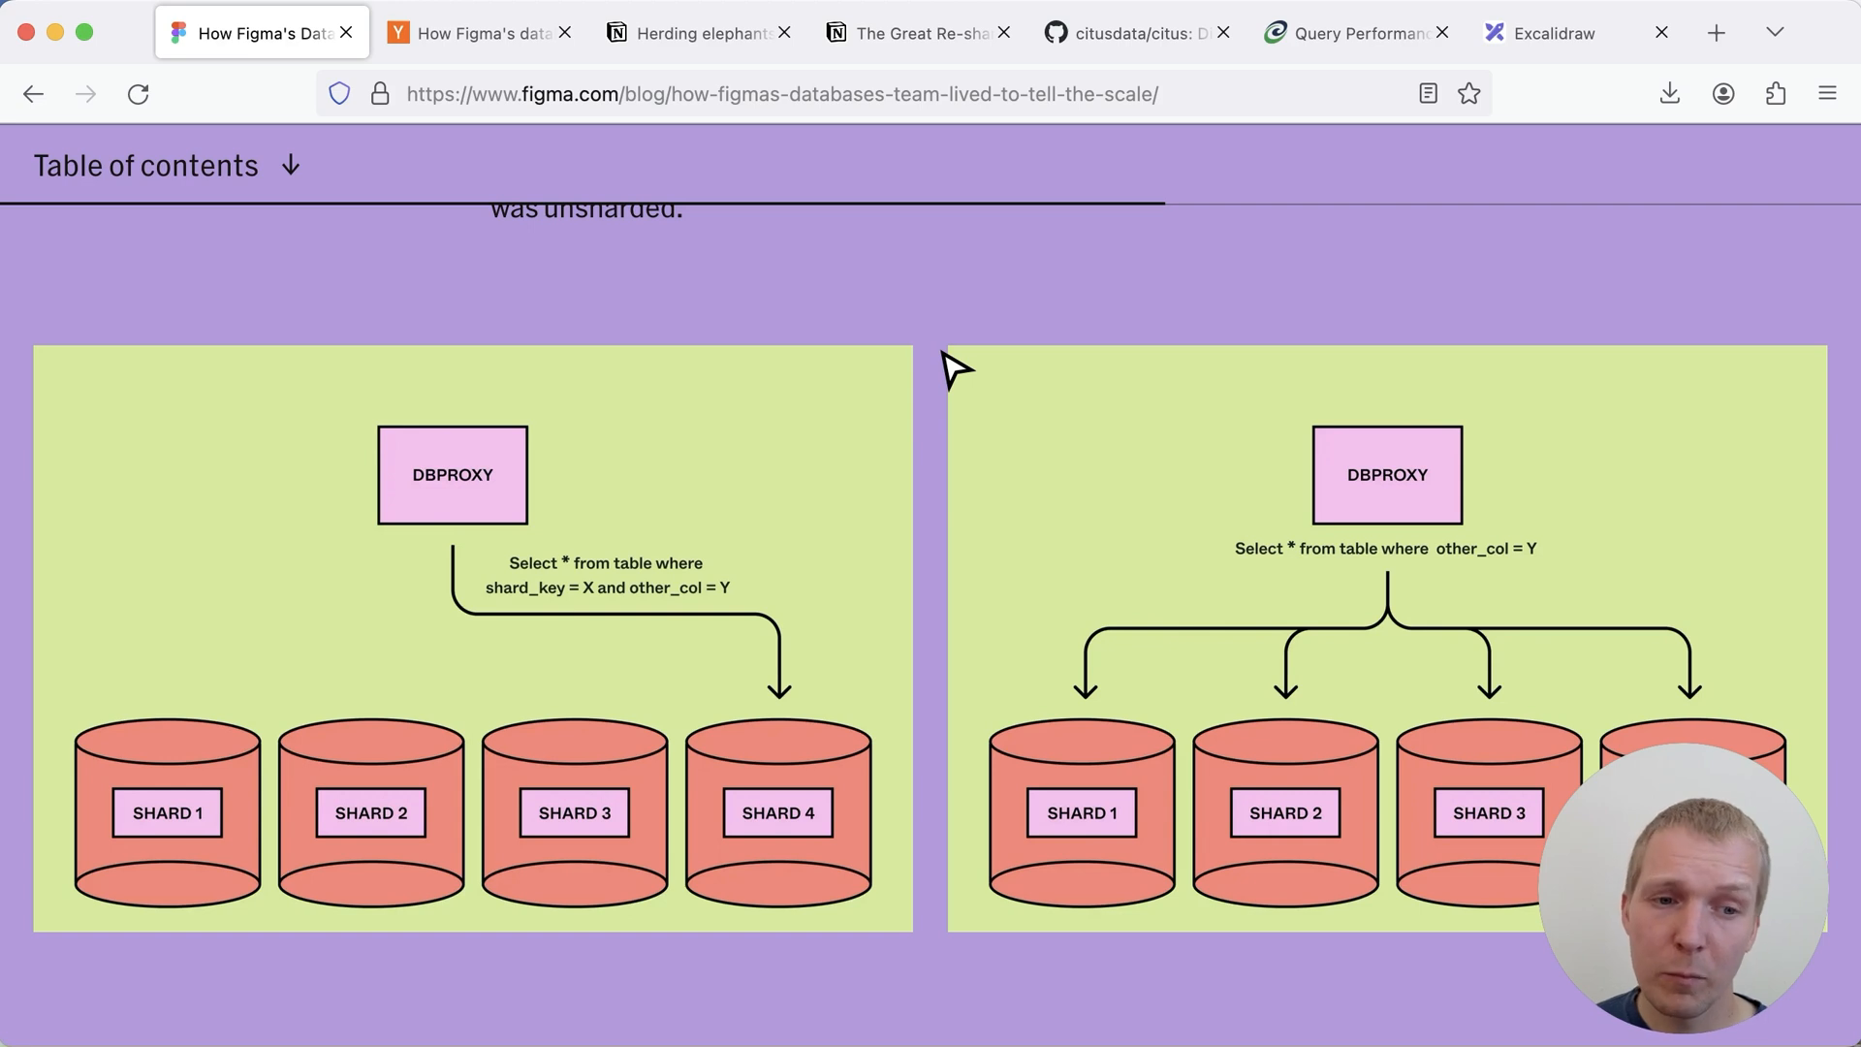
{"action": "scroll", "scroll_direction": "down", "scroll_amount": 3}
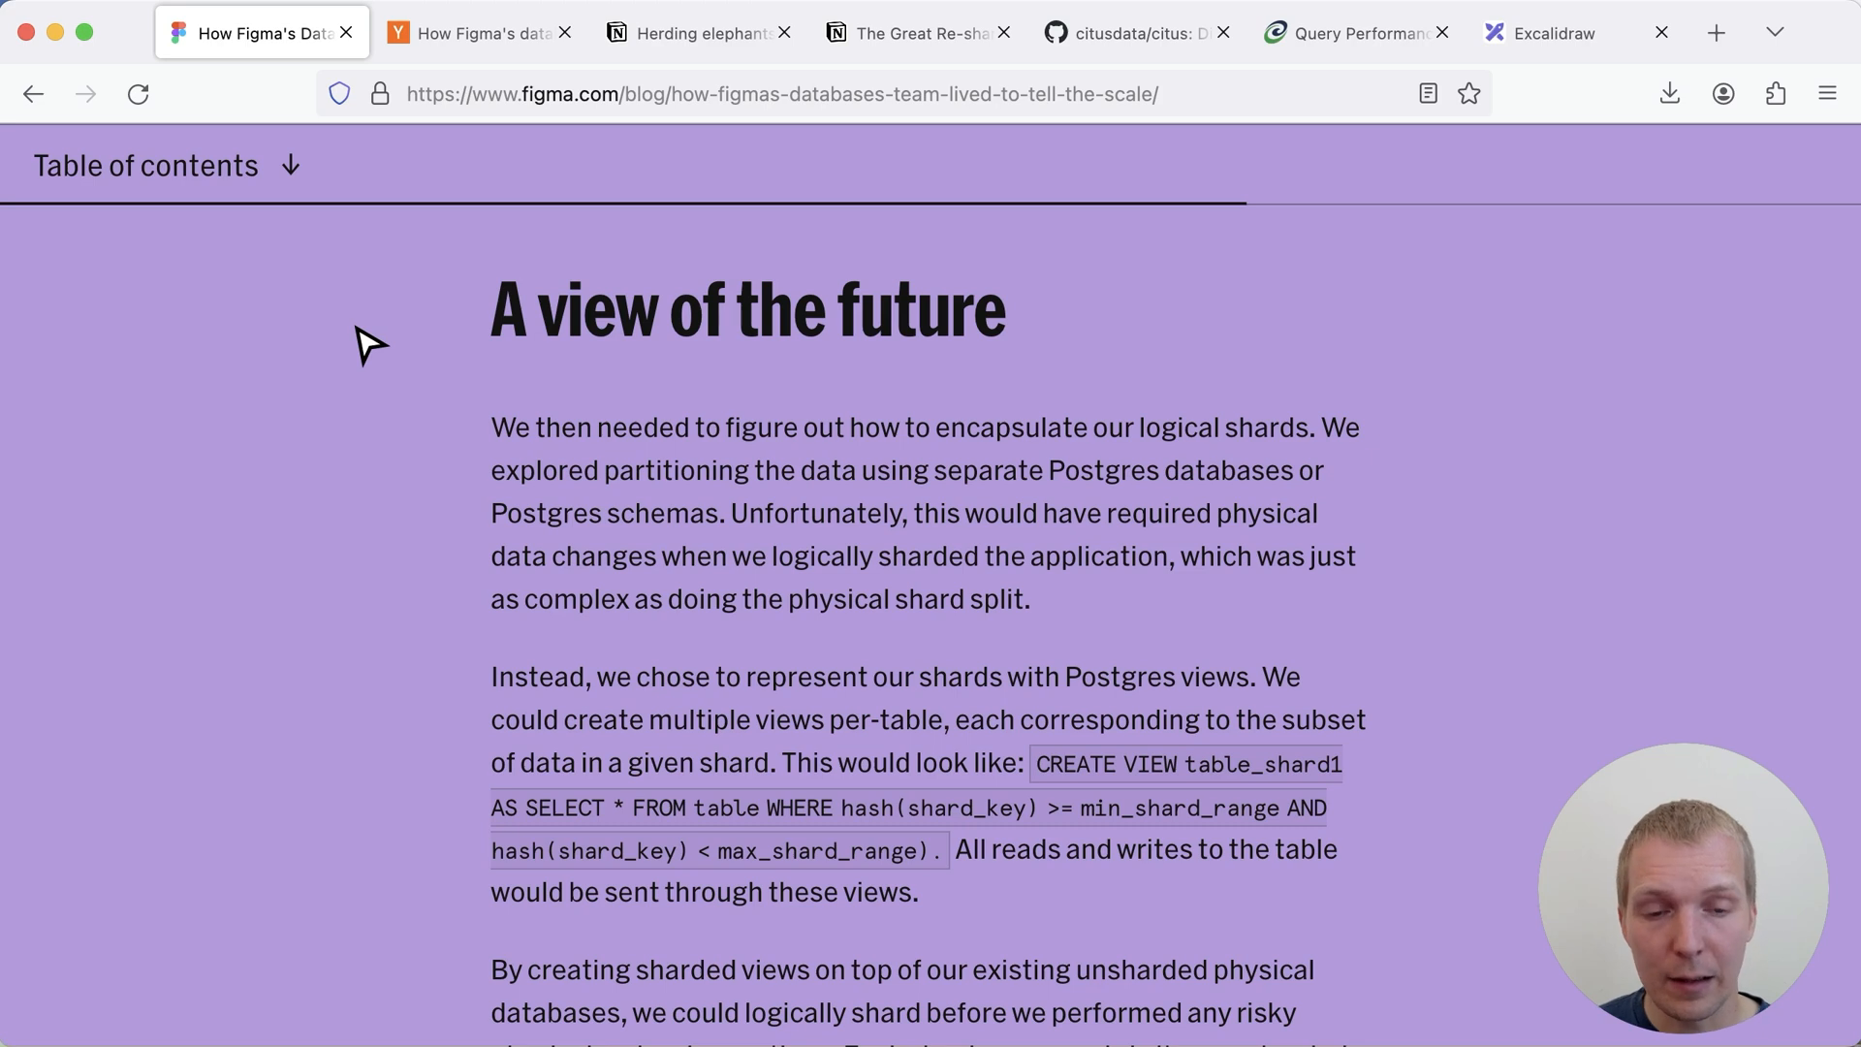
{"action": "mouse_move", "coordinate": [866, 779]}
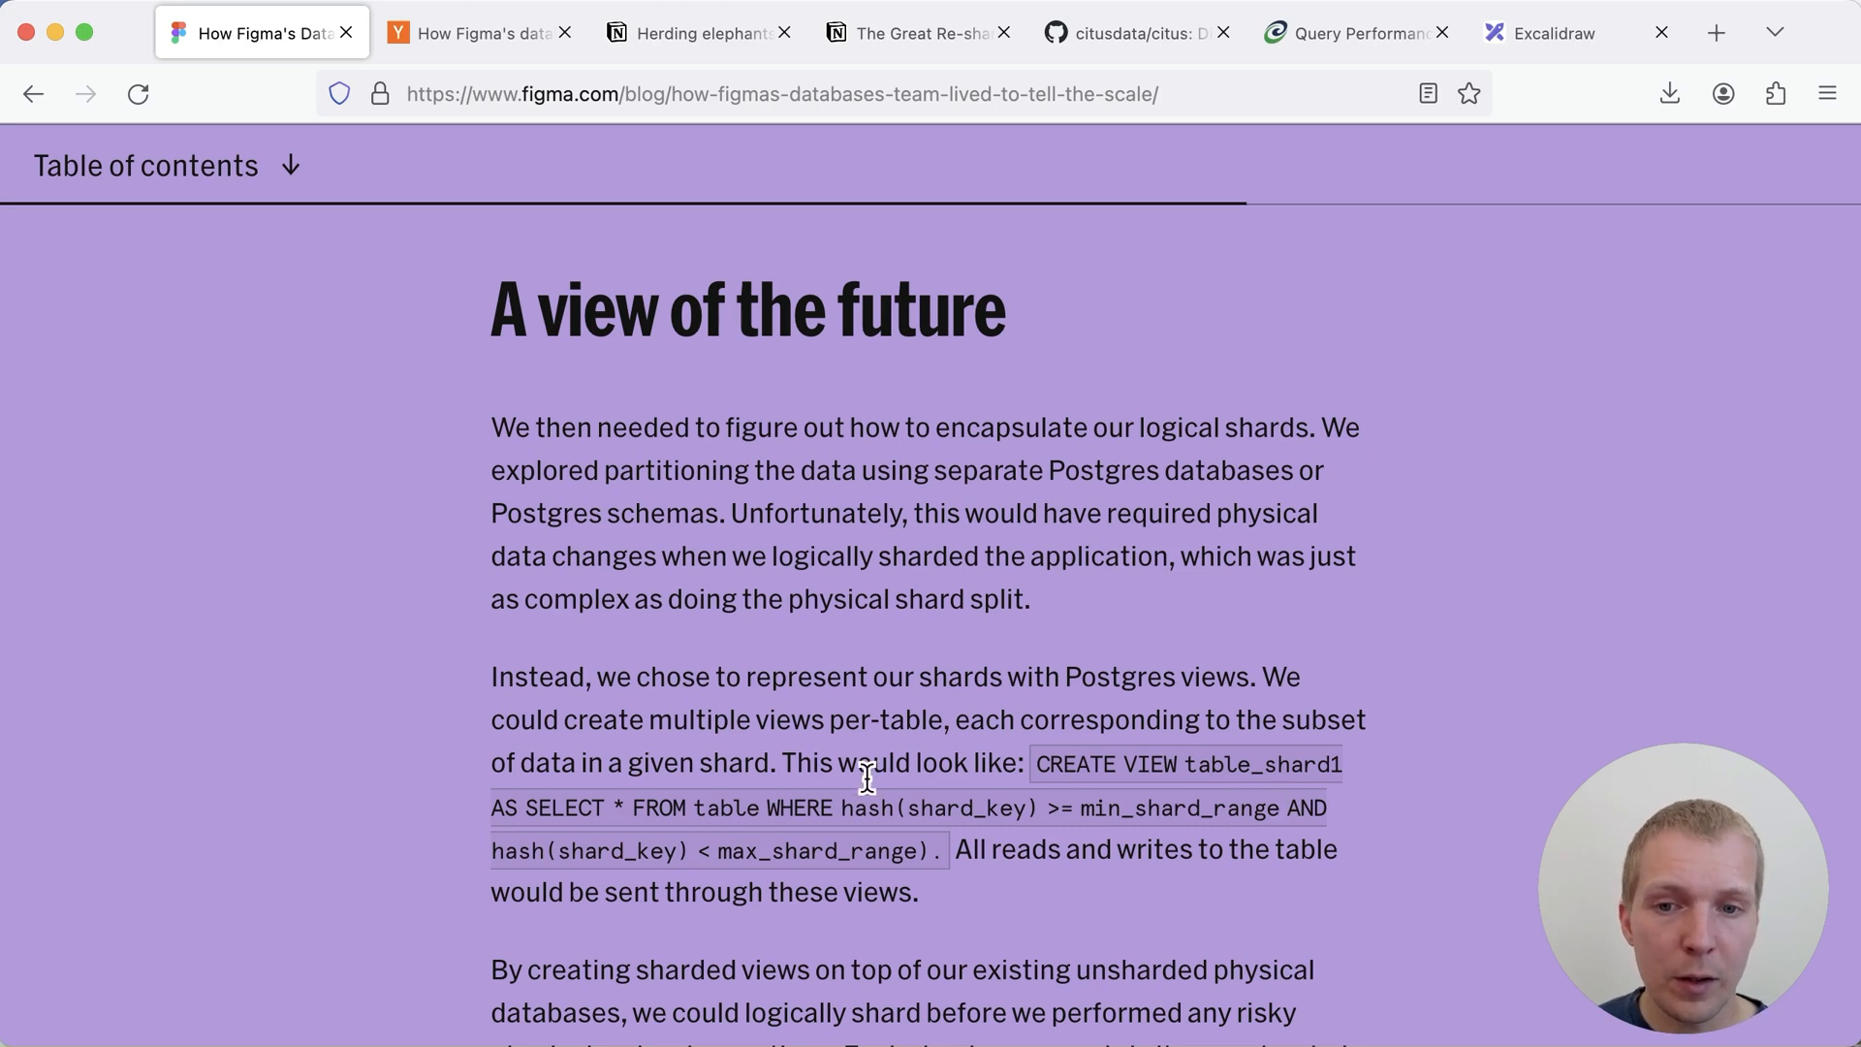
{"action": "mouse_move", "coordinate": [918, 811]}
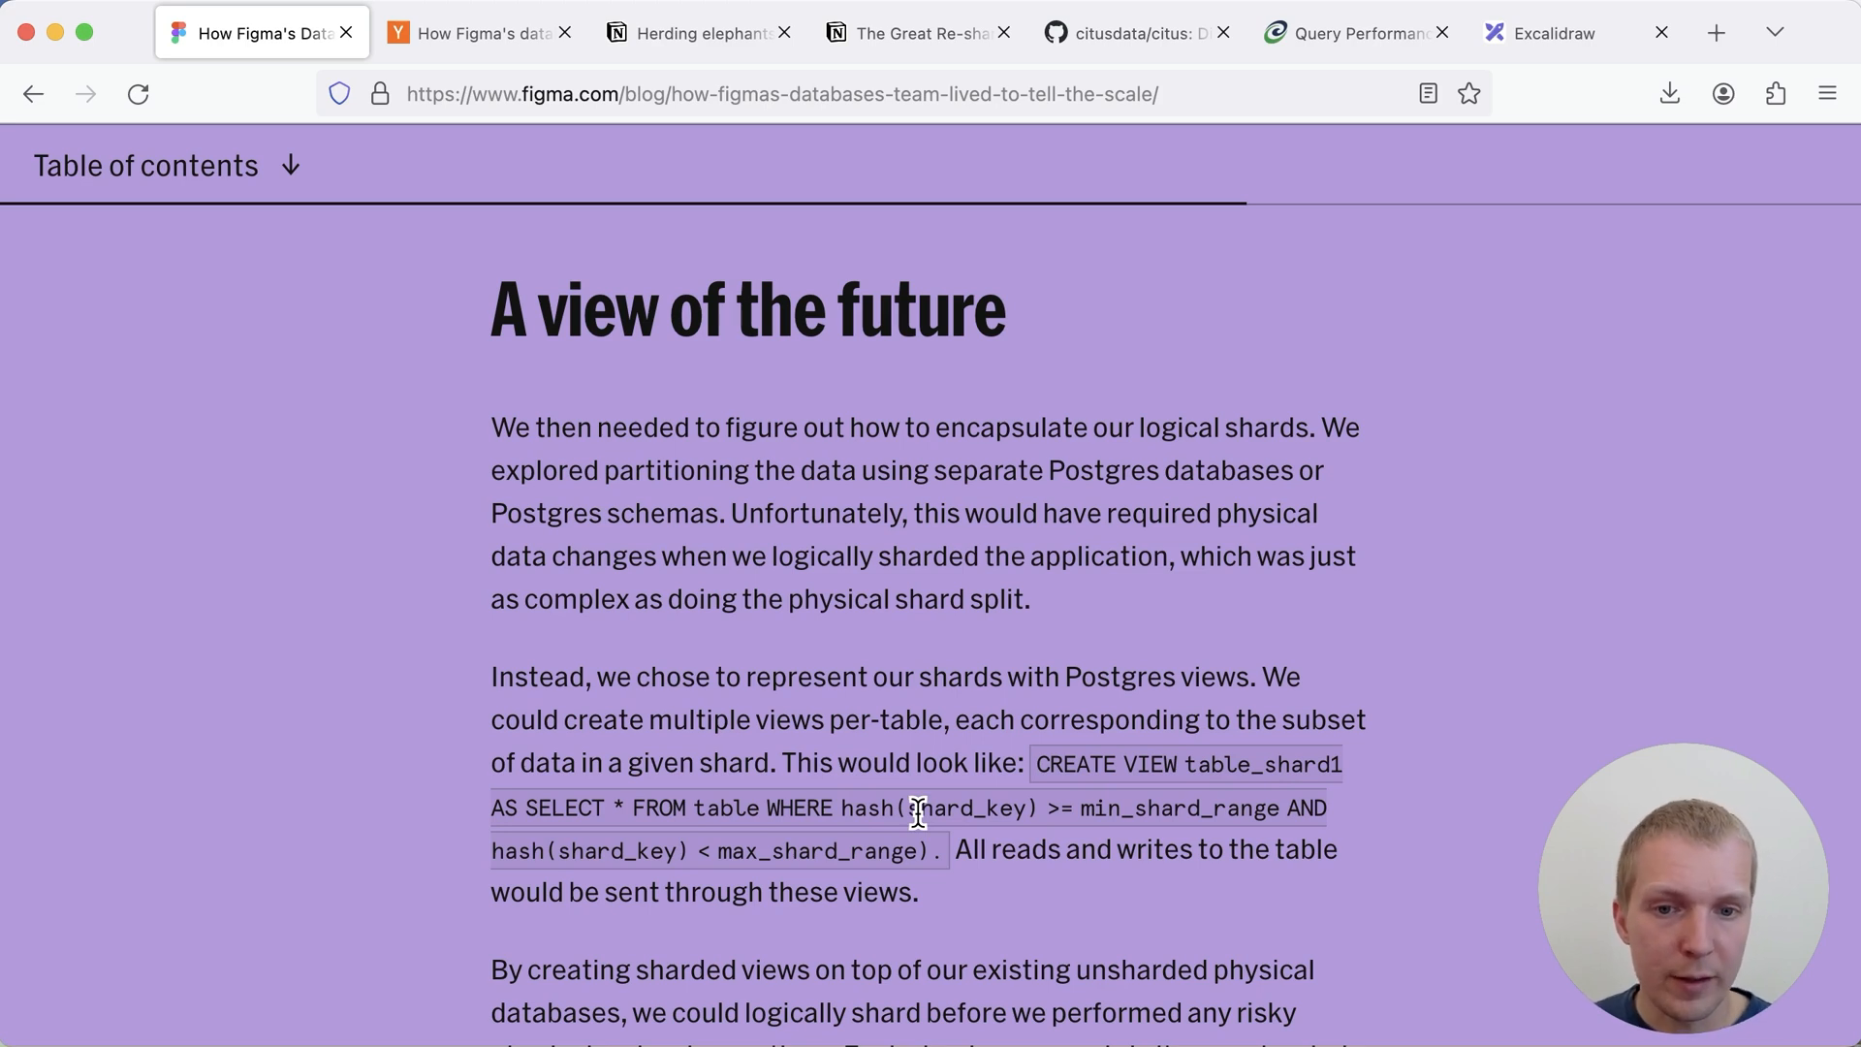
{"action": "mouse_move", "coordinate": [1282, 943]}
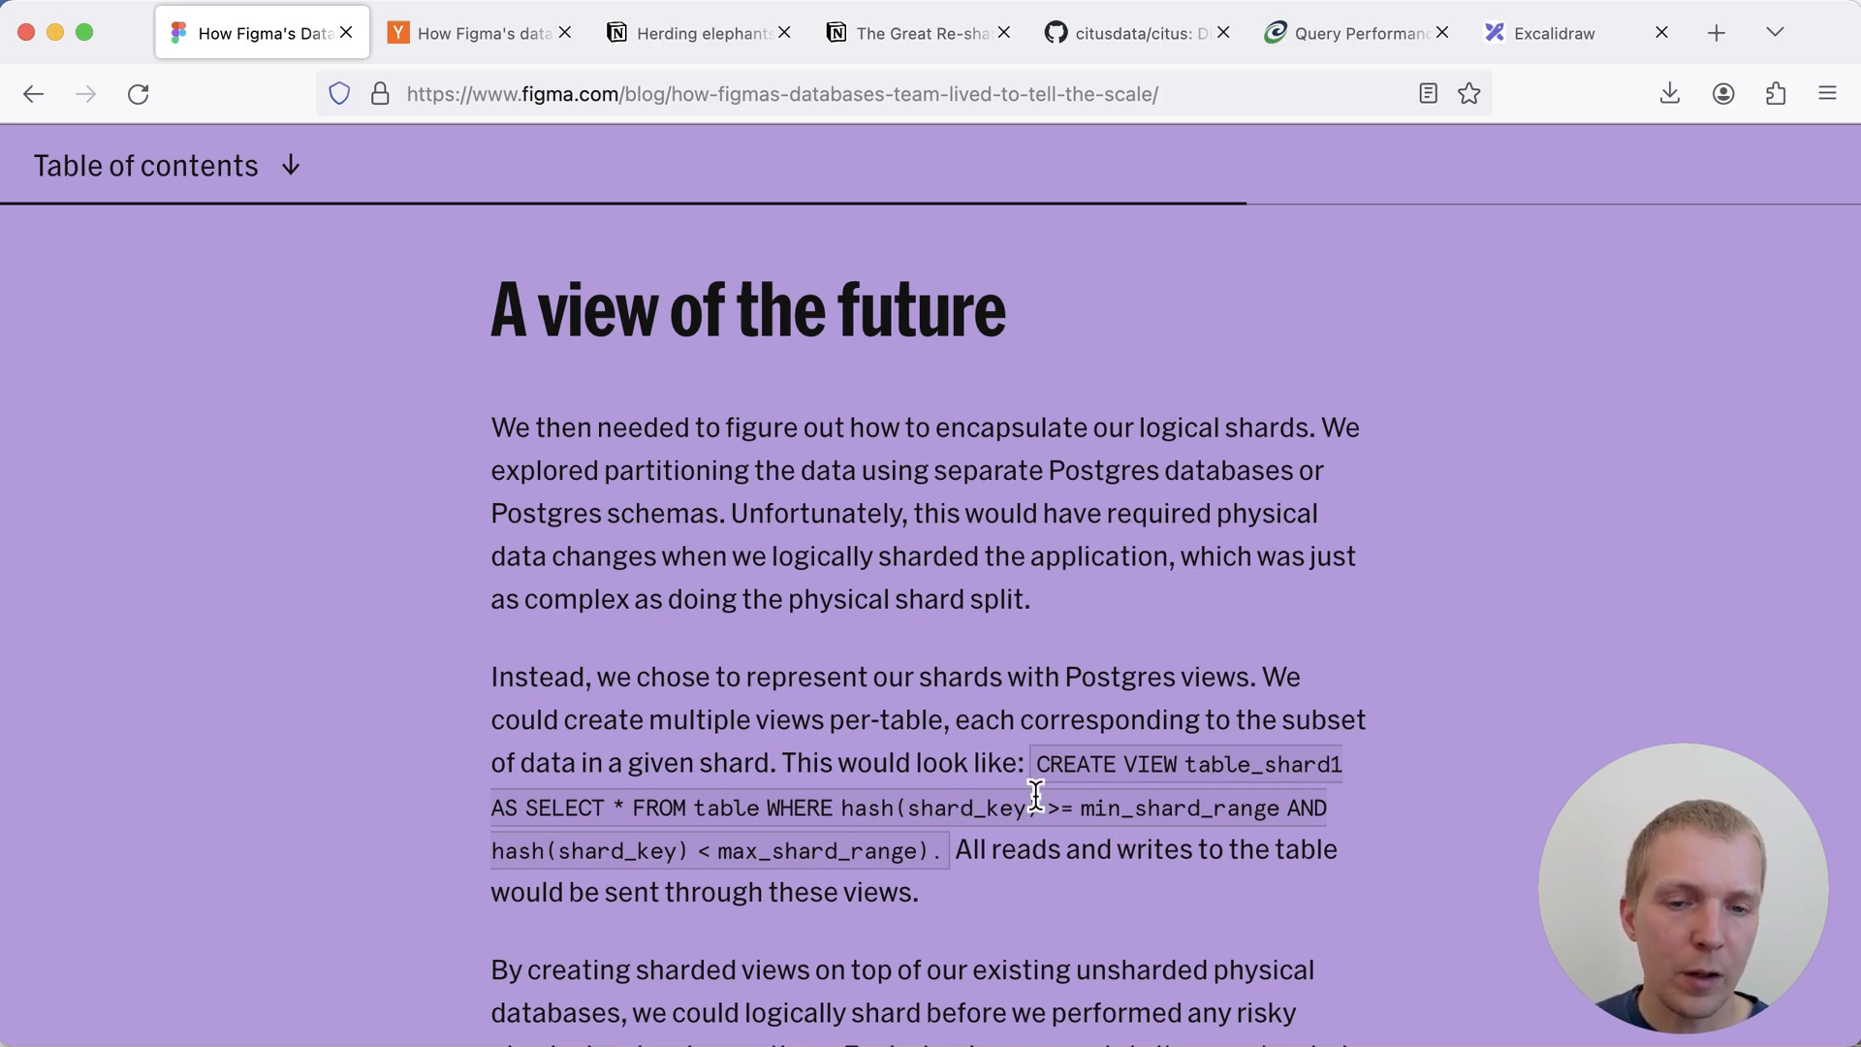
{"action": "mouse_move", "coordinate": [1209, 810]}
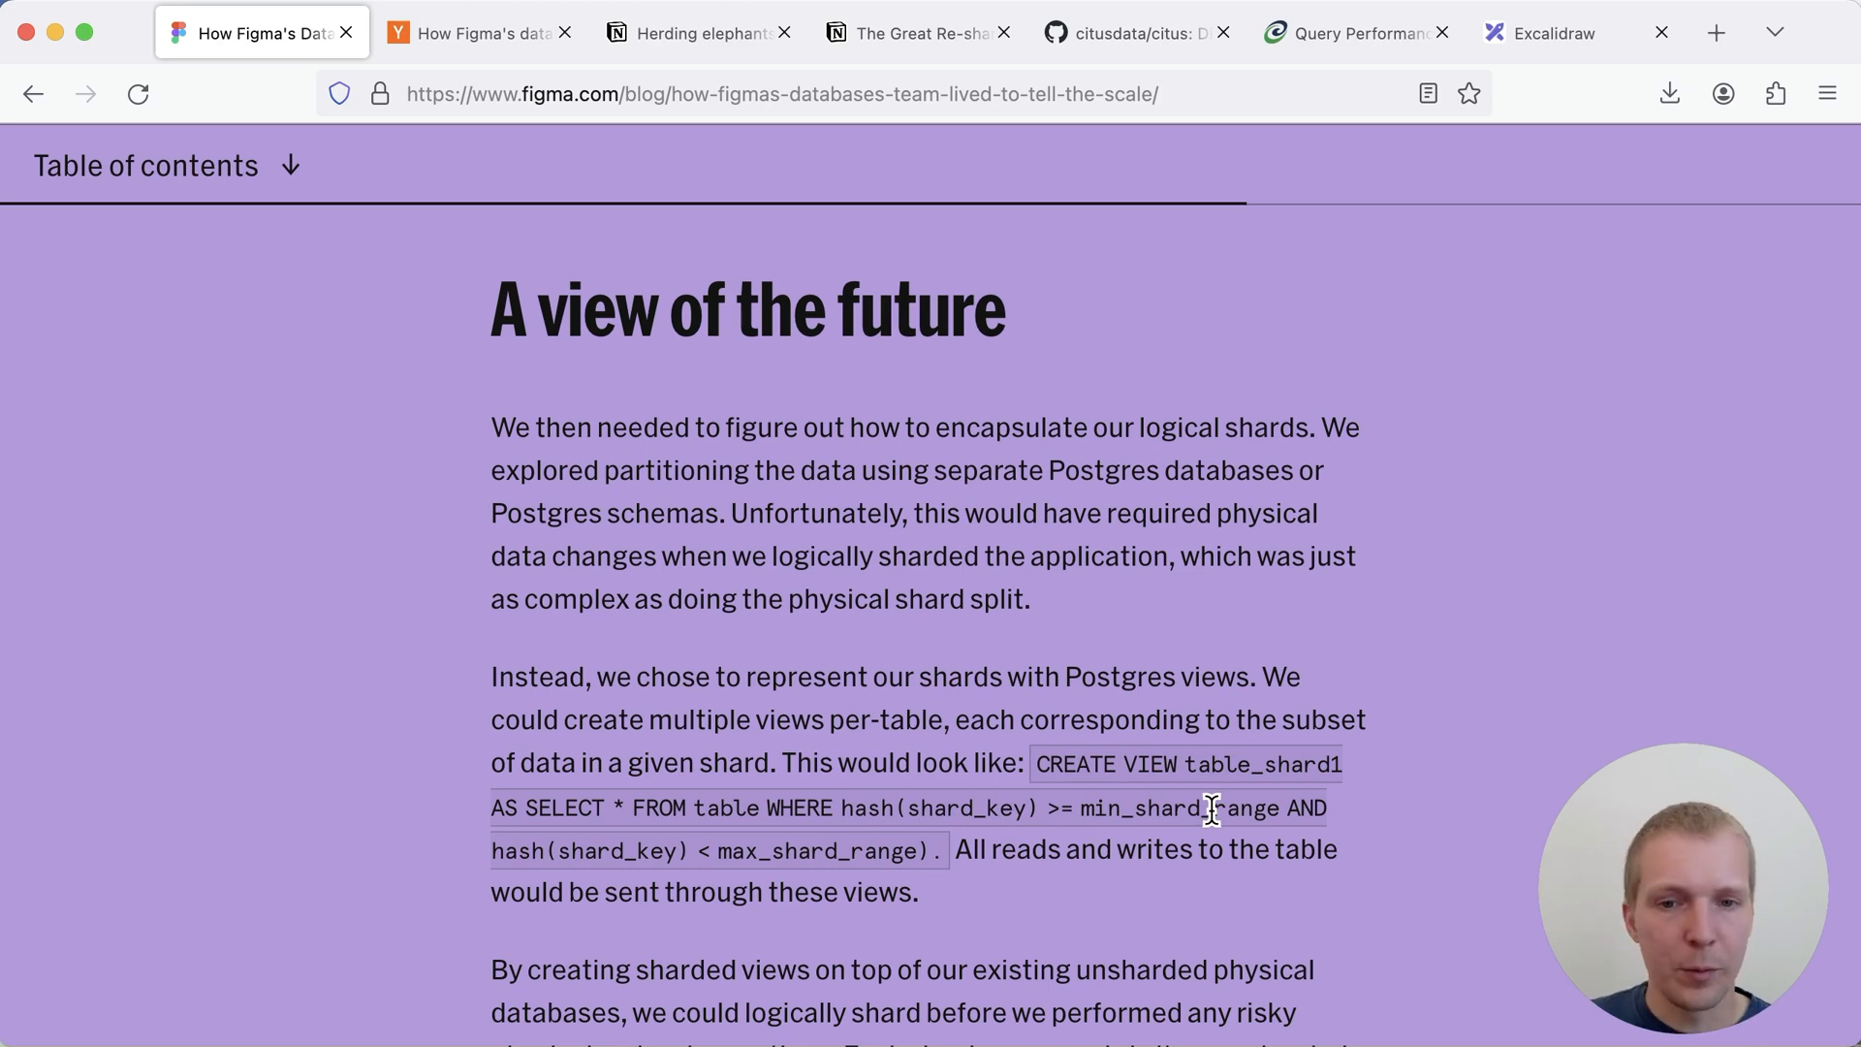
Scroll past the sharded Postgres views paragraphs to 'We've come a long way'
{"action": "scroll", "scroll_direction": "down", "scroll_amount": 3}
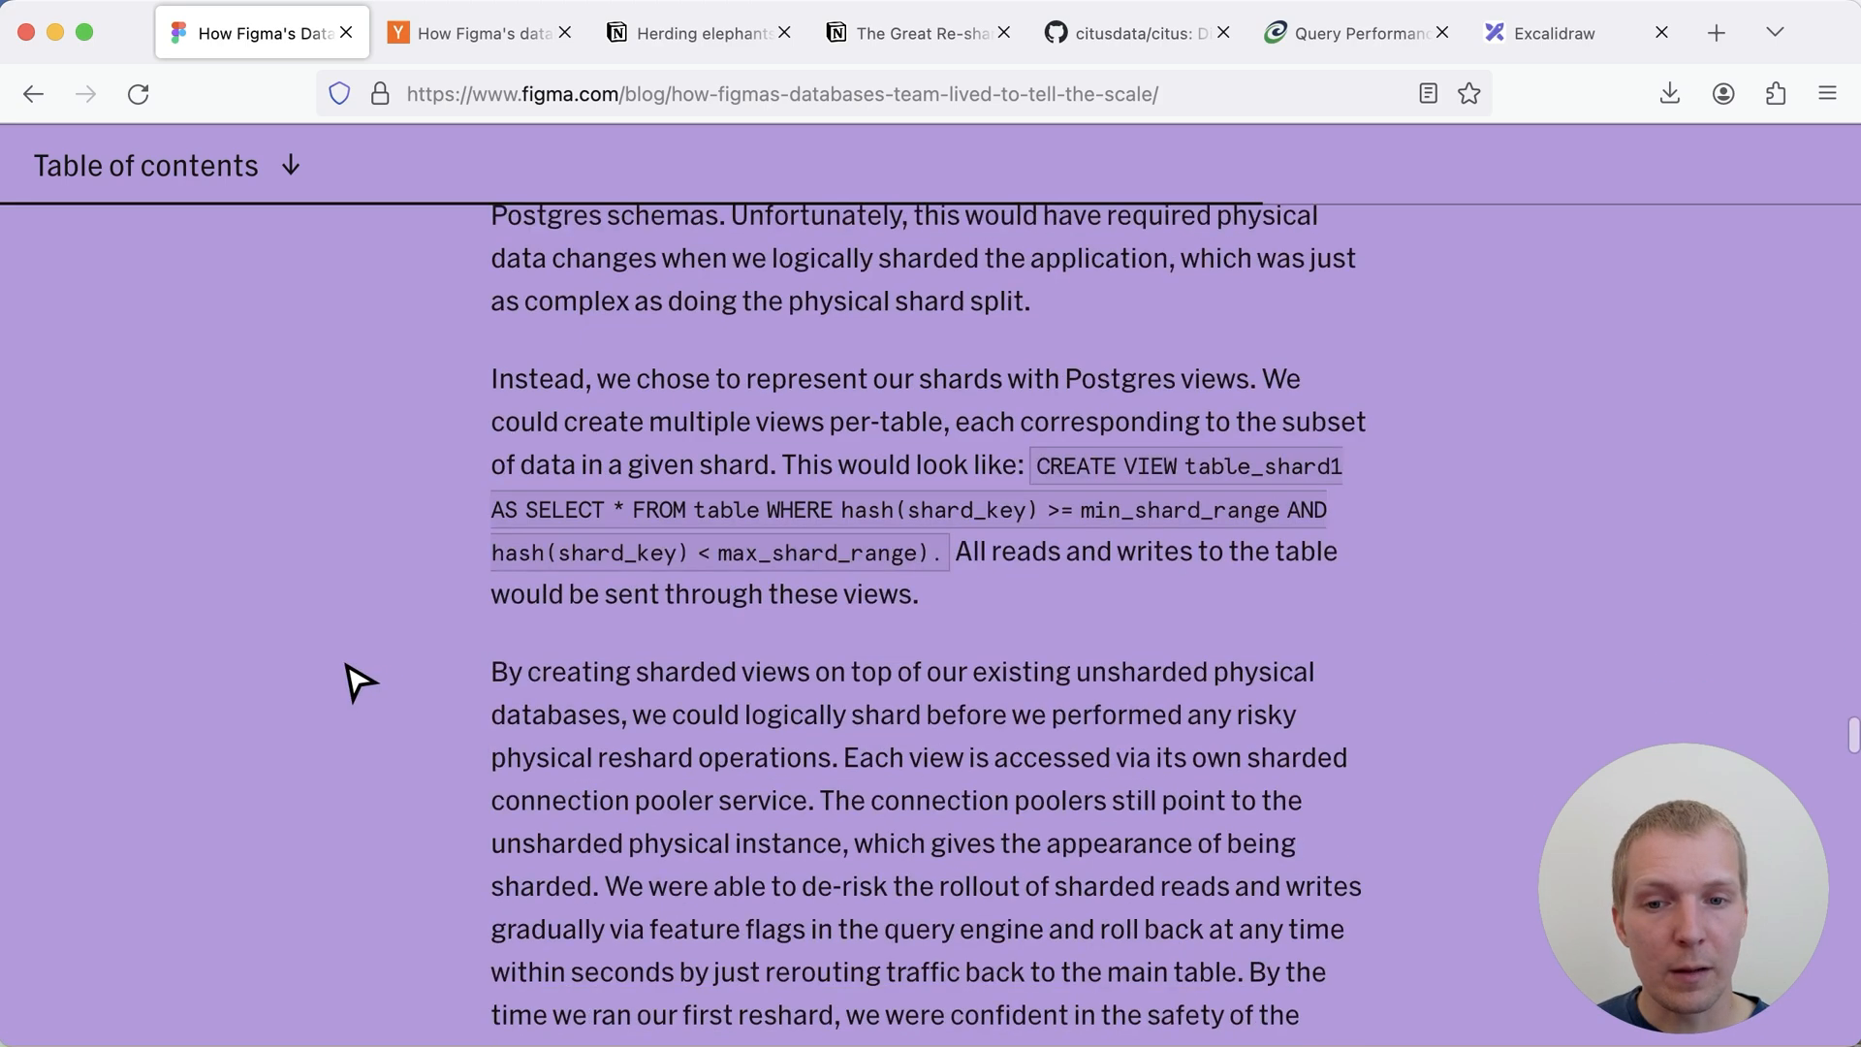
{"action": "mouse_move", "coordinate": [487, 688]}
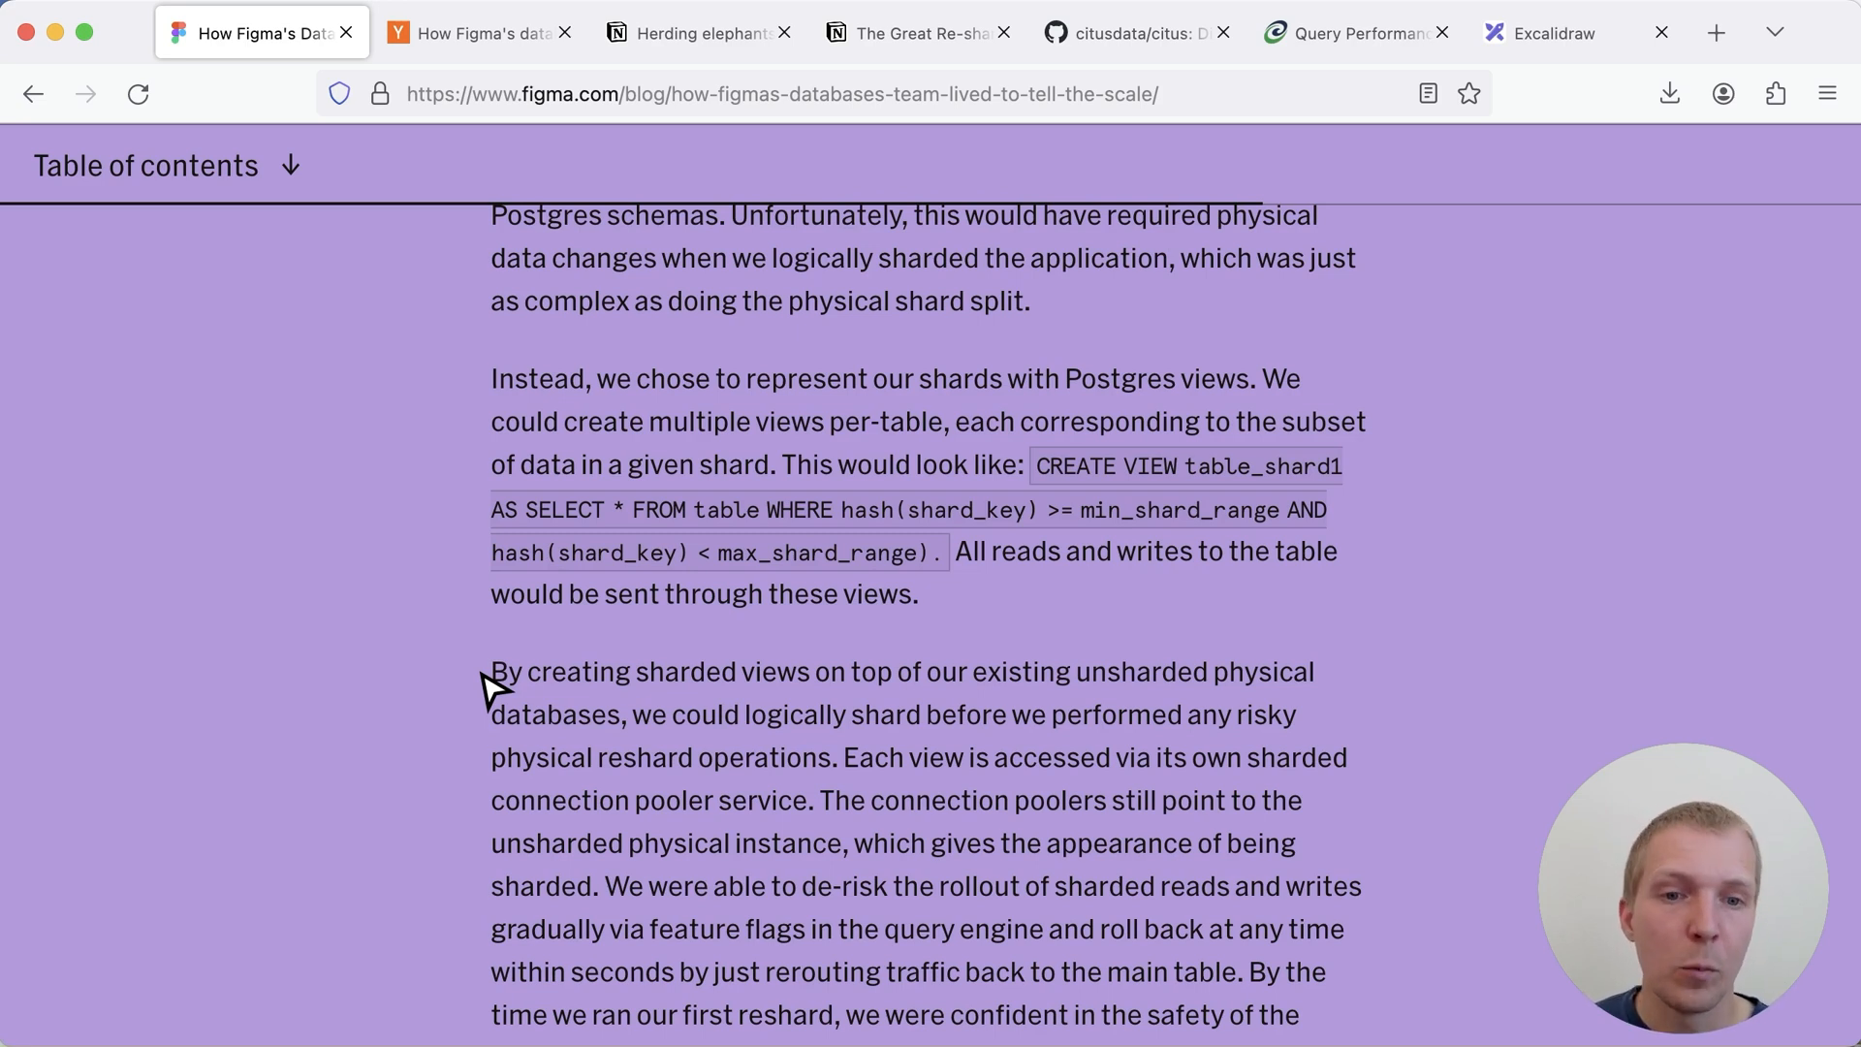
{"action": "scroll", "scroll_direction": "down", "scroll_amount": 3}
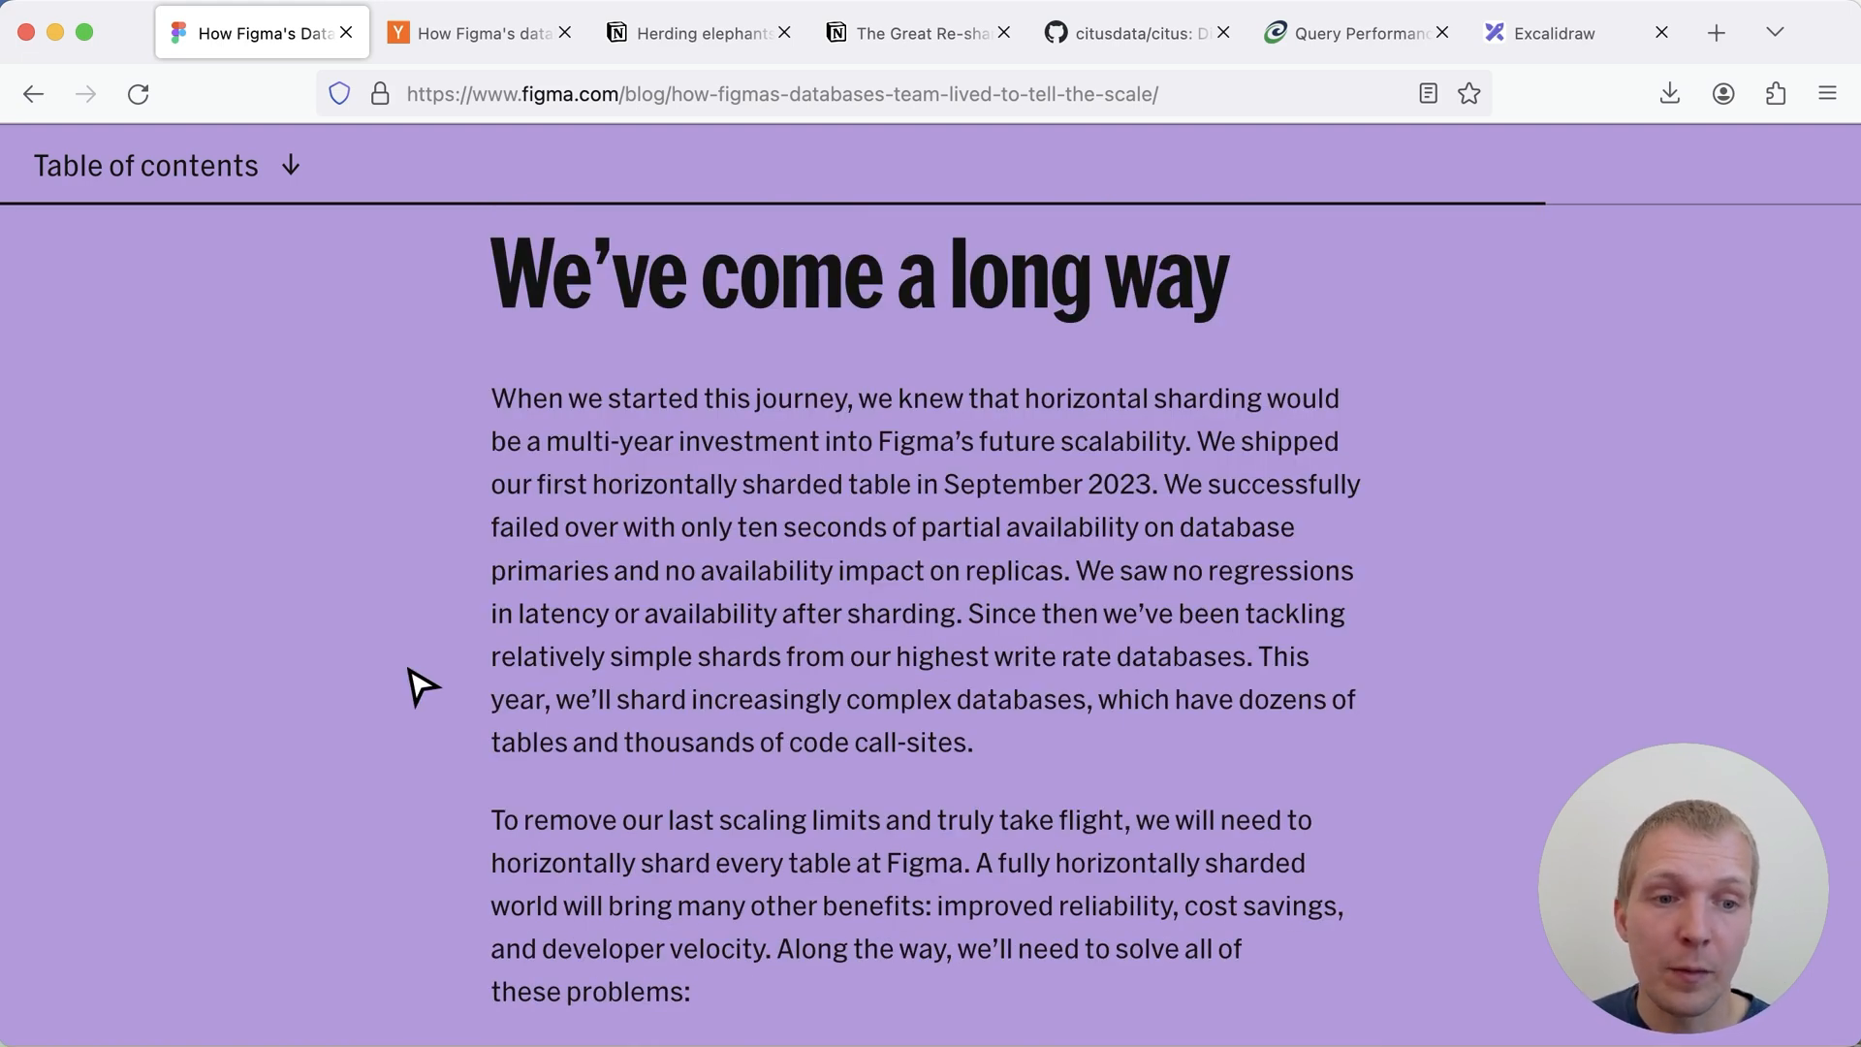
Switch to the Excalidraw tab with the Figma, Notion and Citus sharding diagram
{"action": "left_click", "coordinate": [1549, 32]}
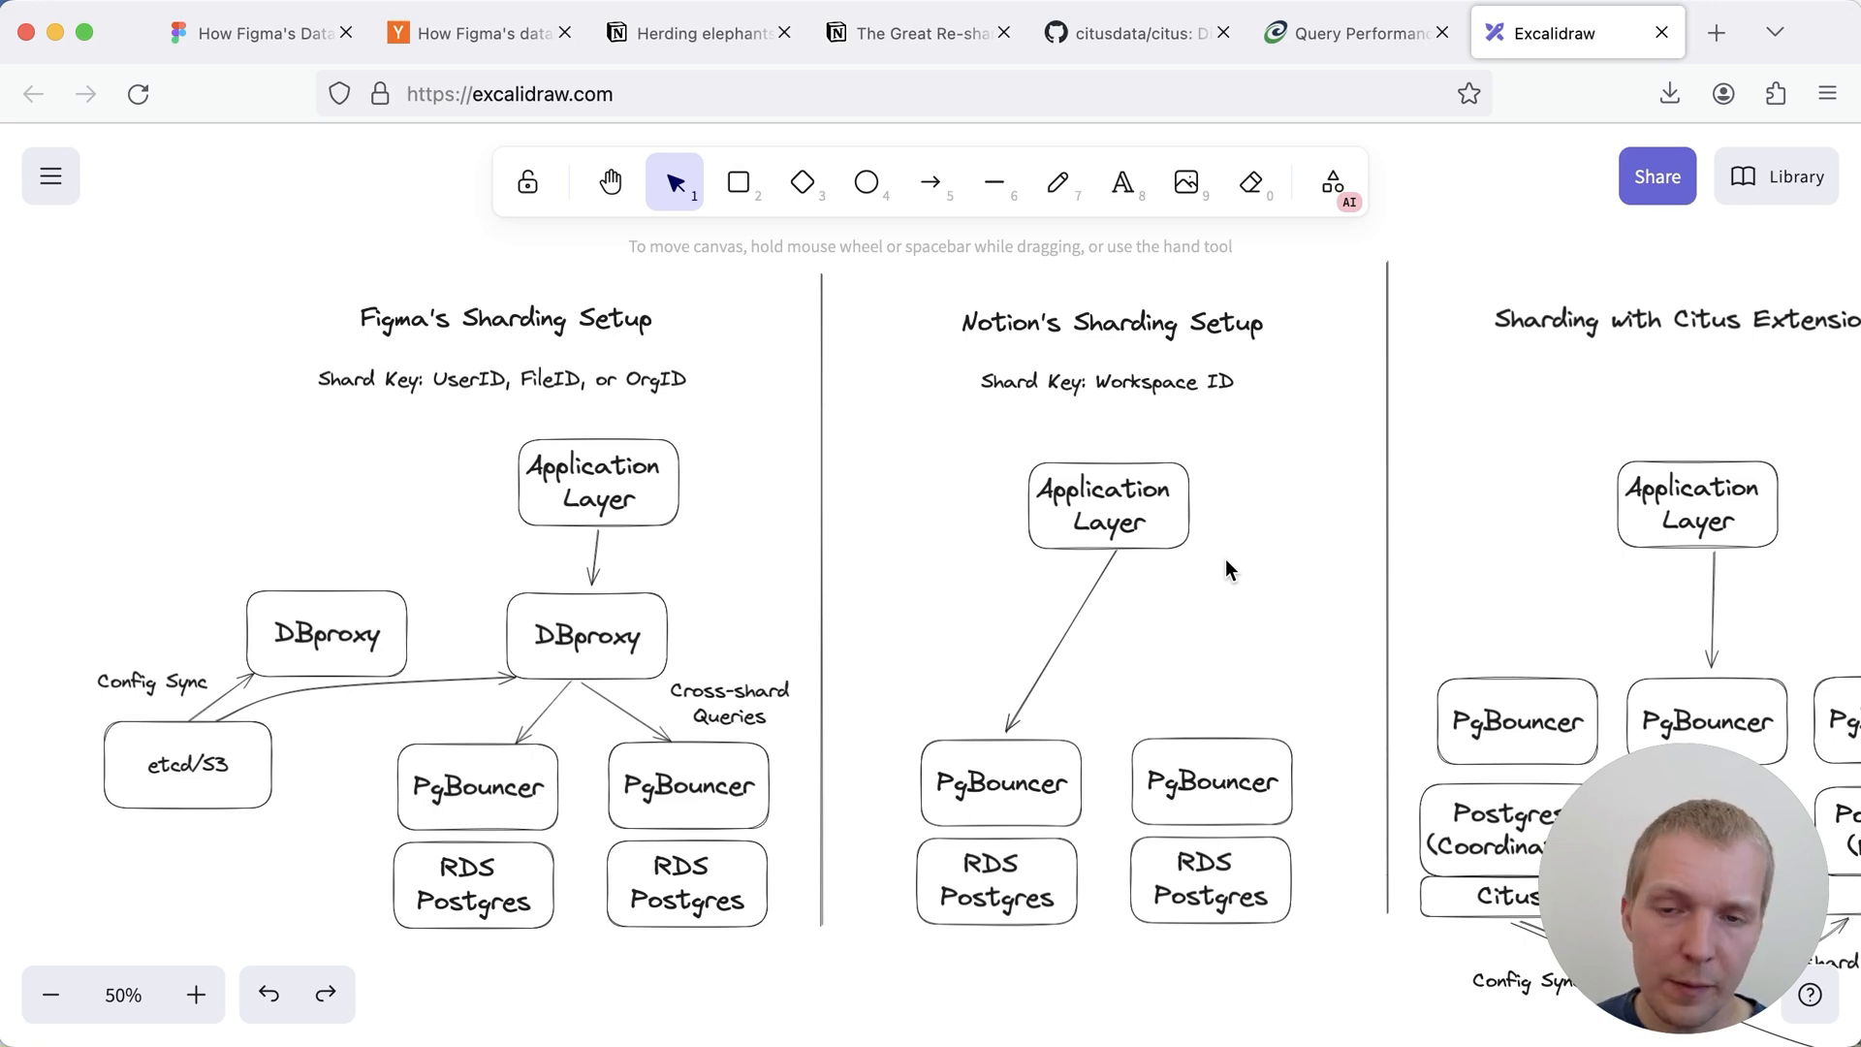
{"action": "mouse_move", "coordinate": [805, 605]}
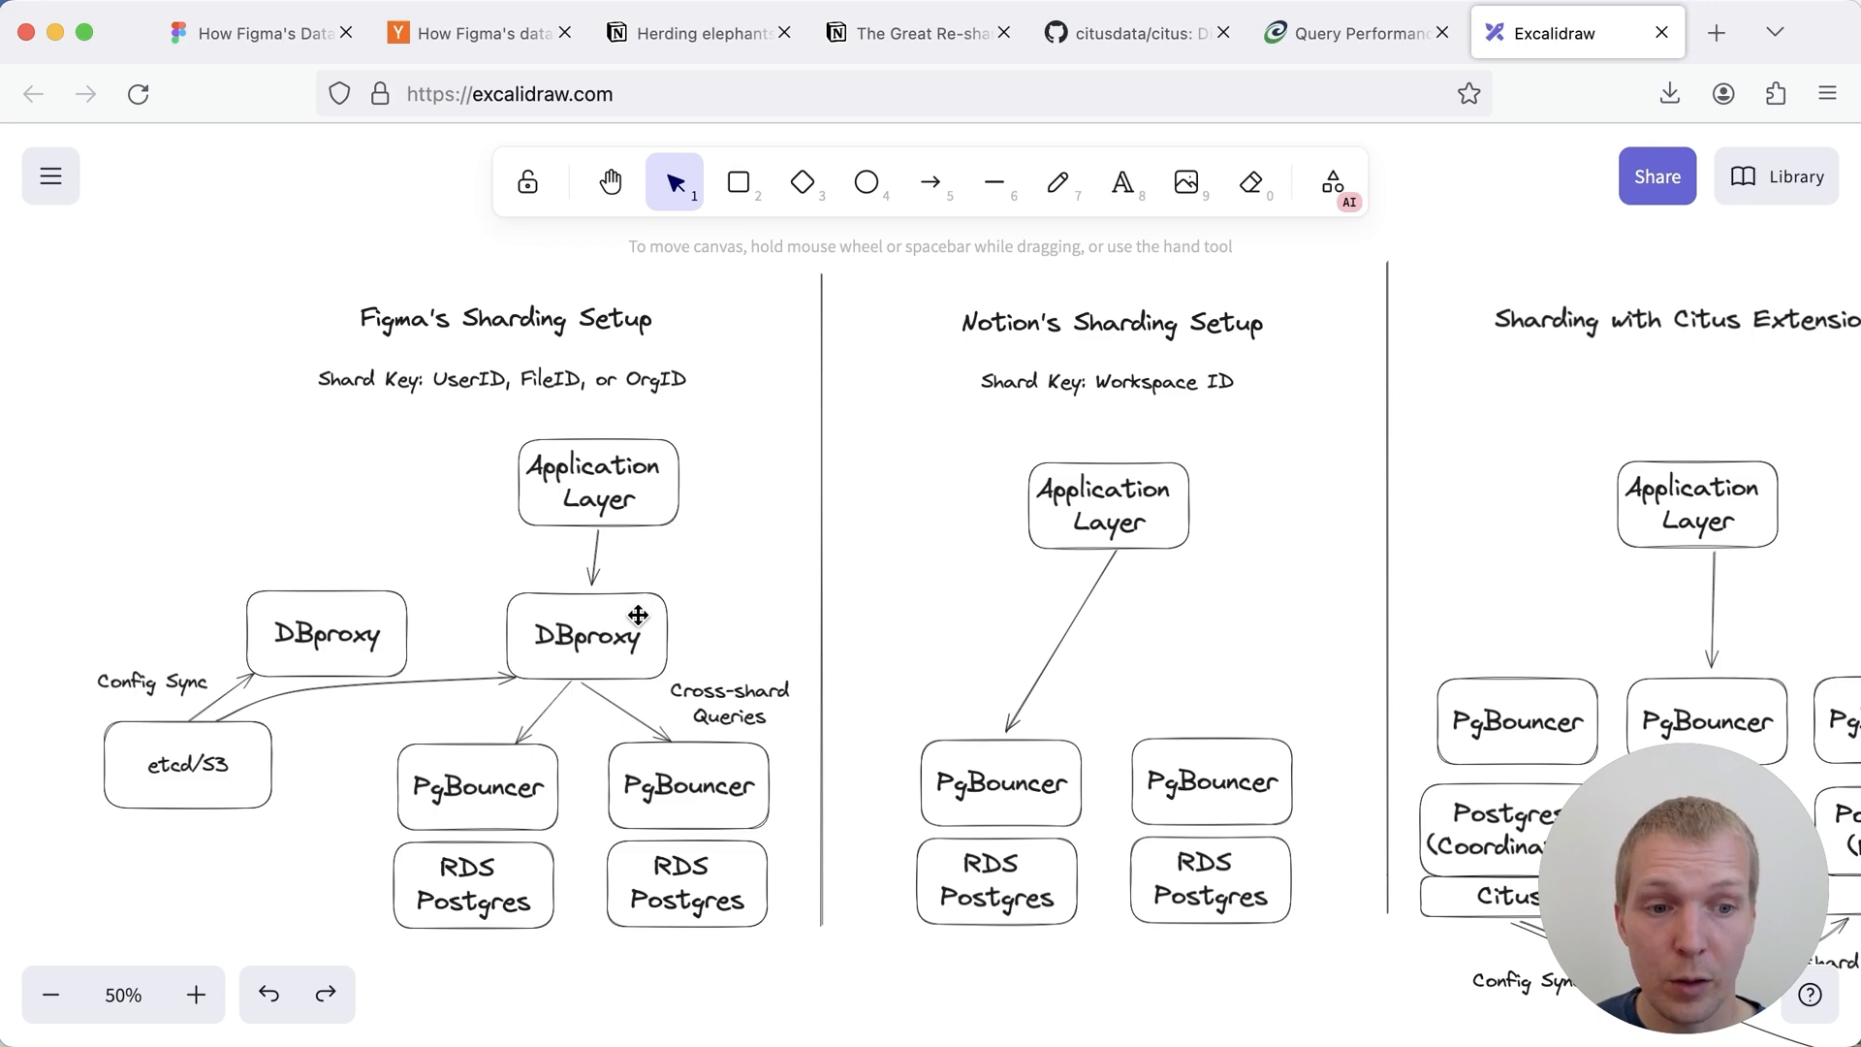
{"action": "mouse_move", "coordinate": [581, 745]}
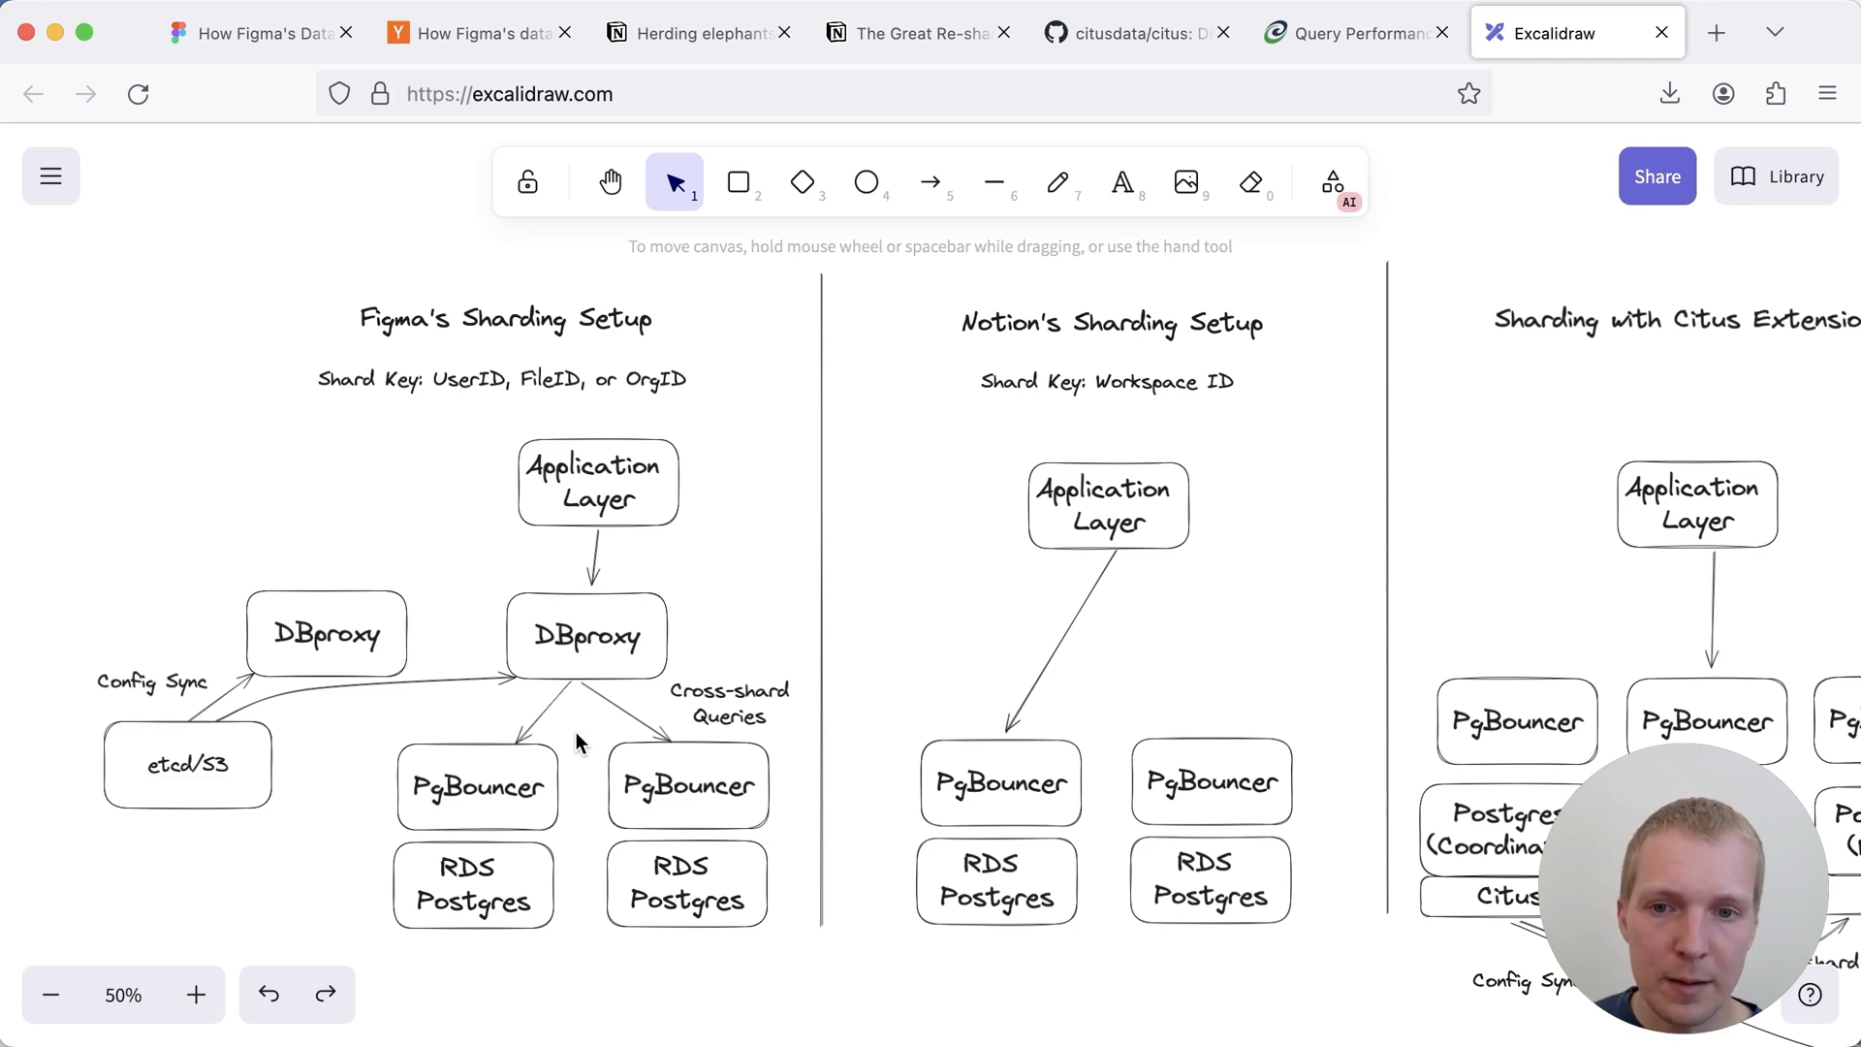
Open the 'Herding elephants' Notion sharding article tab
{"action": "left_click", "coordinate": [694, 32]}
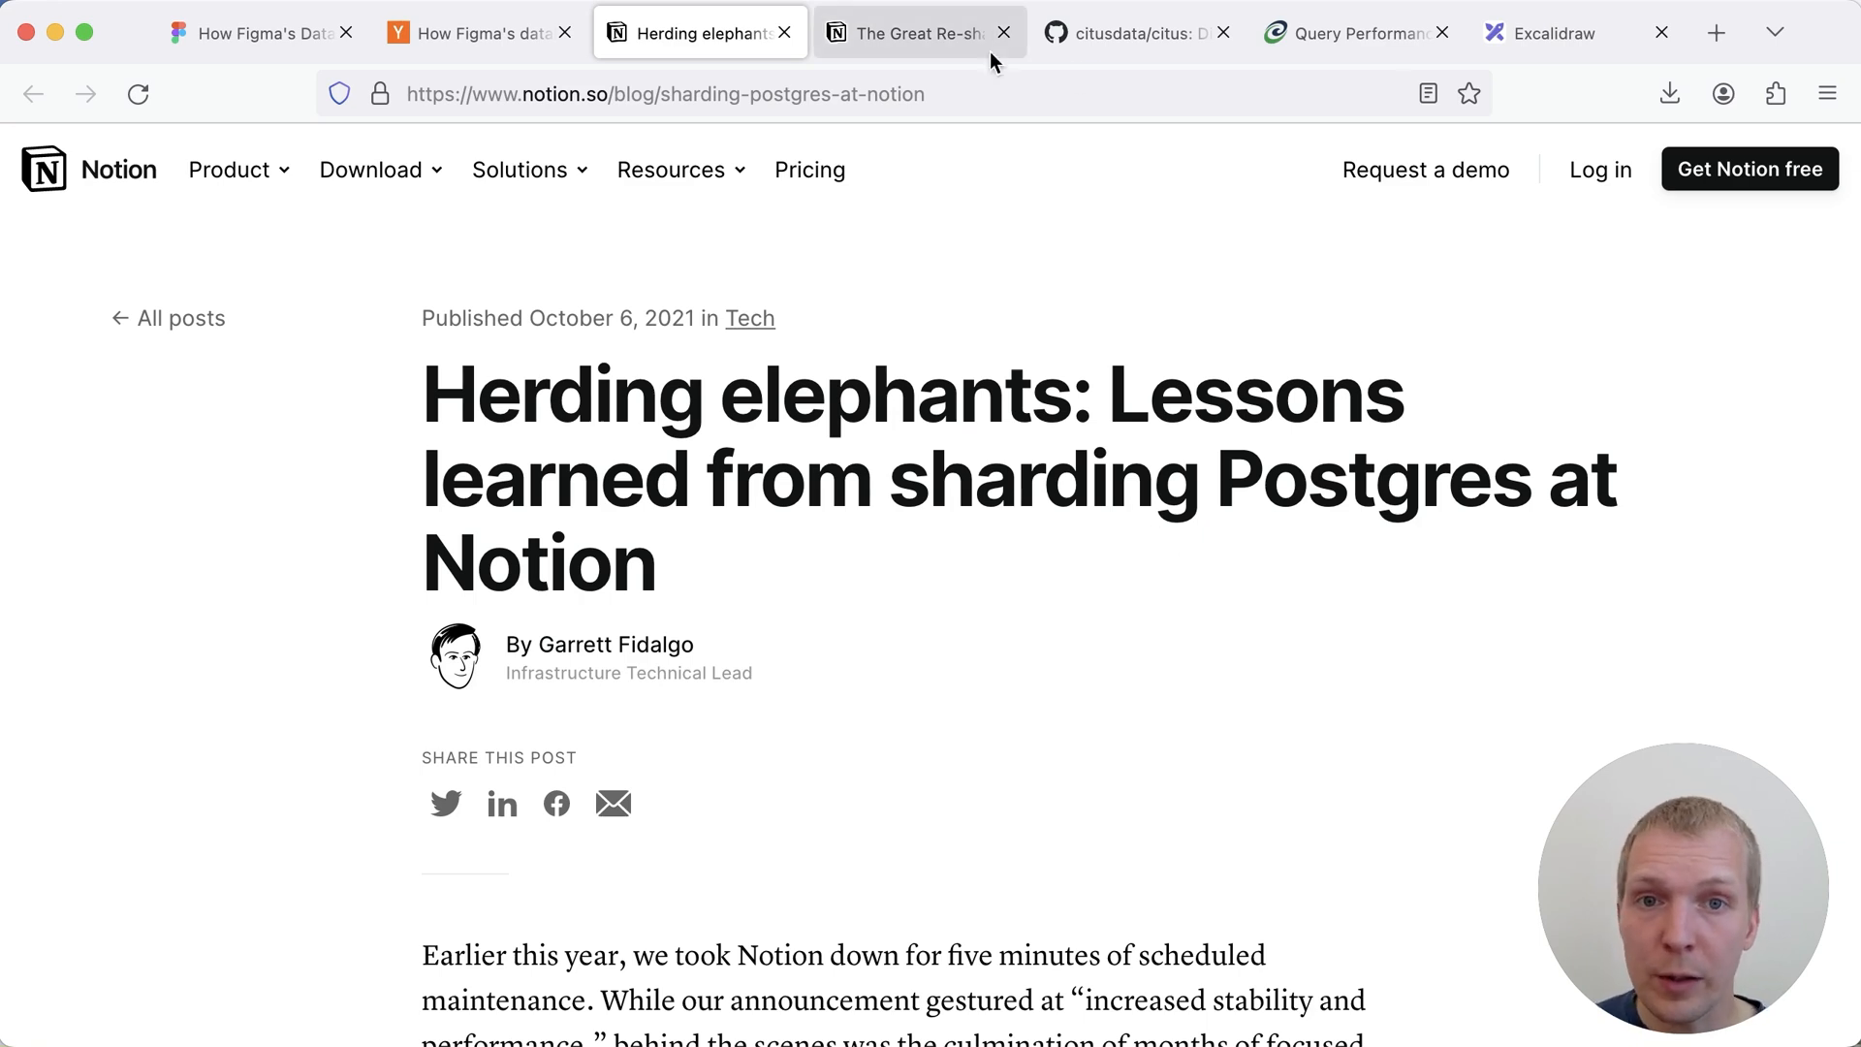
Glance at 'The Great Re-shard' tab, then return to the Excalidraw Citus diagram
{"action": "left_click", "coordinate": [914, 32]}
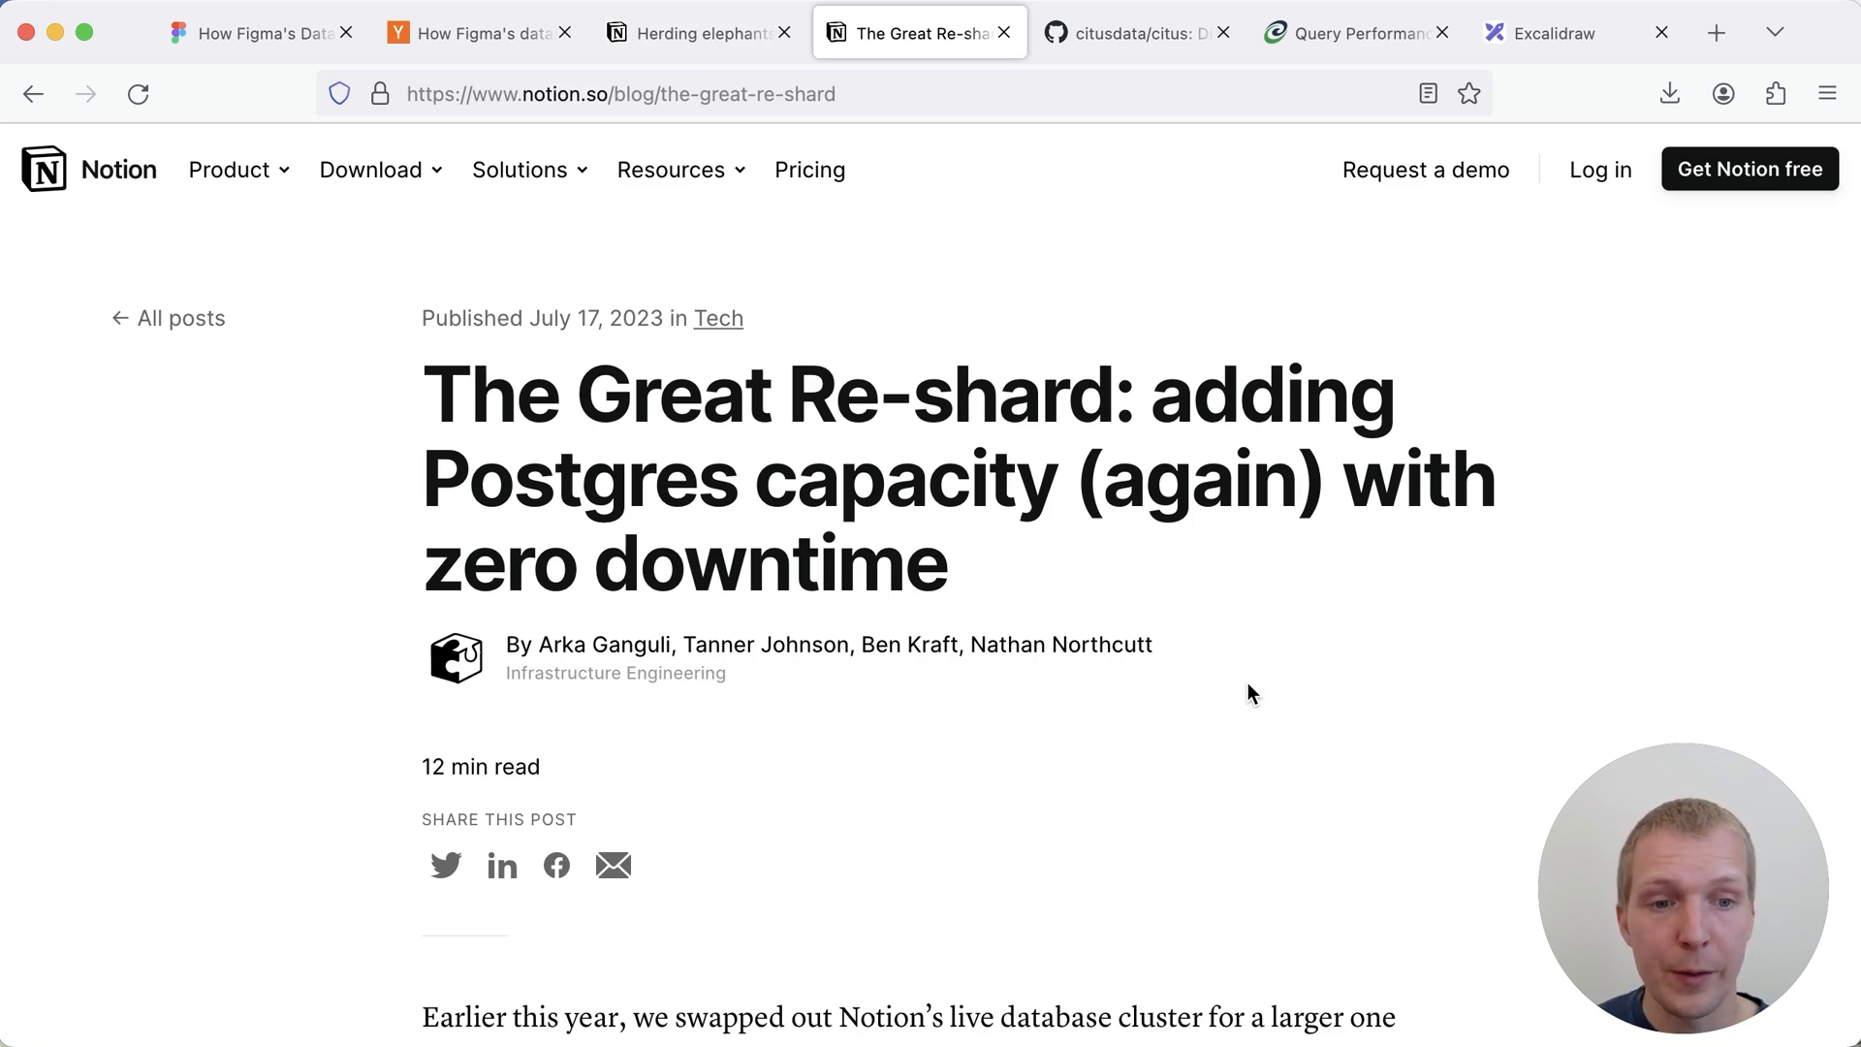
{"action": "left_click", "coordinate": [1576, 32]}
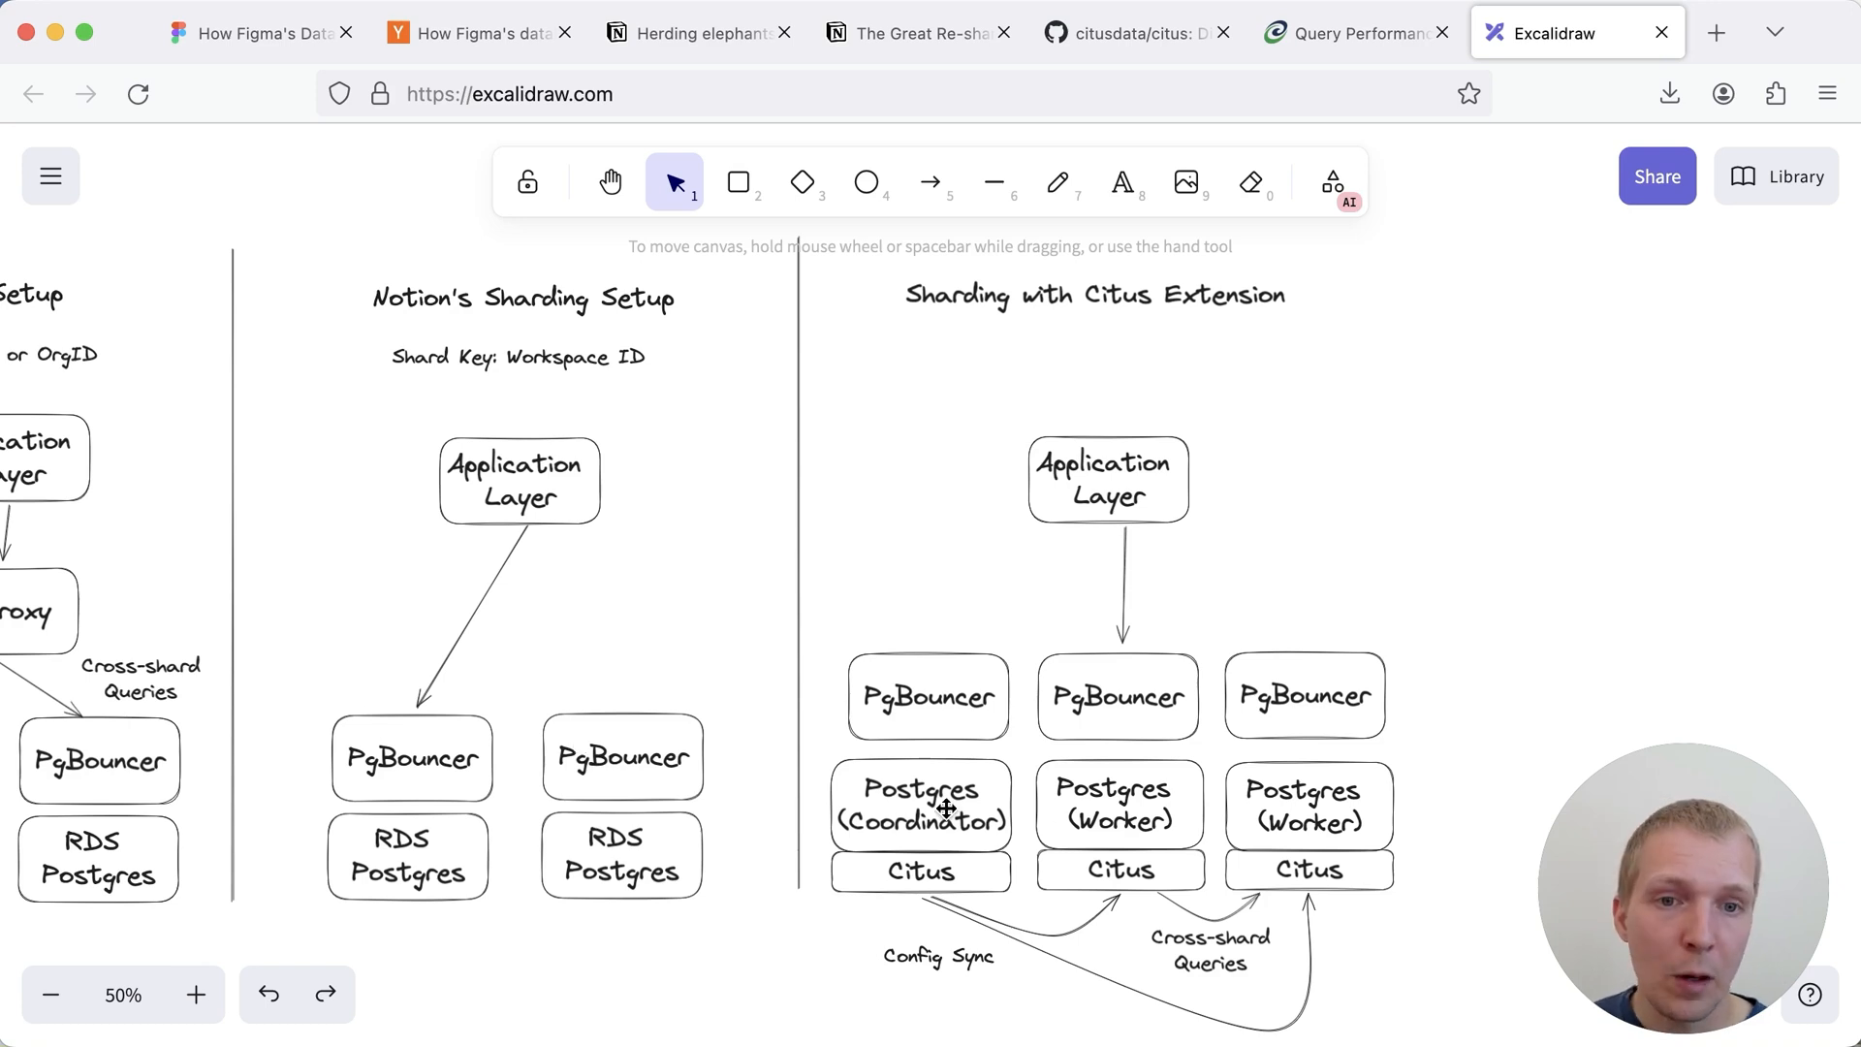
{"action": "mouse_move", "coordinate": [1533, 566]}
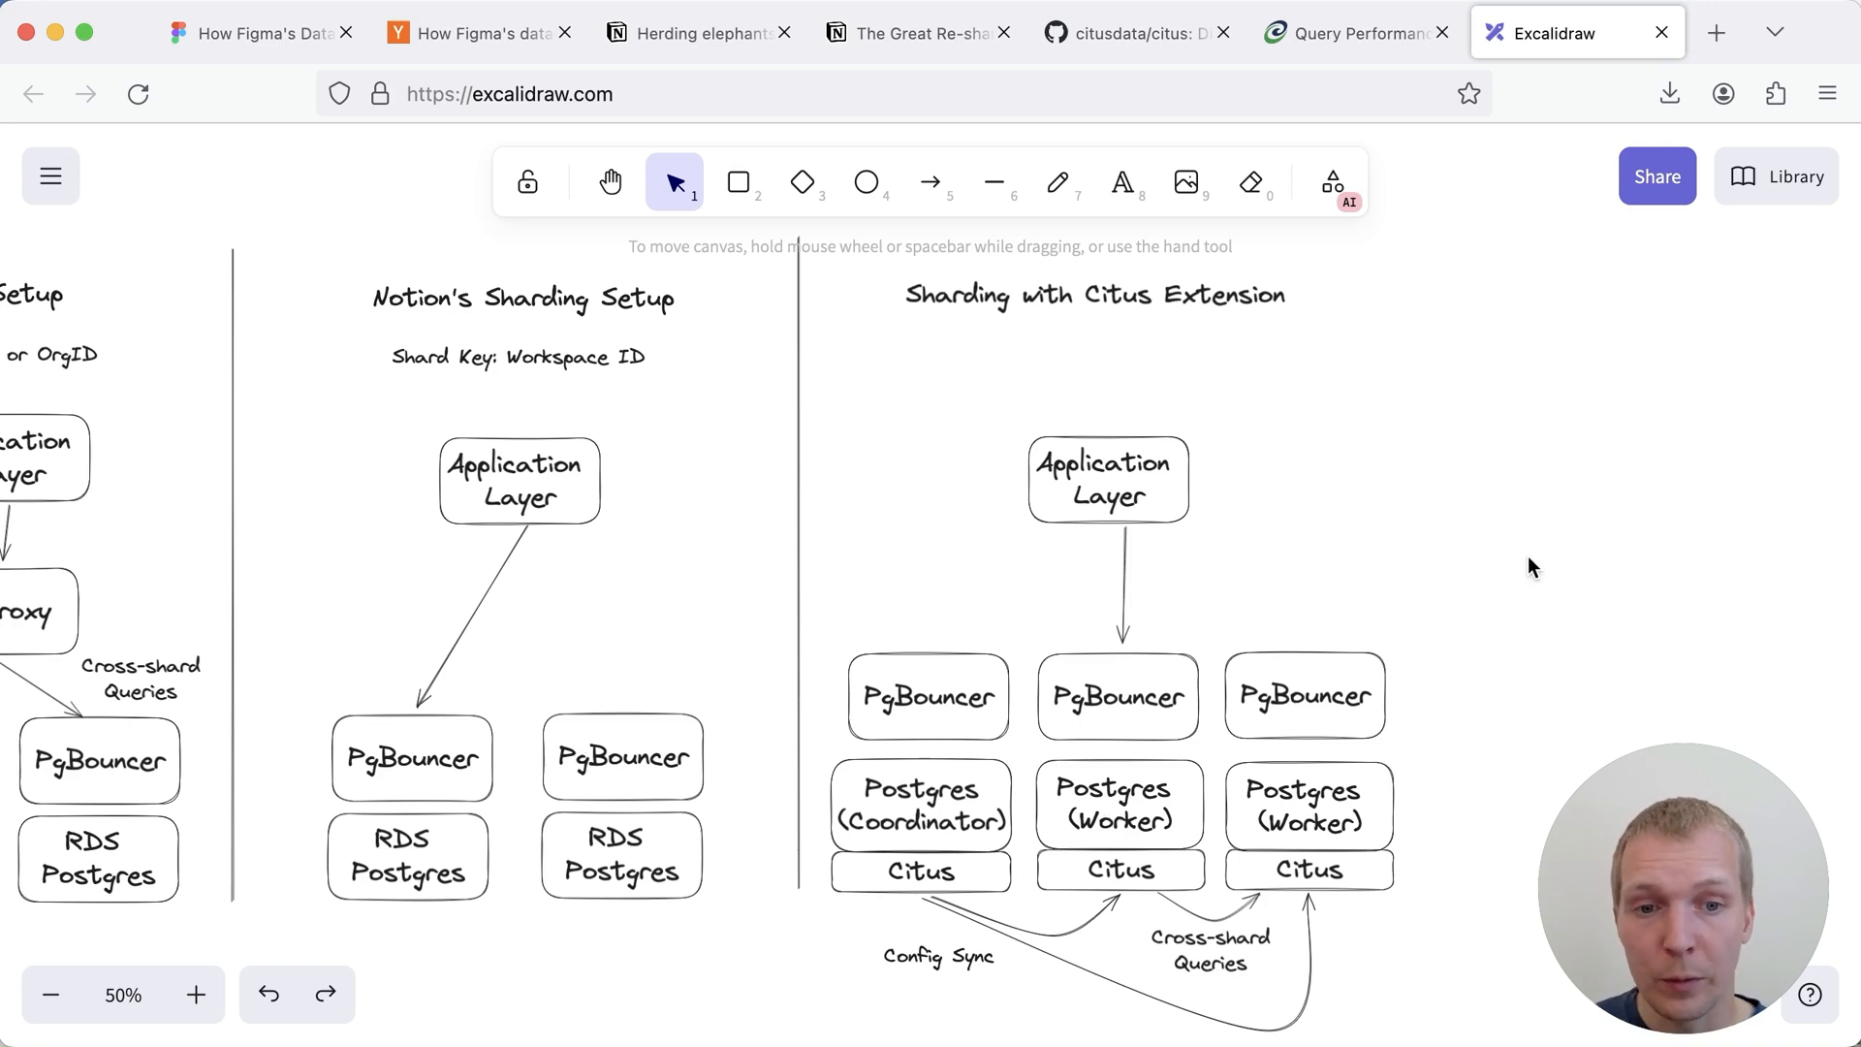